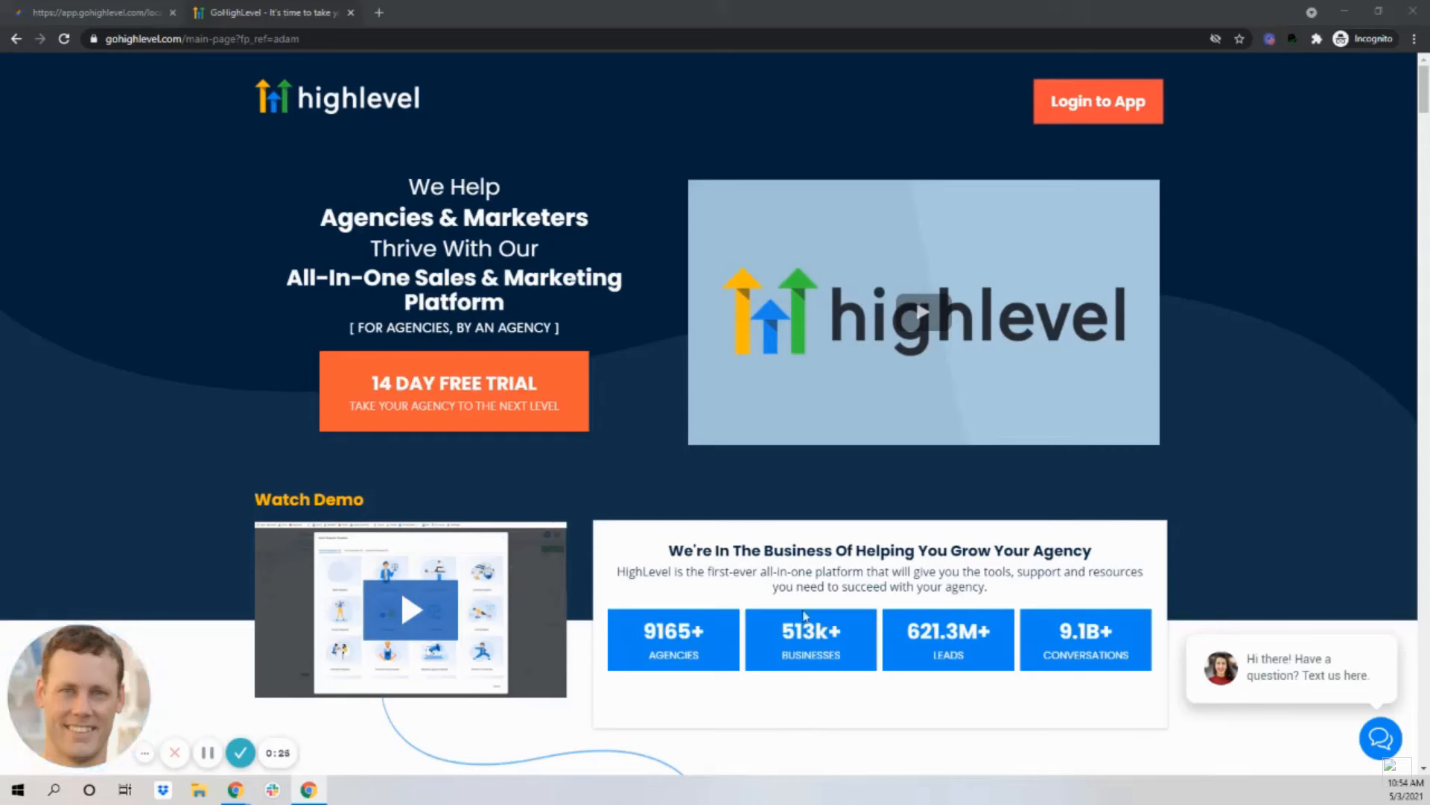
mouse_move(901, 644)
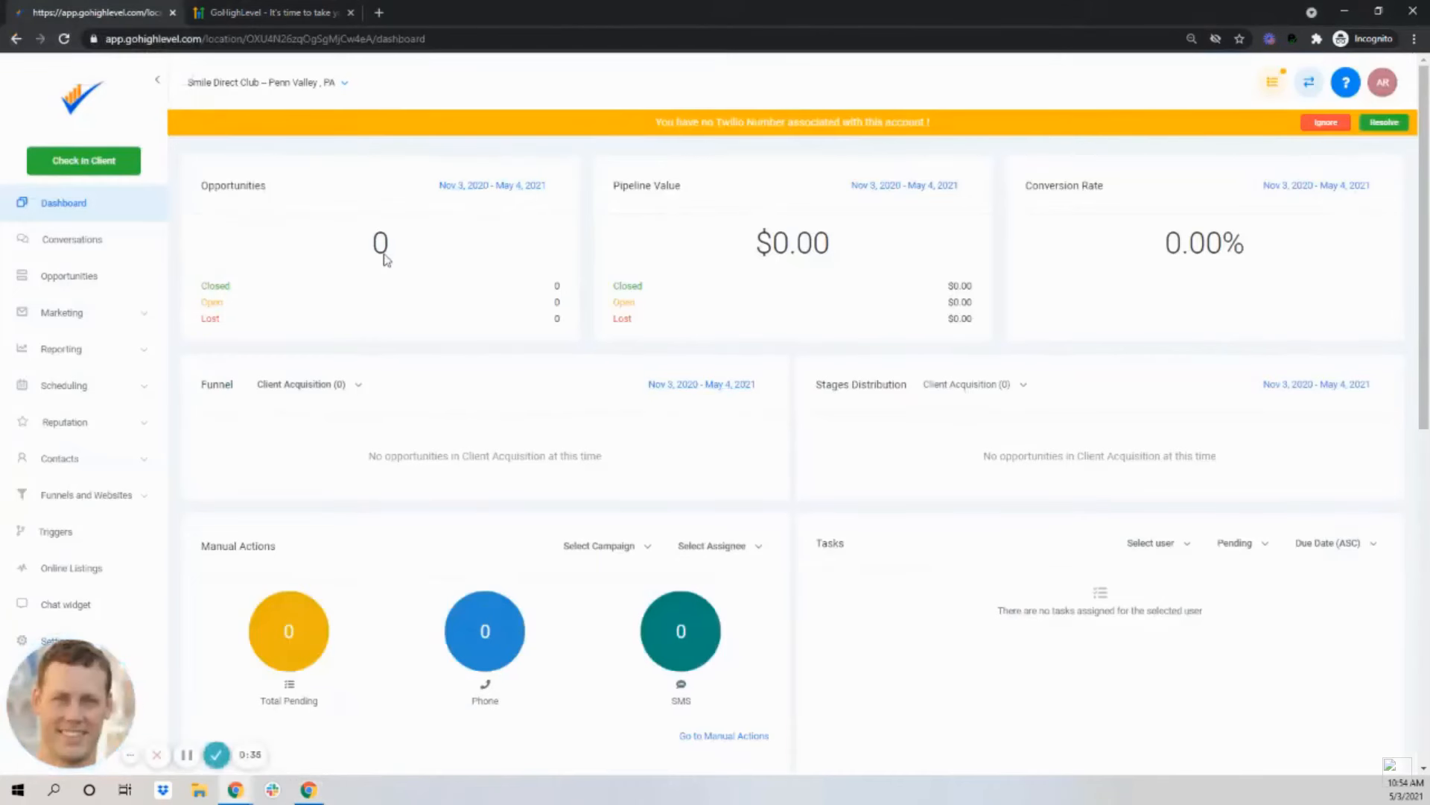
mouse_move(716, 301)
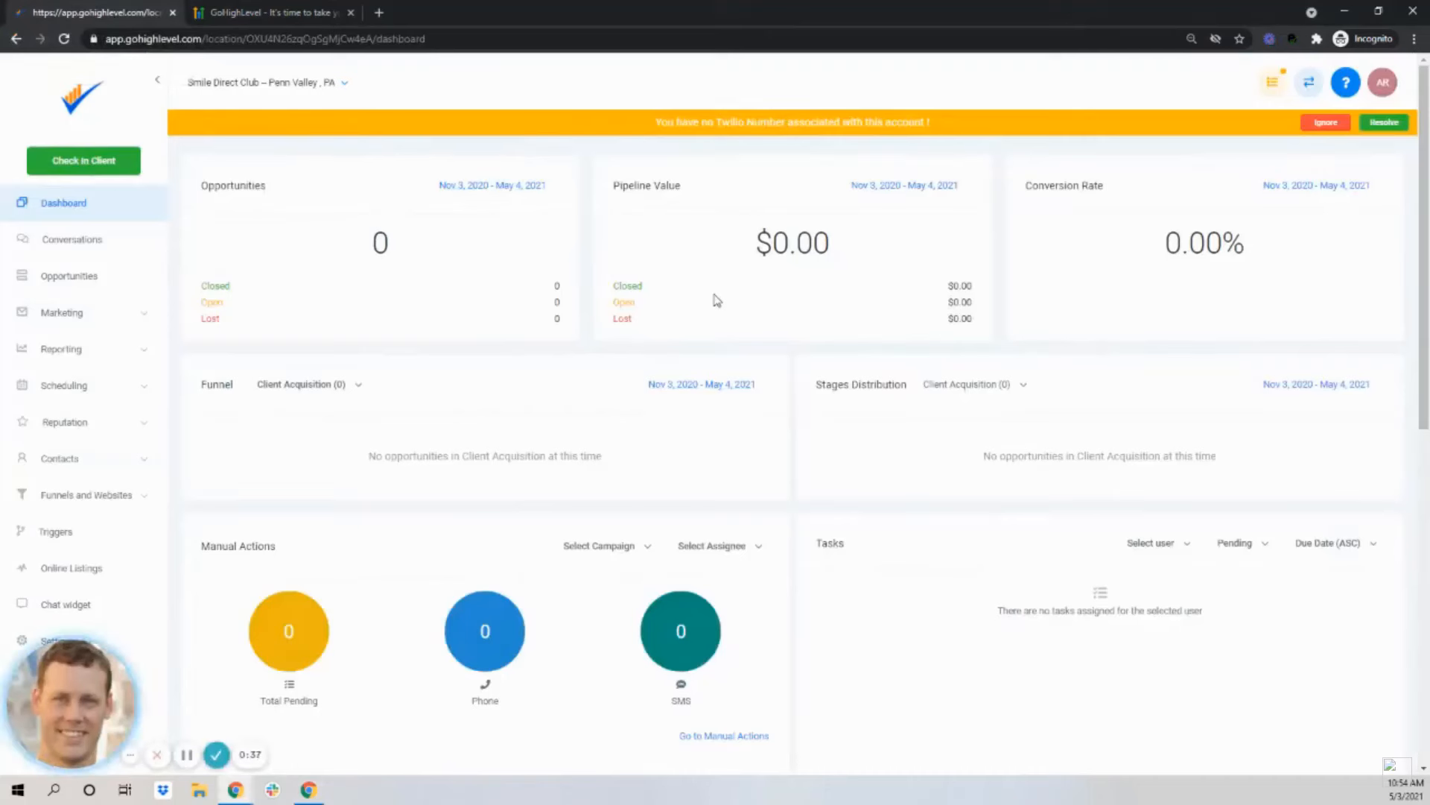
mouse_move(456, 310)
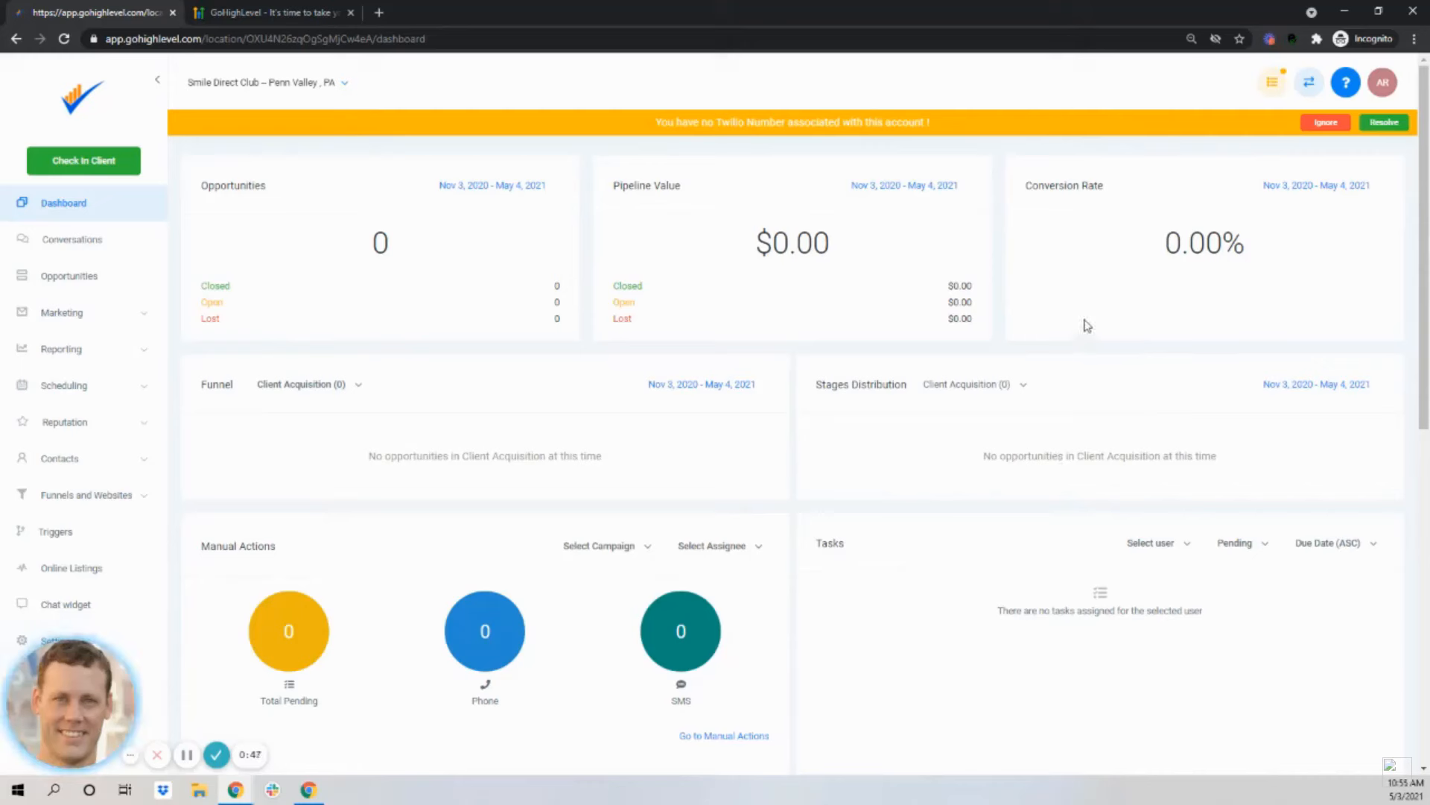
mouse_move(712, 195)
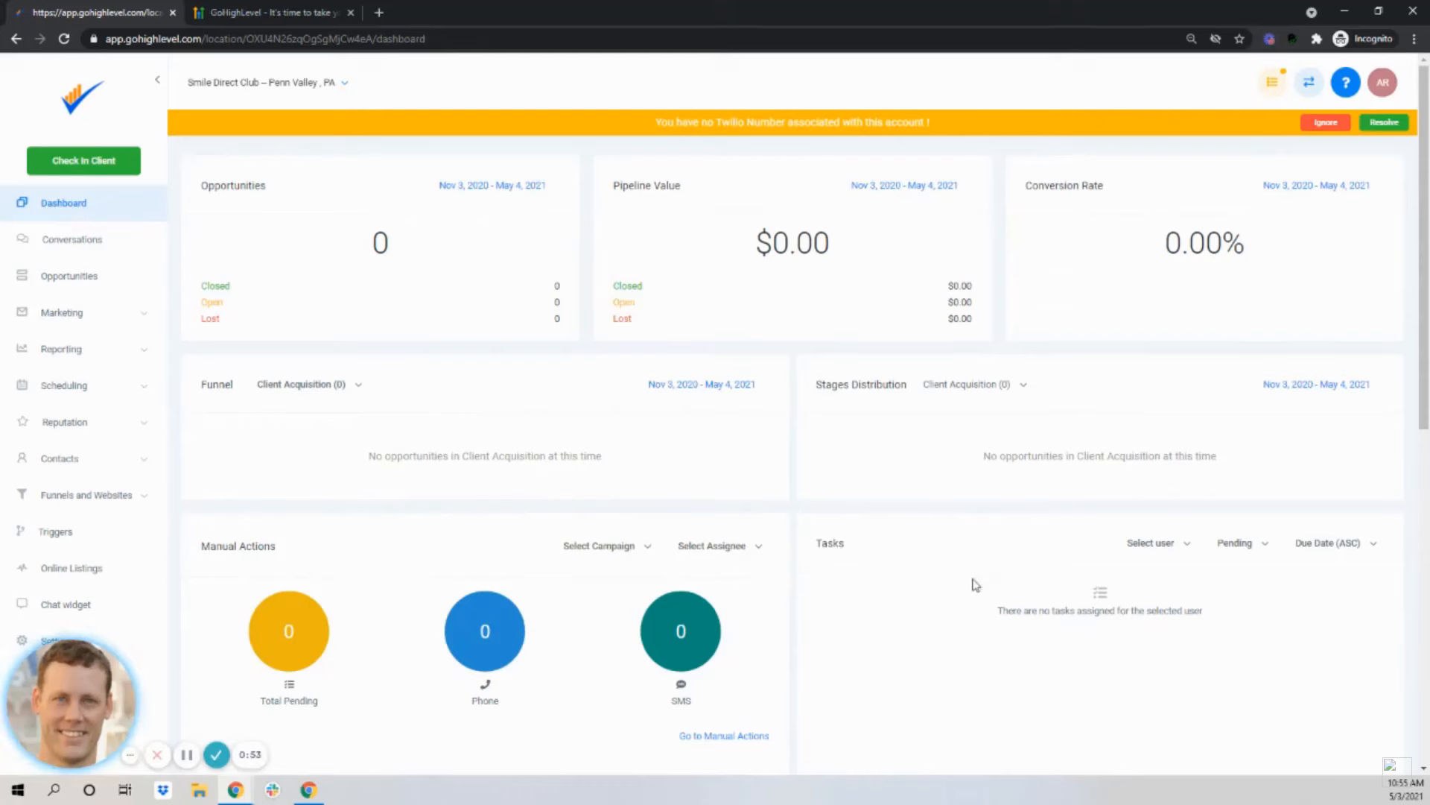
mouse_move(460, 289)
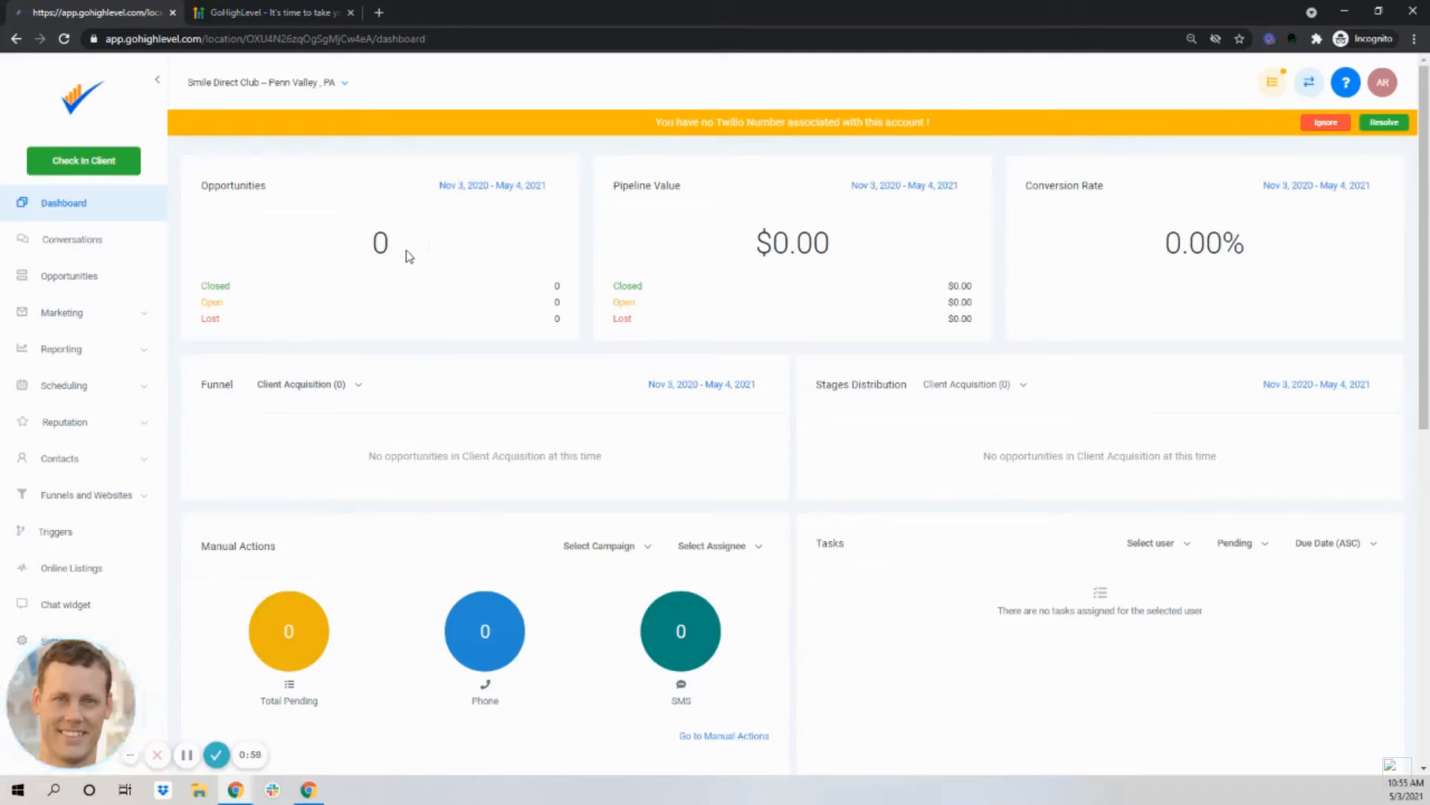
mouse_move(824, 270)
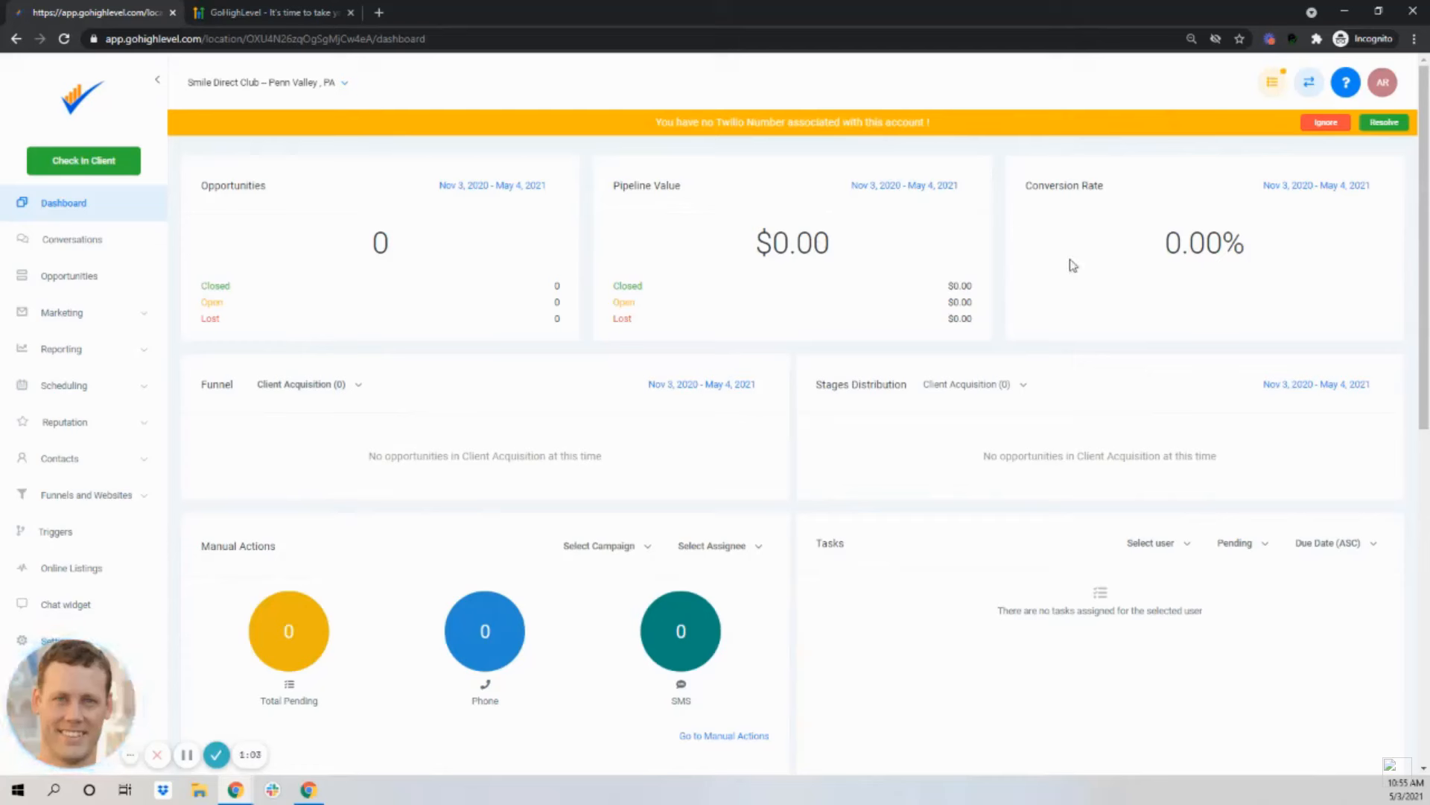
mouse_move(396, 292)
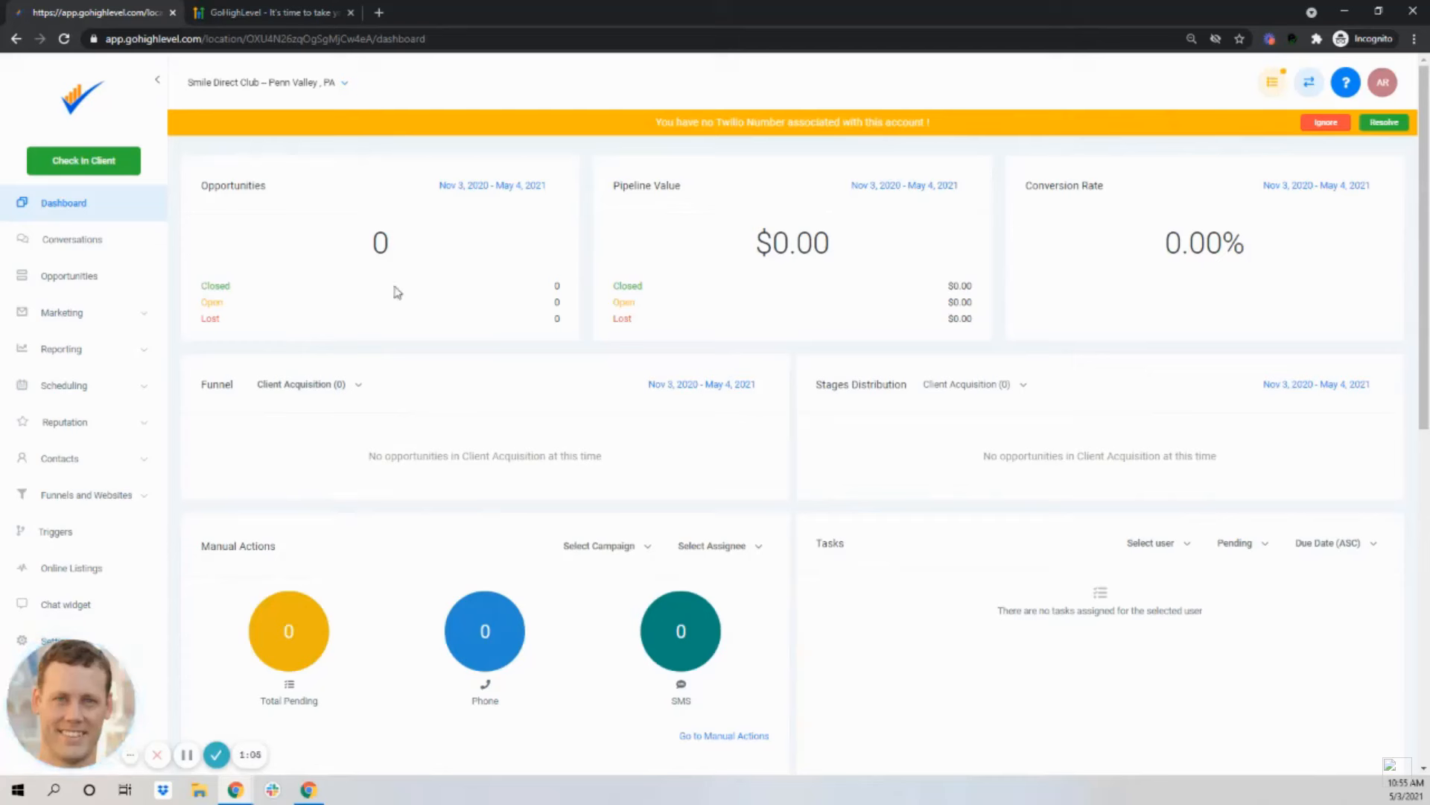
Show the Client Acquisition pipeline board with its four empty stages
left_click(69, 275)
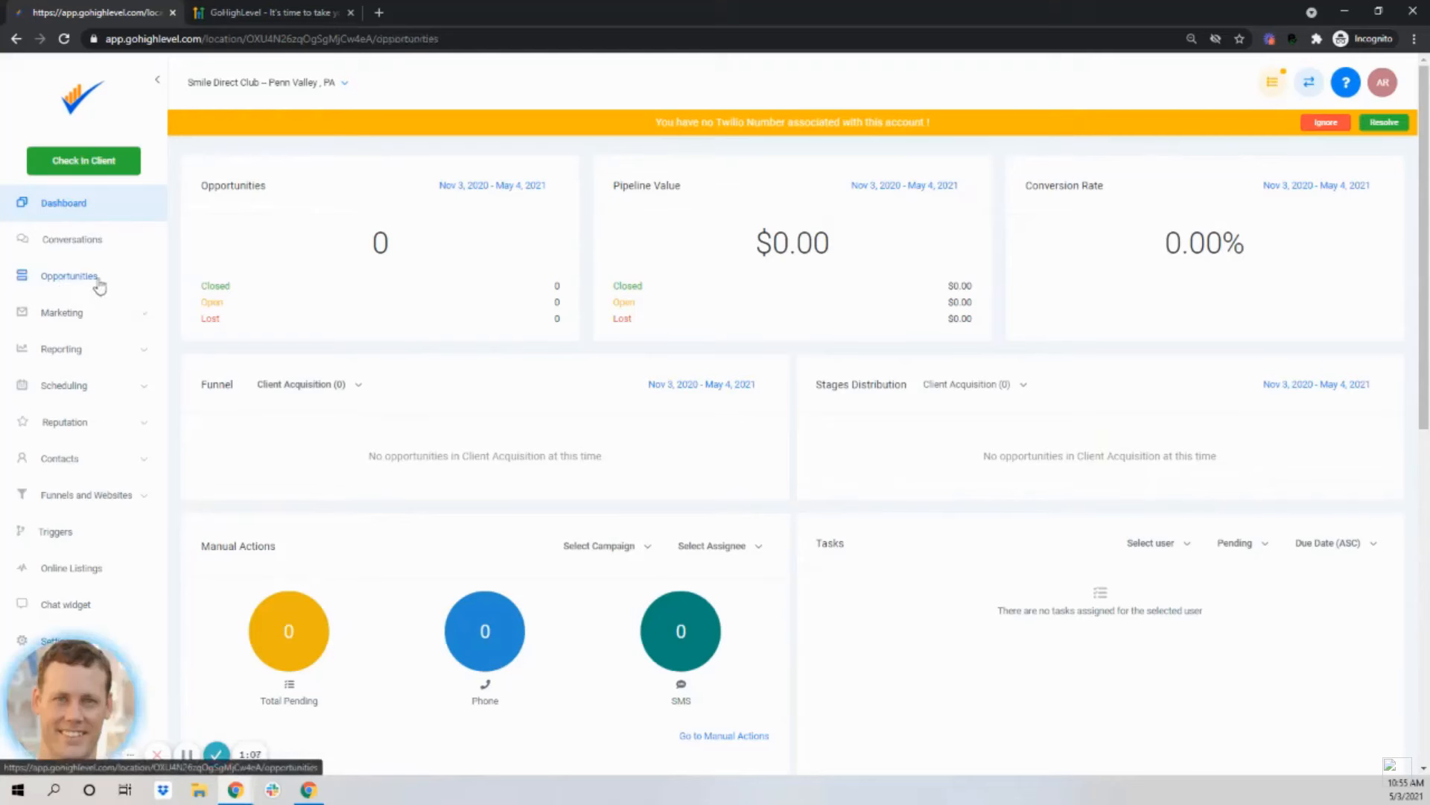
left_click(68, 275)
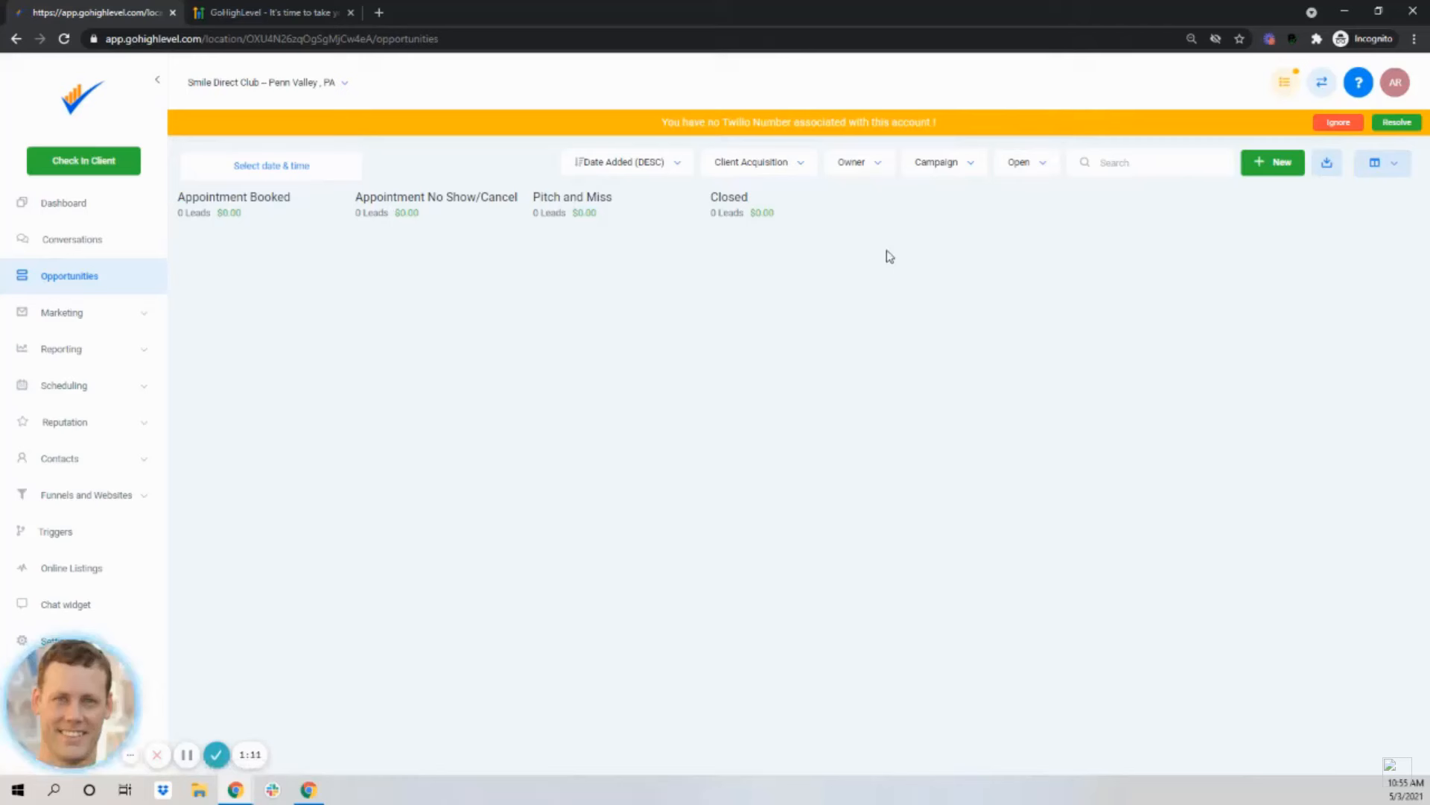
mouse_move(263, 213)
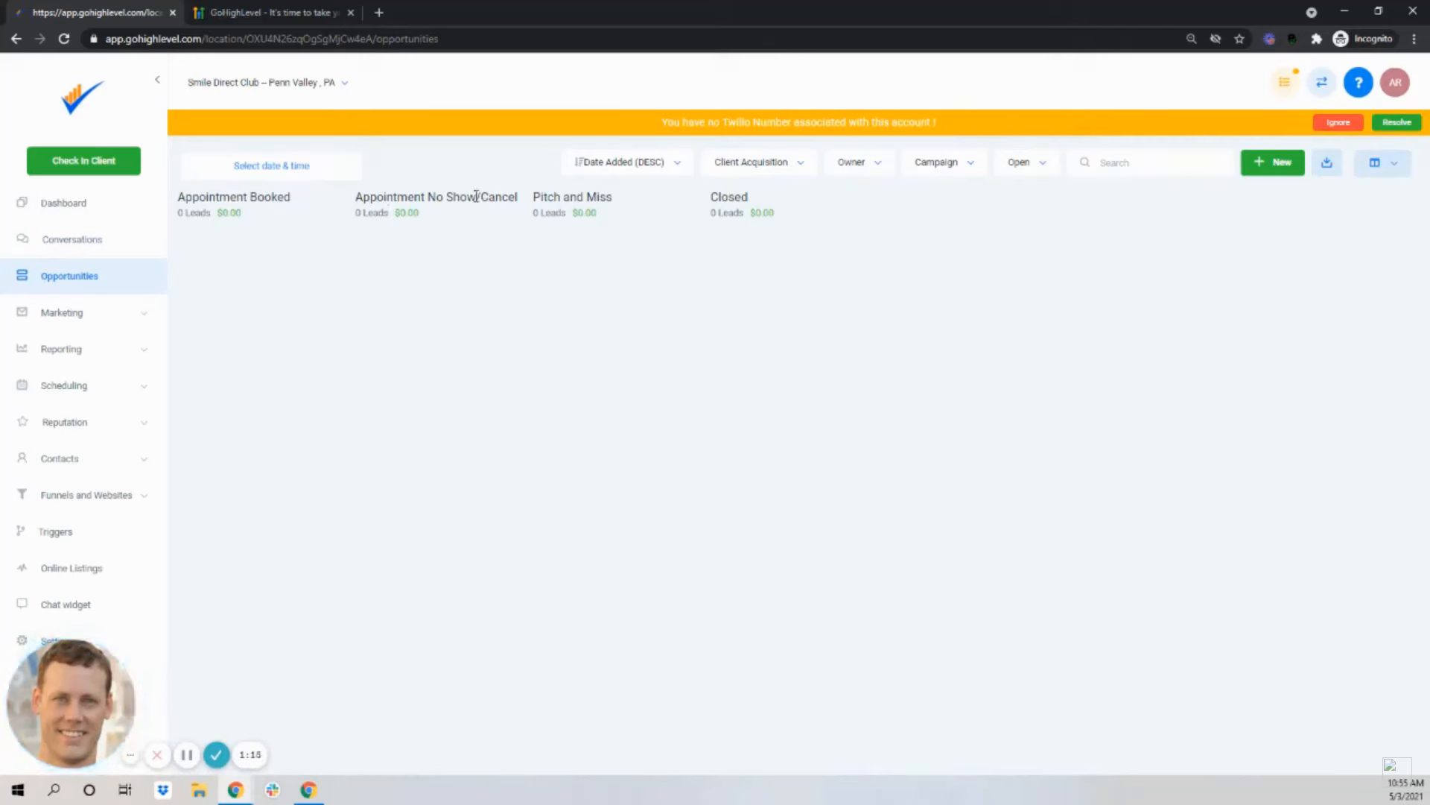
mouse_move(643, 213)
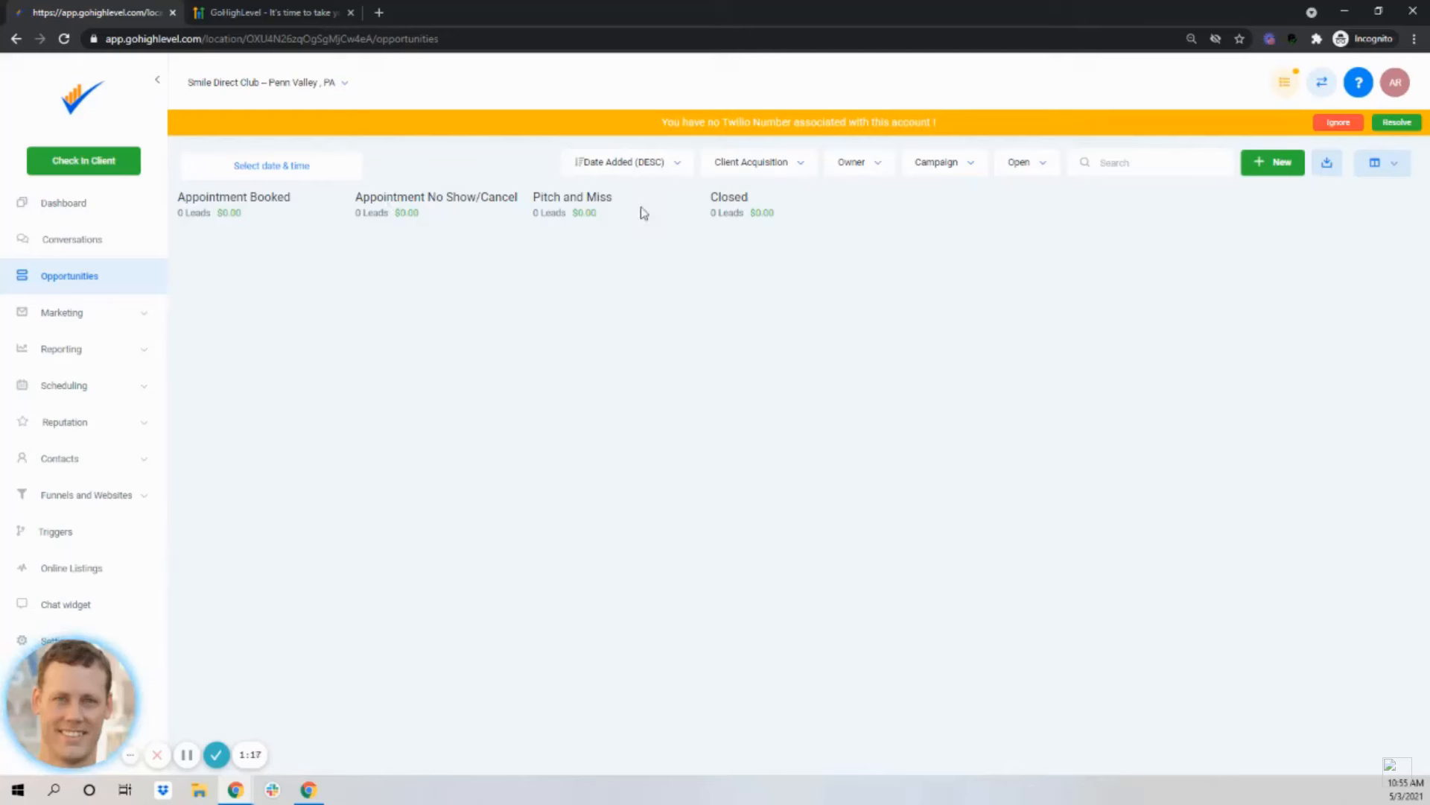
mouse_move(743, 210)
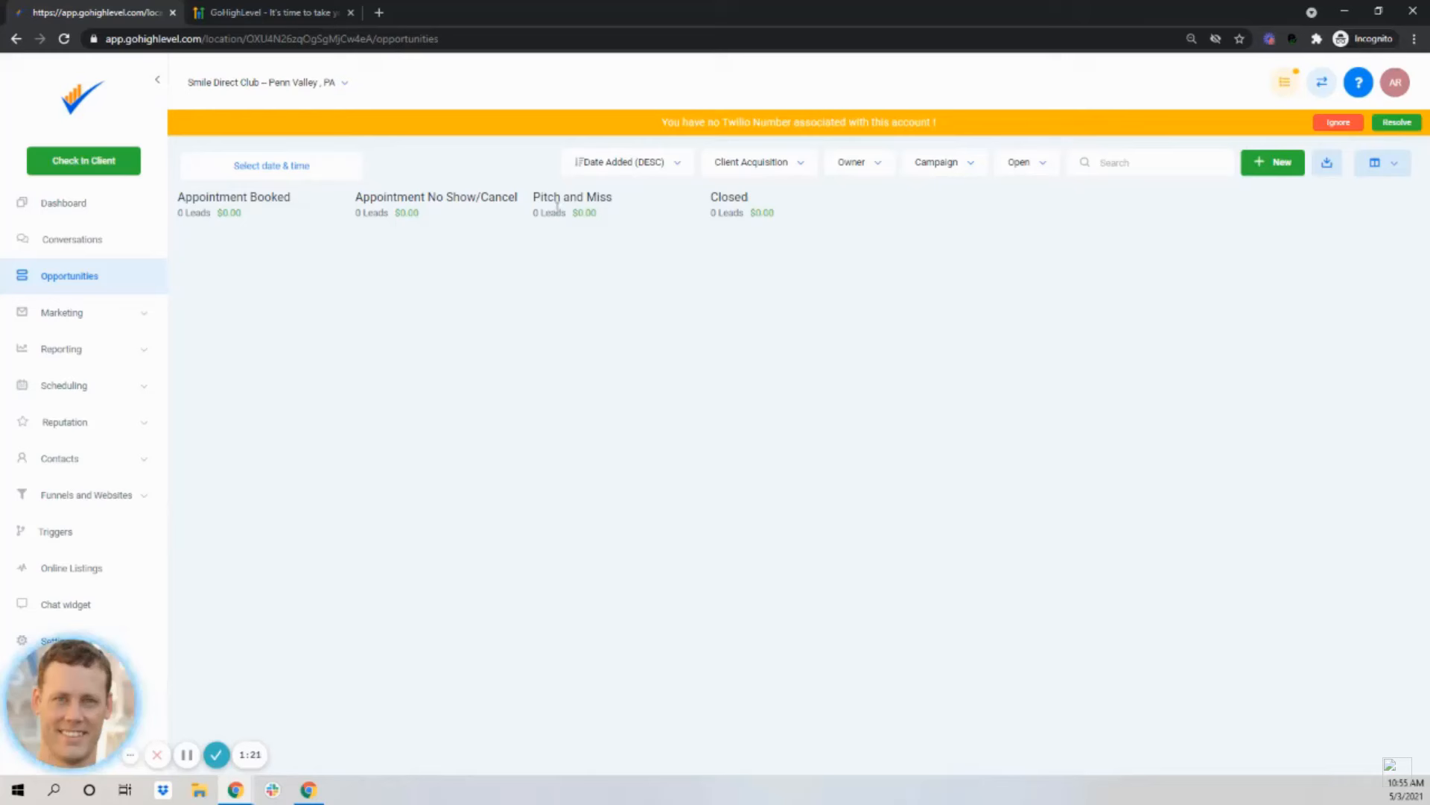
mouse_move(243, 227)
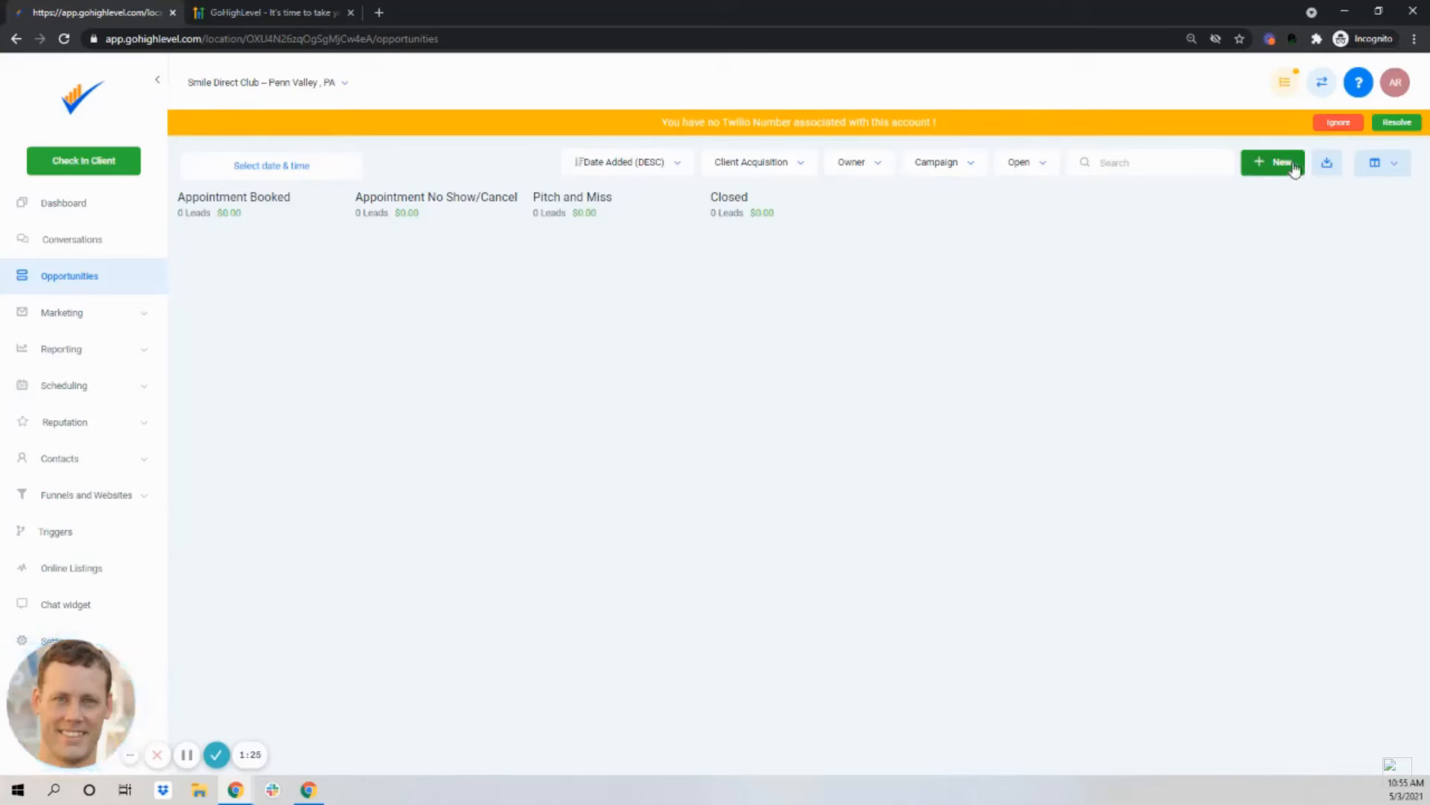
left_click(1271, 163)
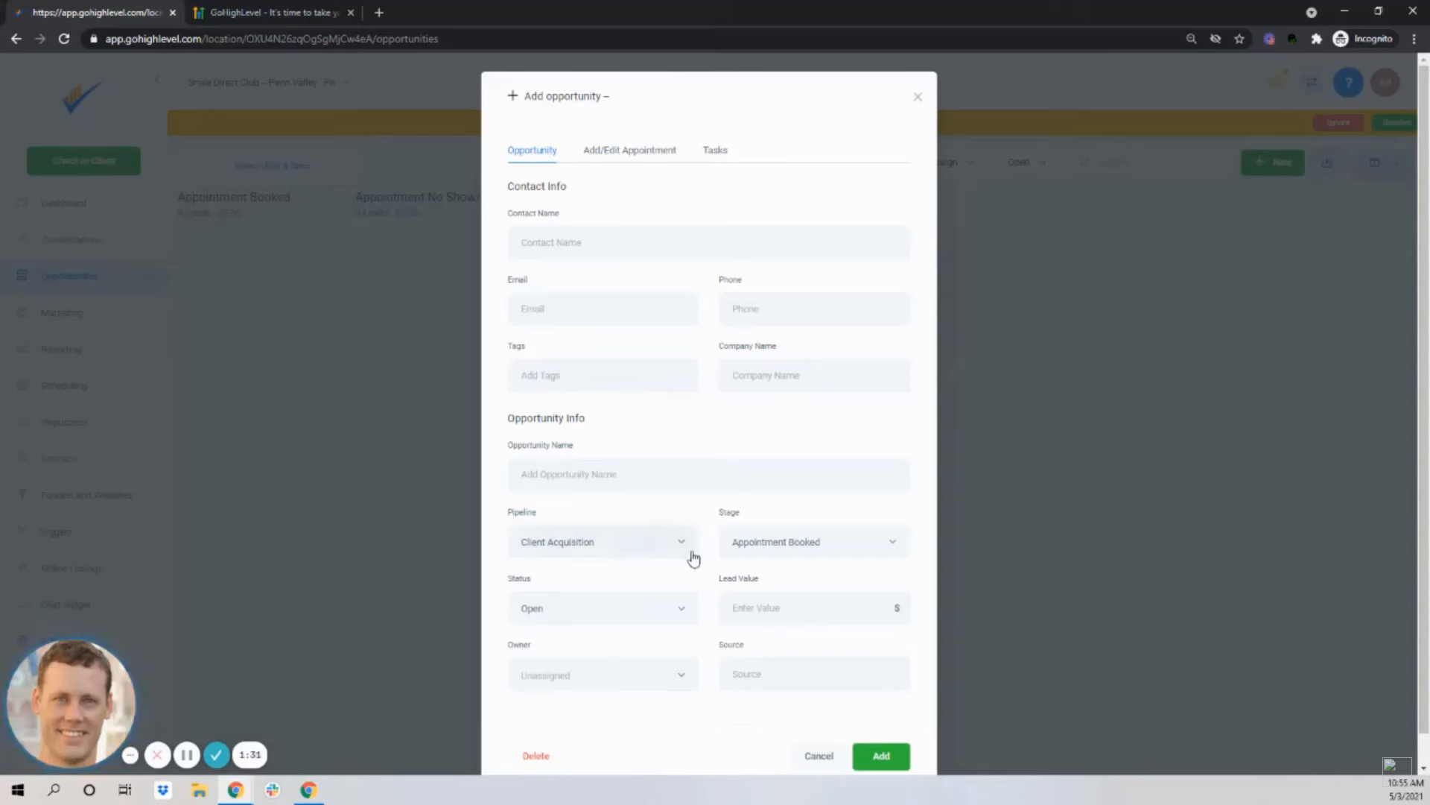
mouse_move(802, 422)
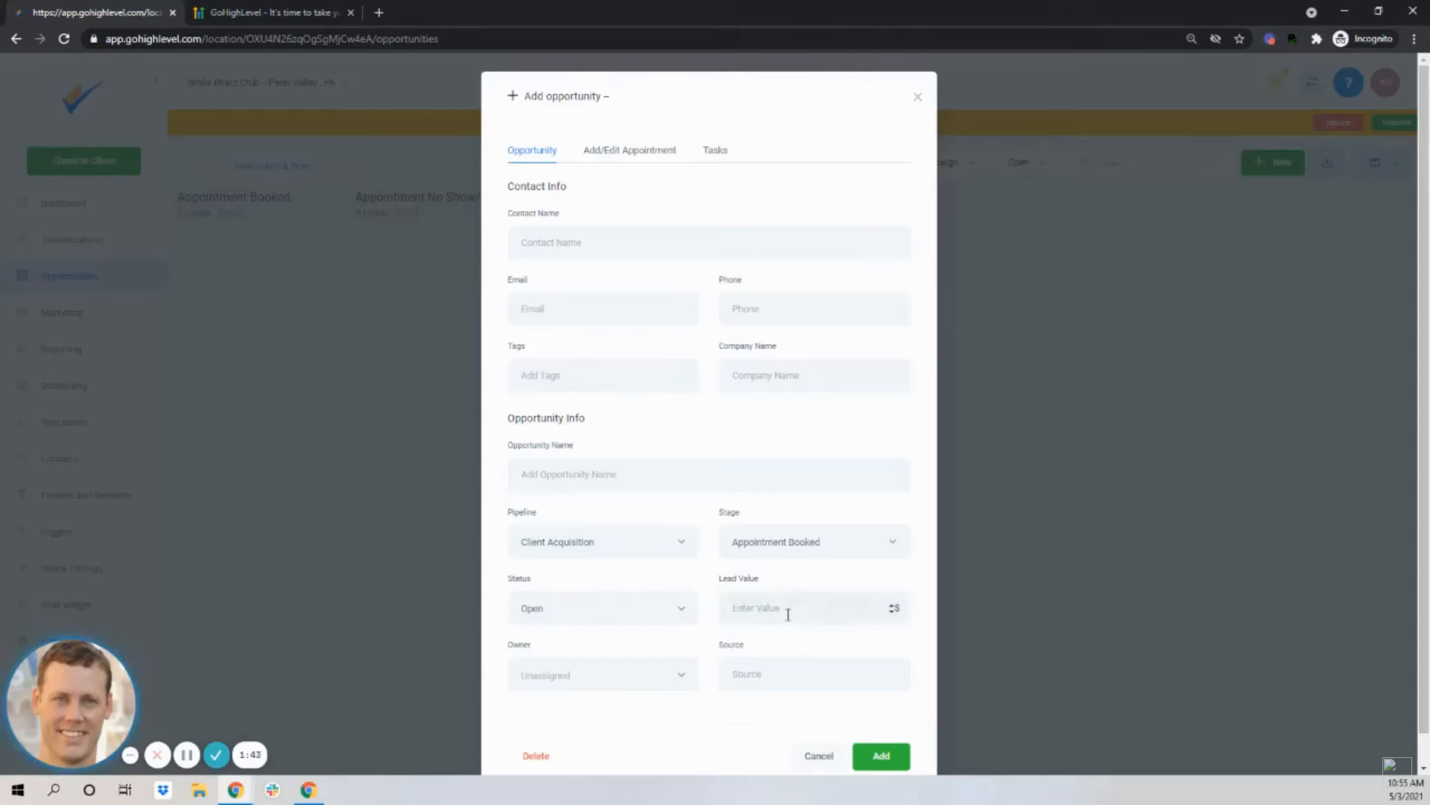
type("2500")
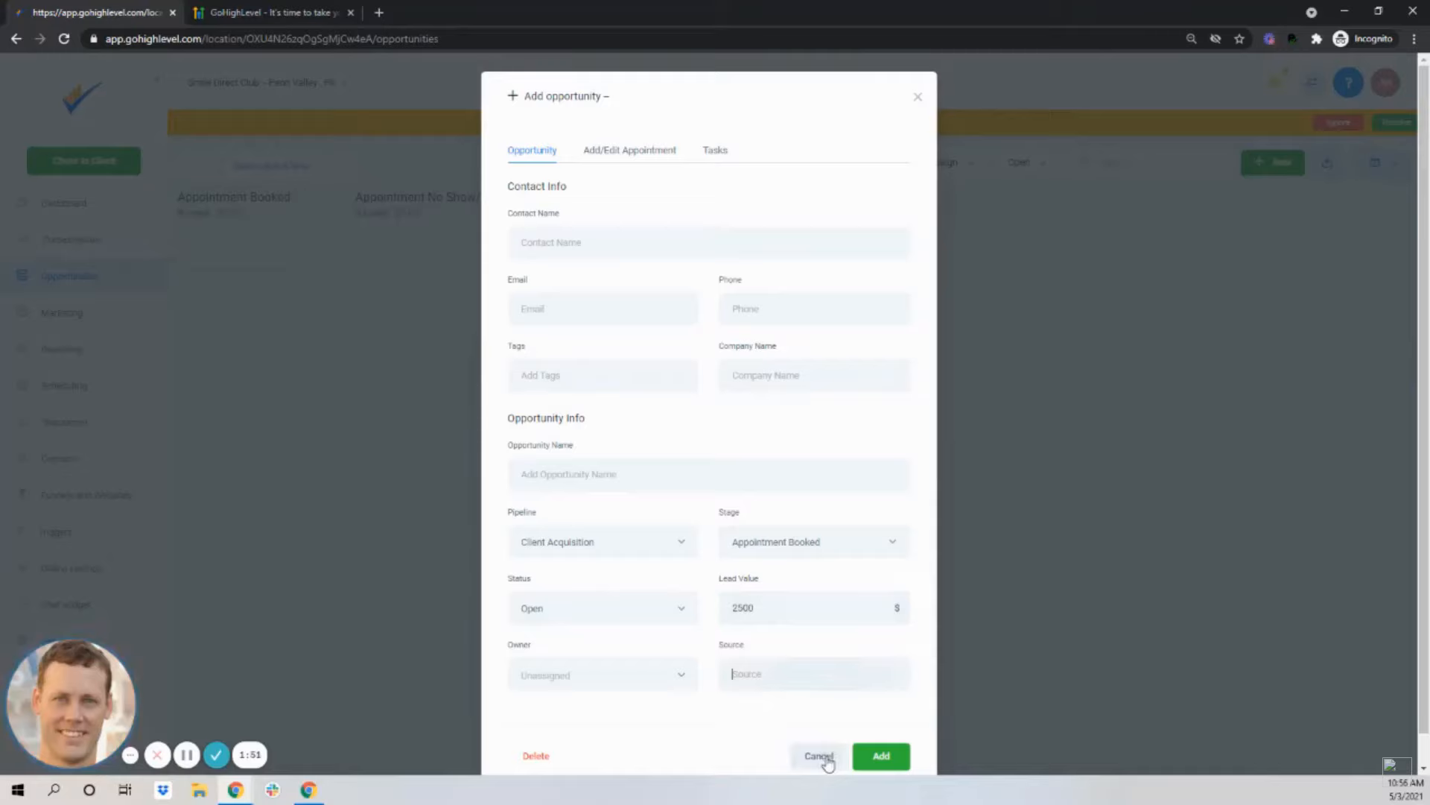
left_click(818, 756)
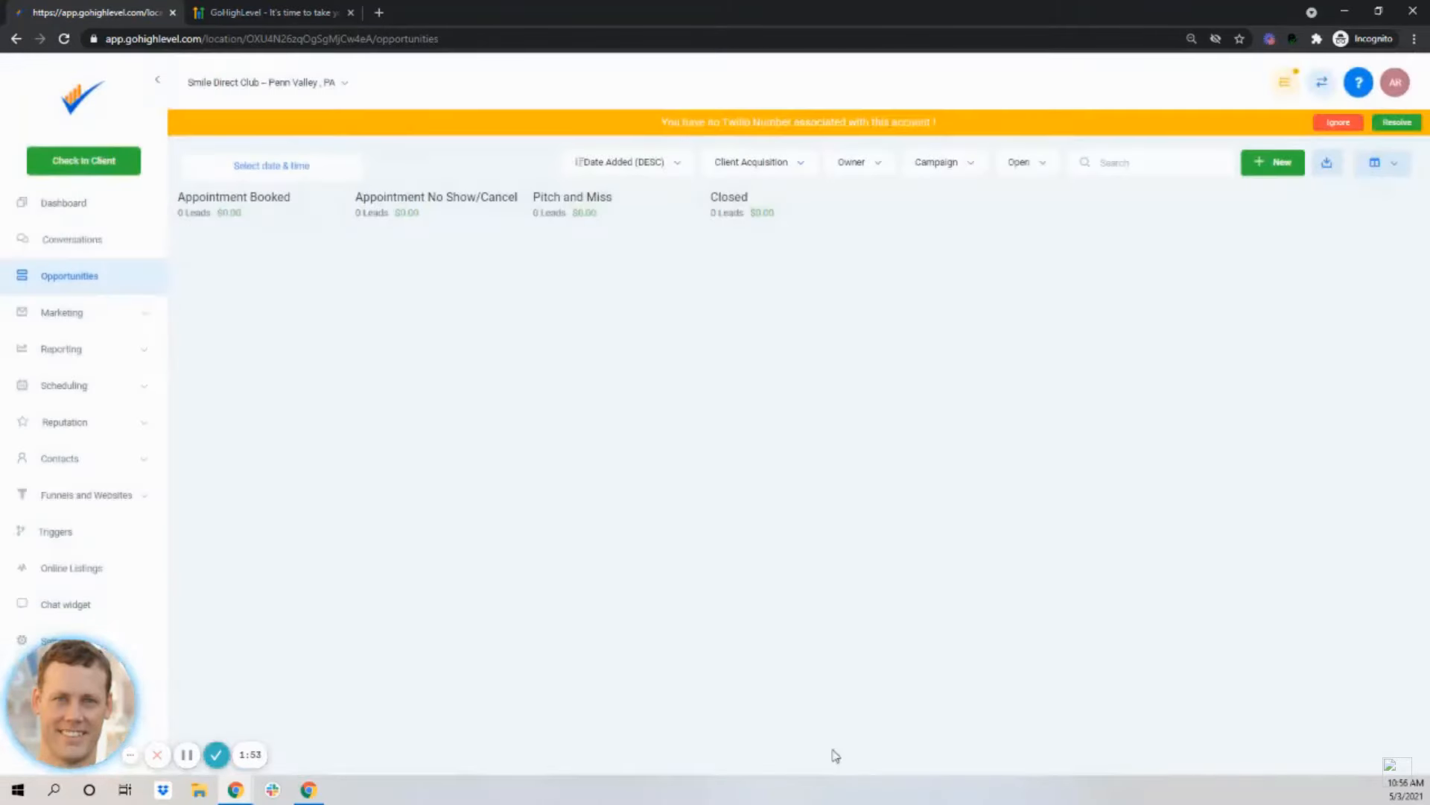
Start a new opportunity for contact Bob Smith with phone +161099 and a Facebook Lead tag
left_click(1274, 161)
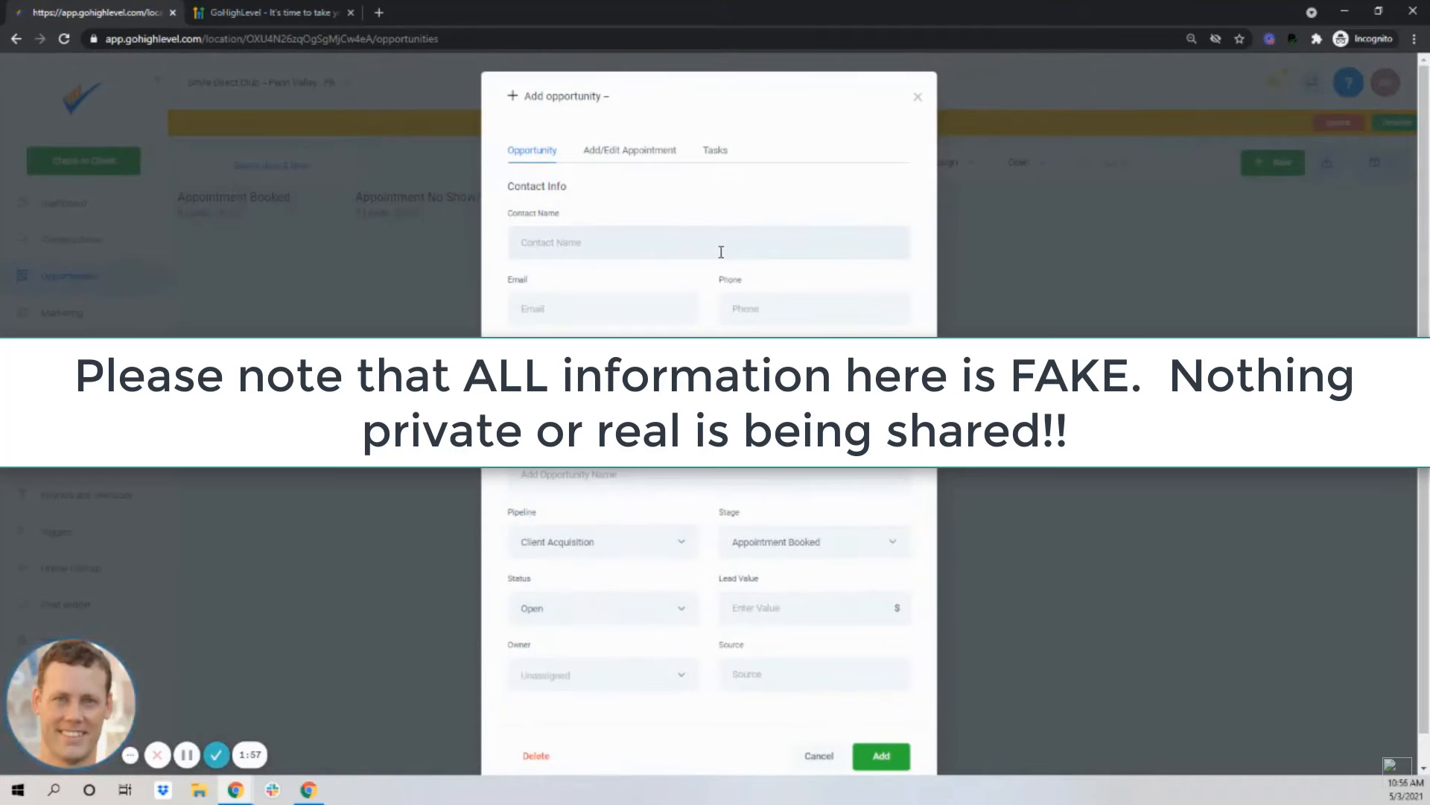
type("Bob Smith")
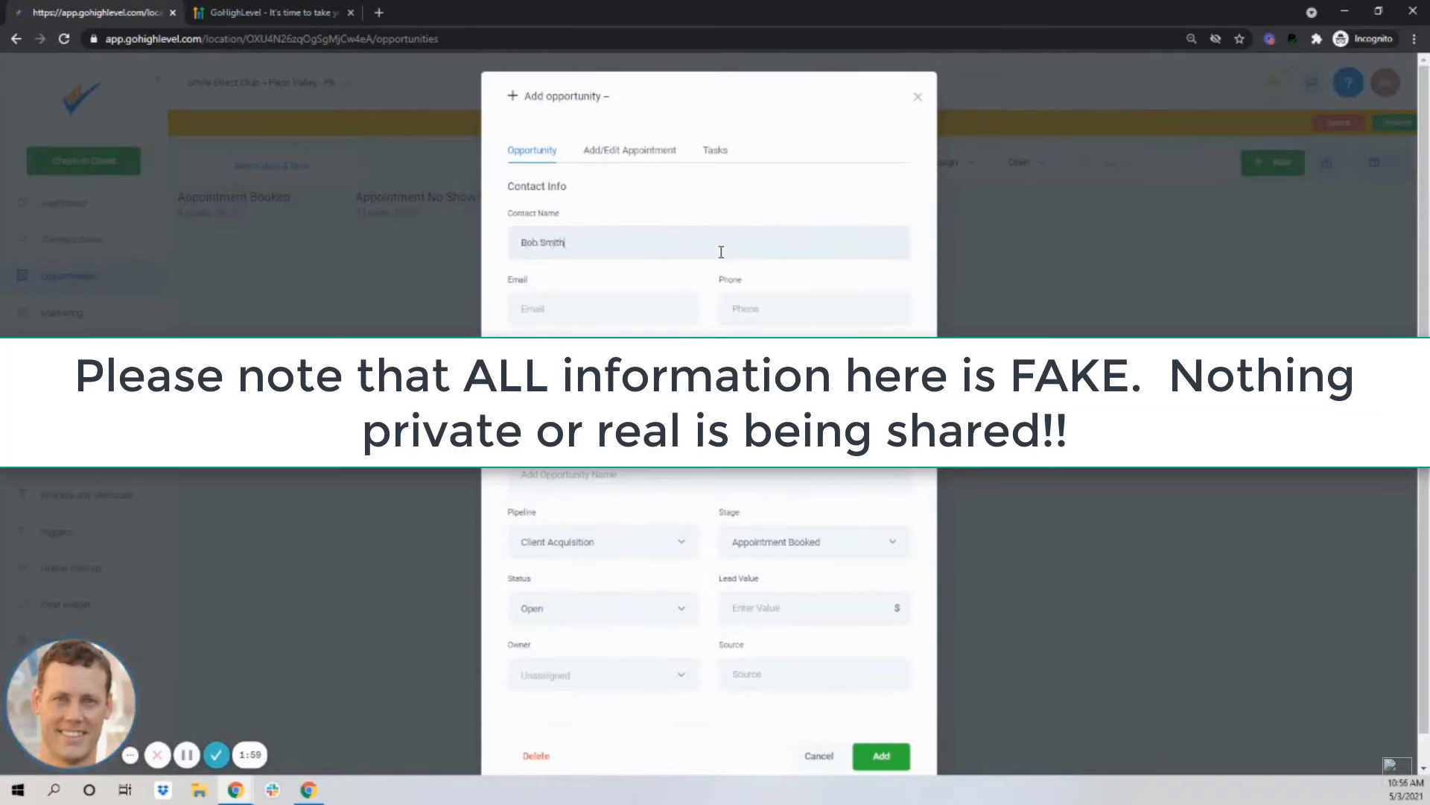
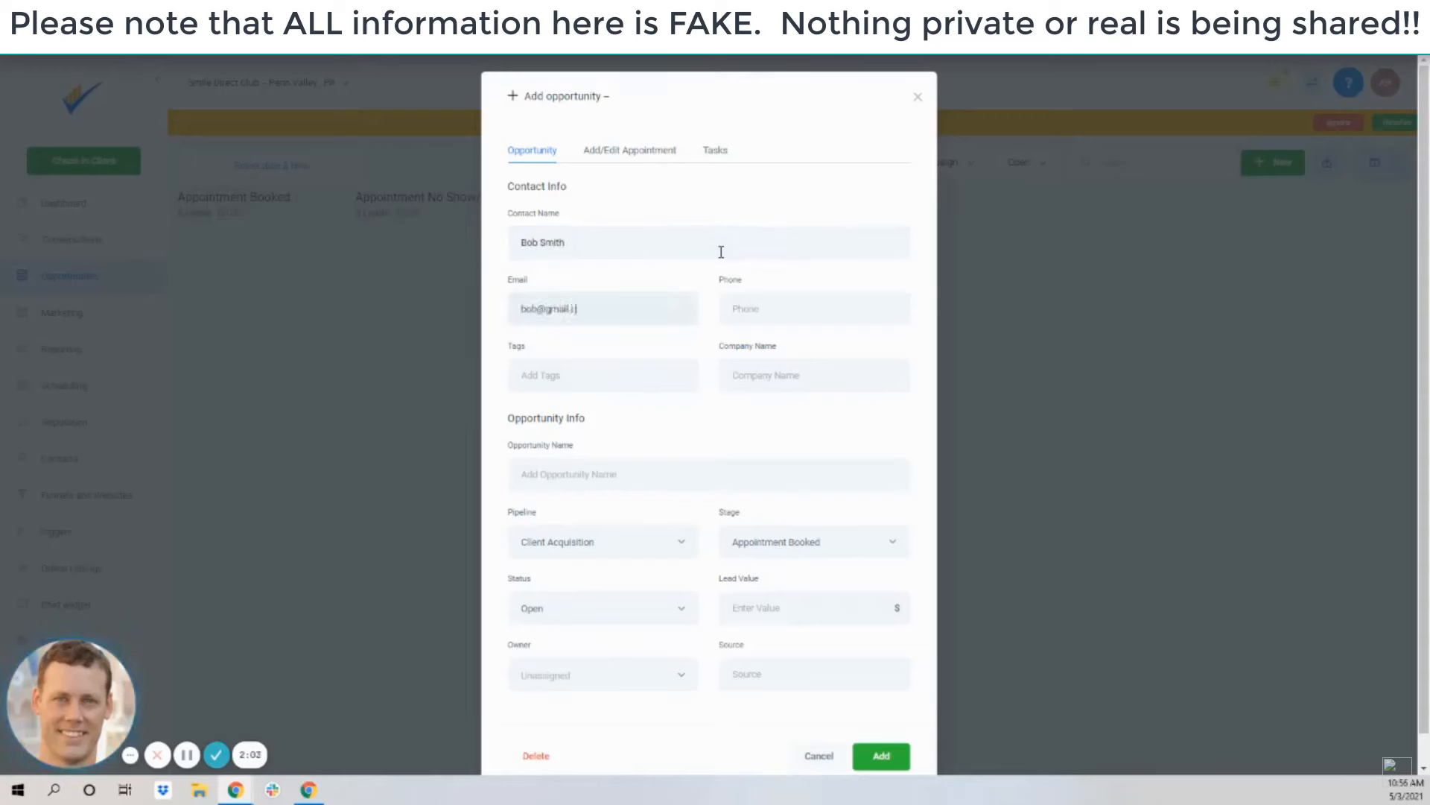
type("+161099")
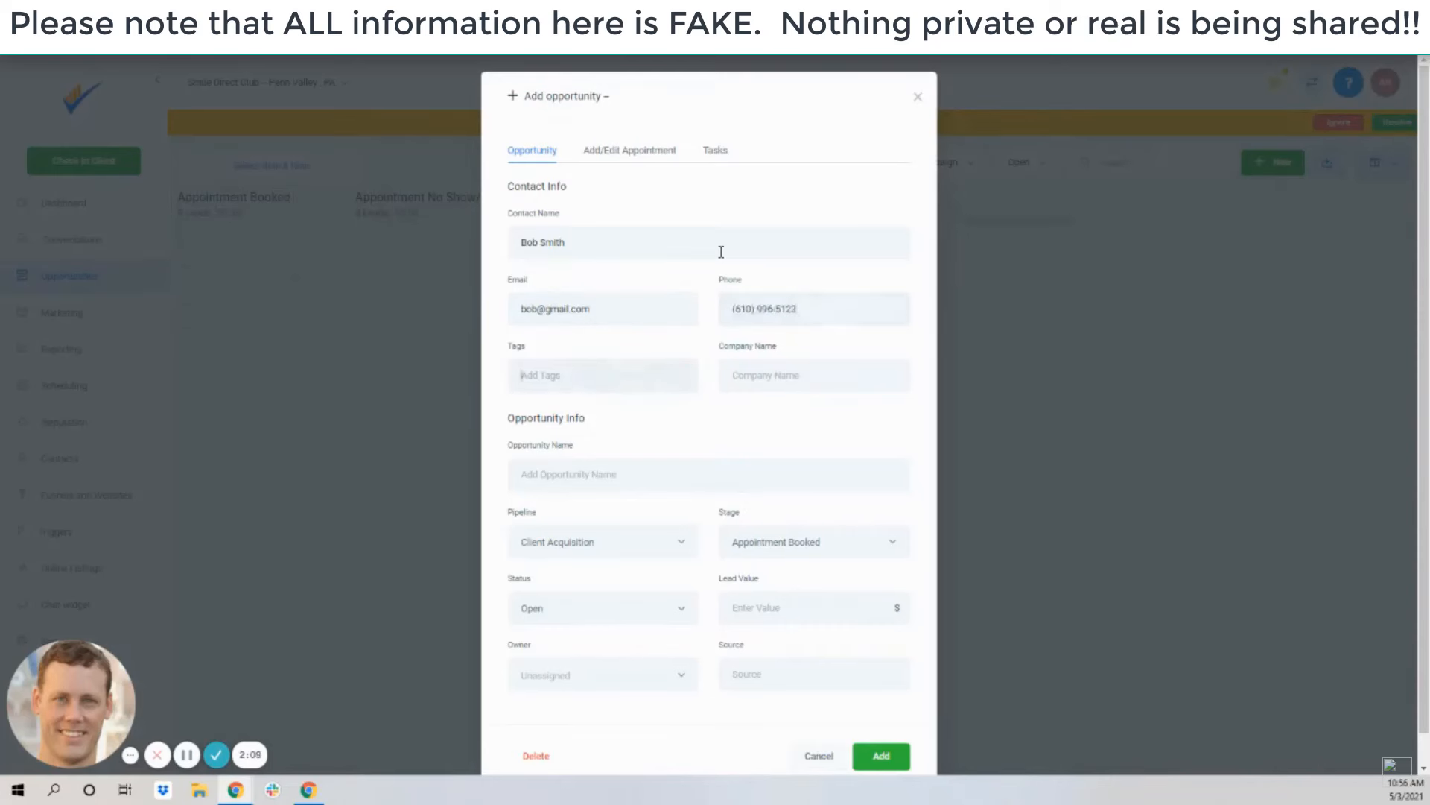
type("Faceb")
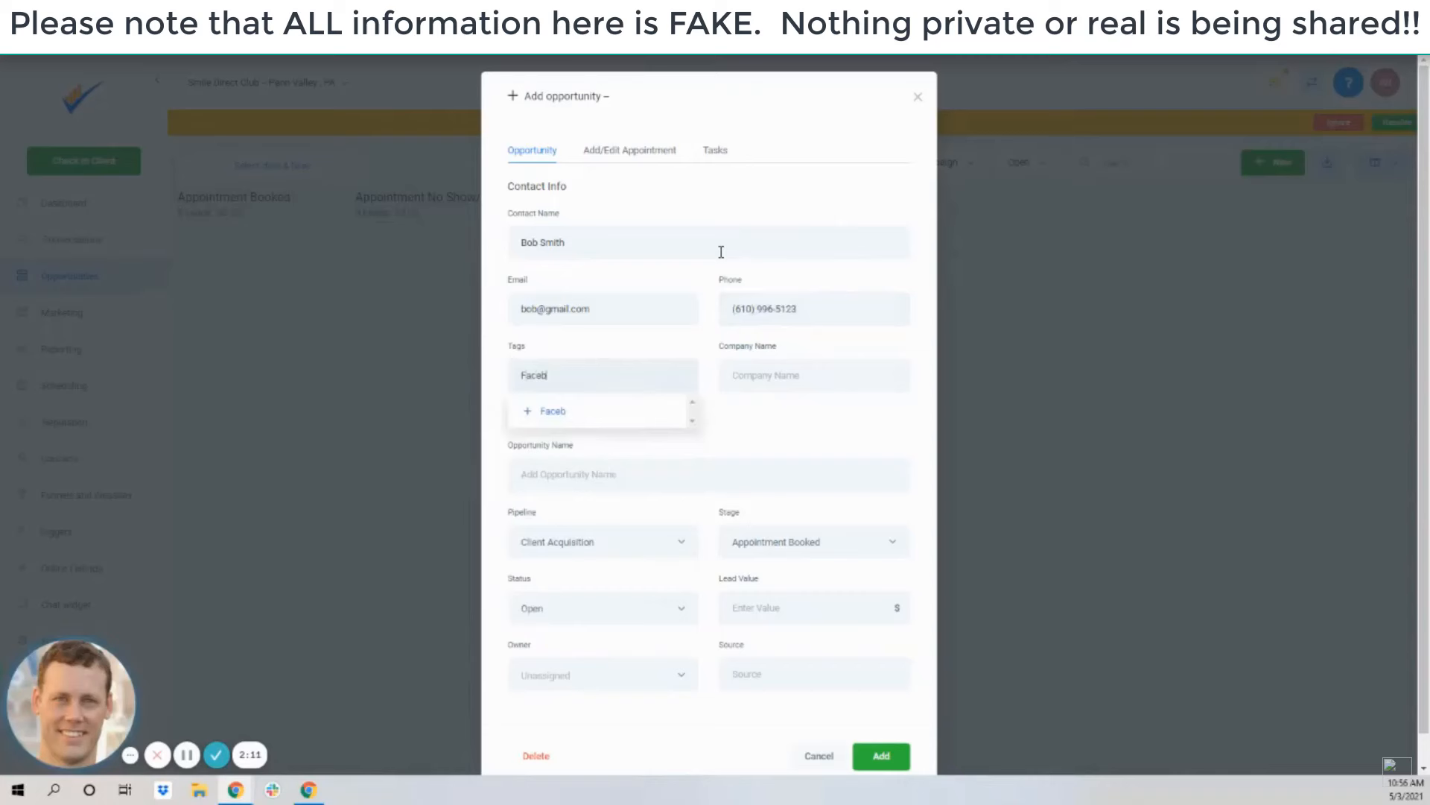
type("ook Lea")
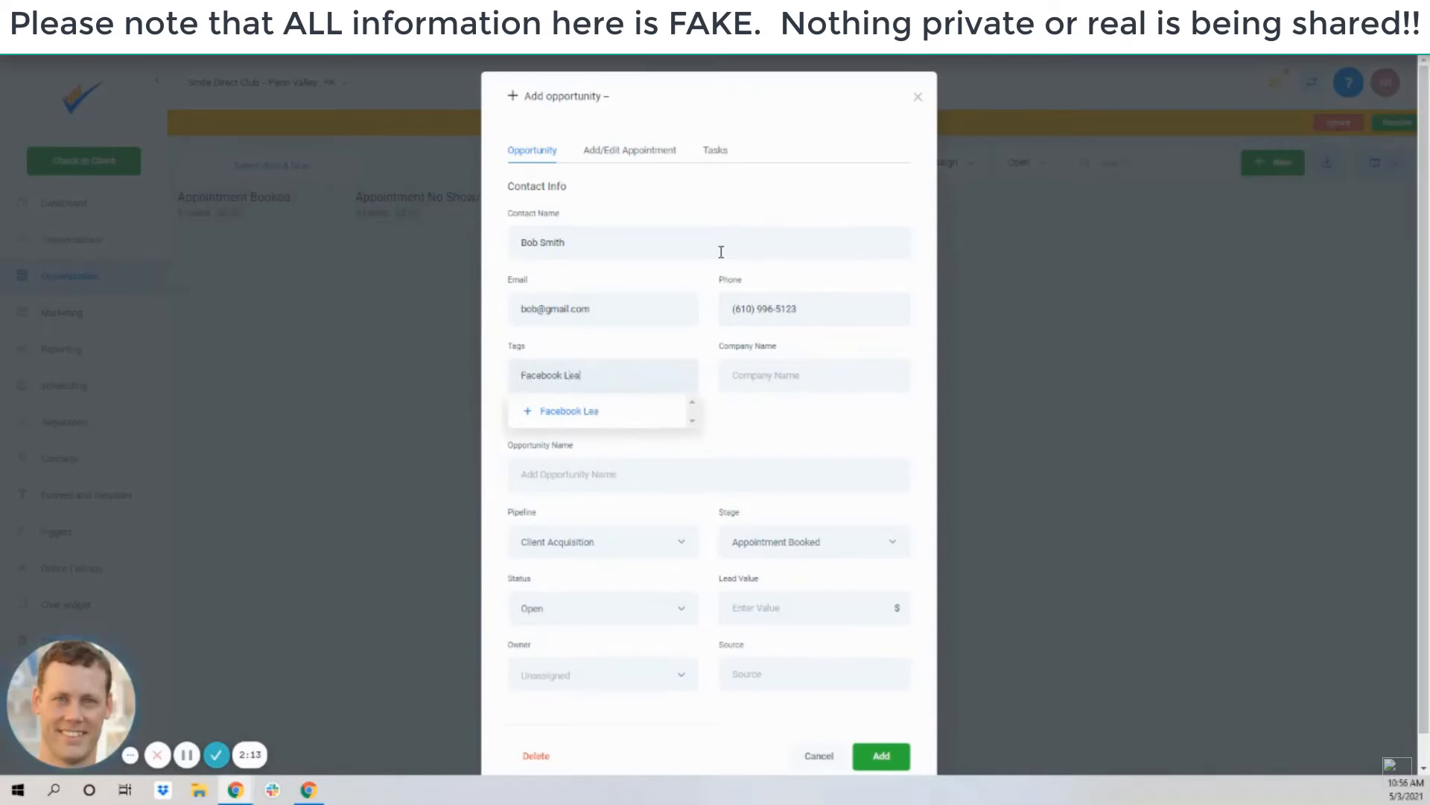
type("Bob Smith Plumbing")
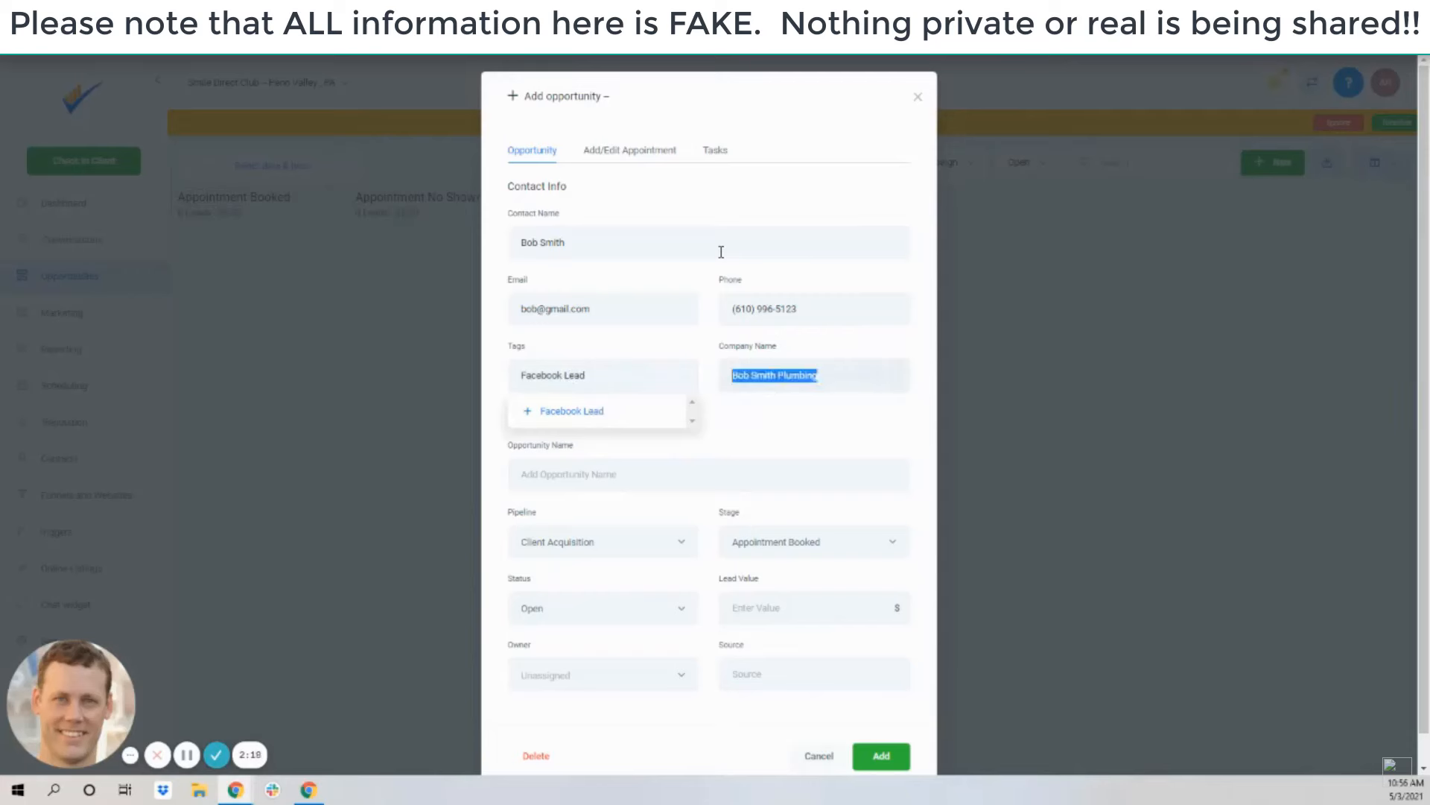
Name it Bob Smith Plumbing in the Appointment Booked stage, lead value 2500, source Facebook
left_click(707, 474)
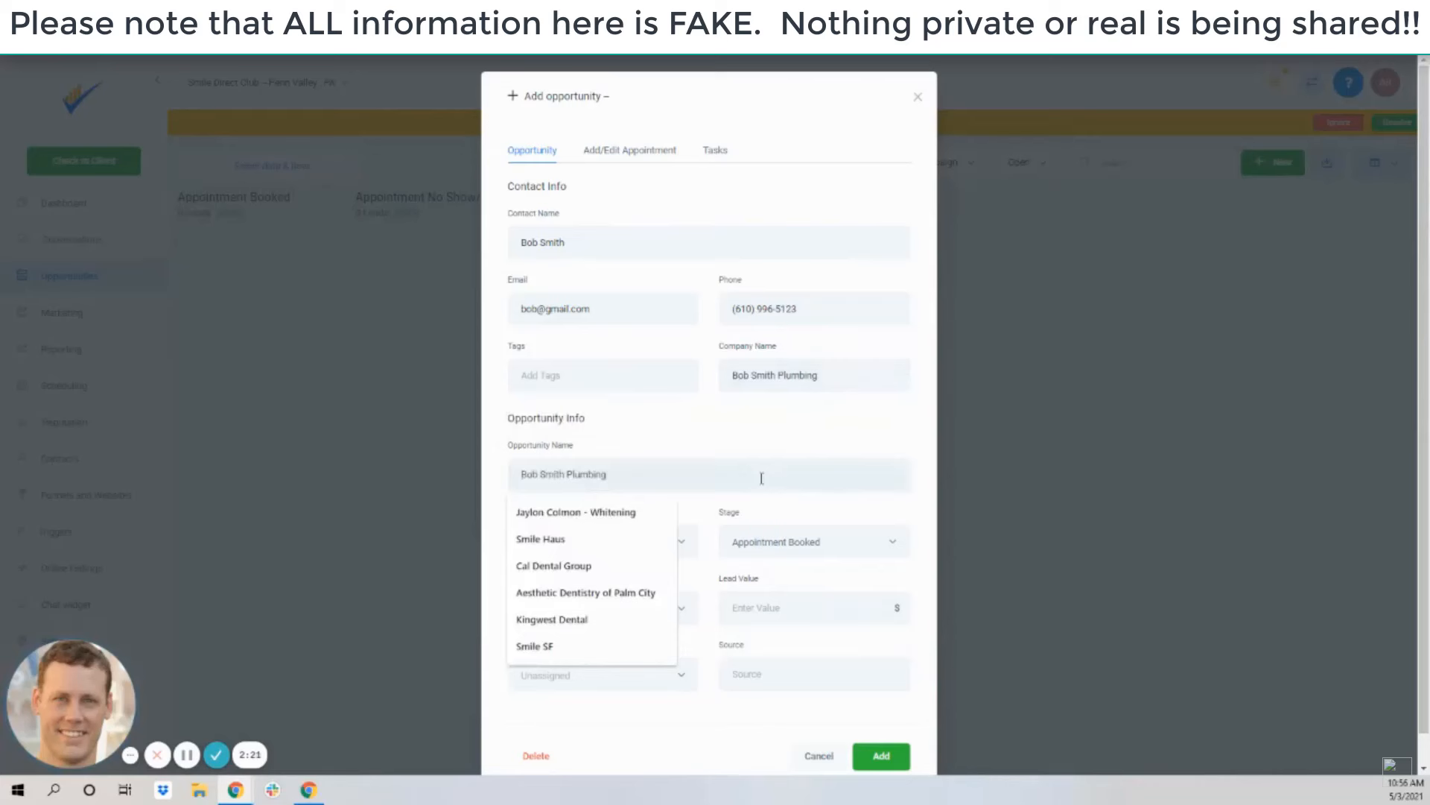
type("Bob Smith Plumbing")
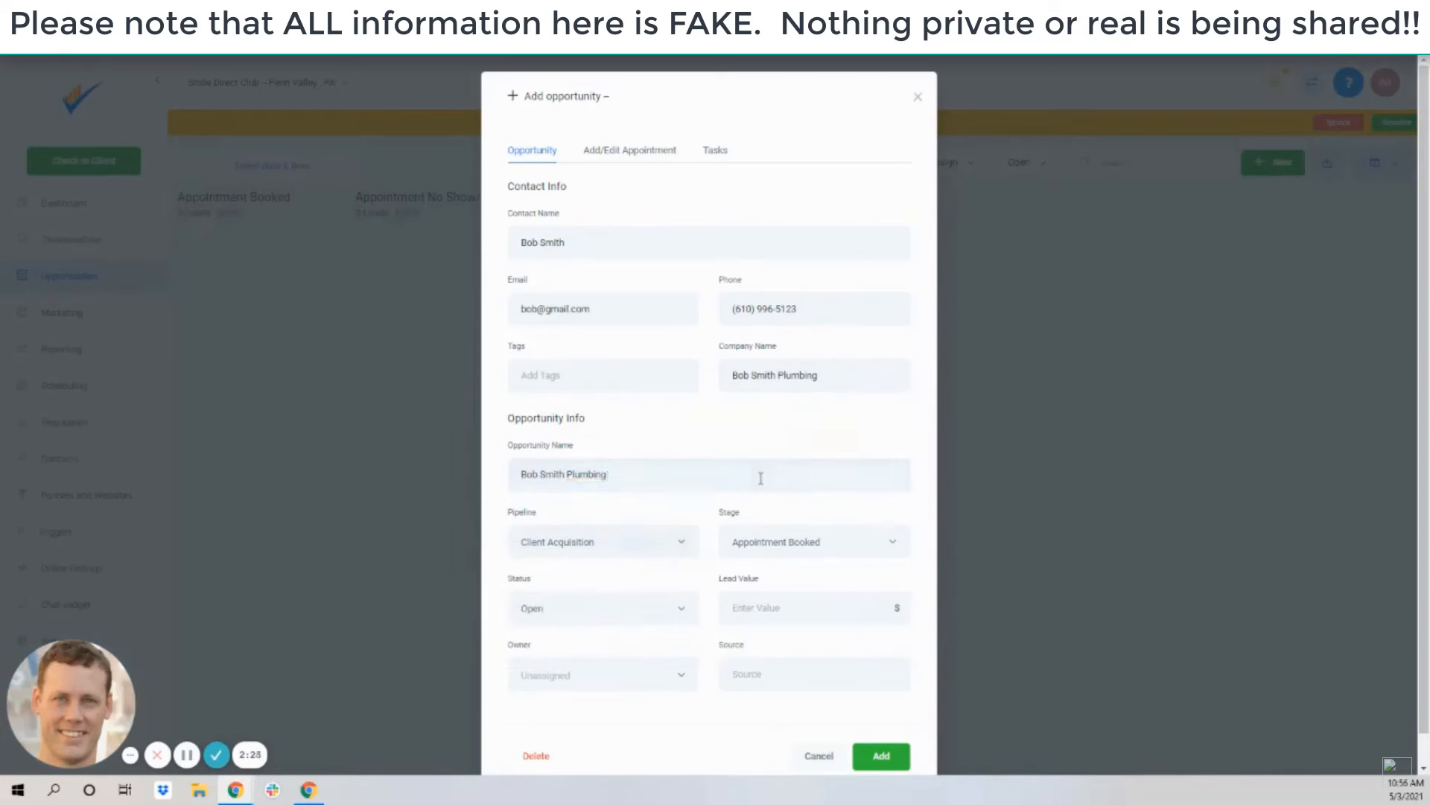
left_click(601, 541)
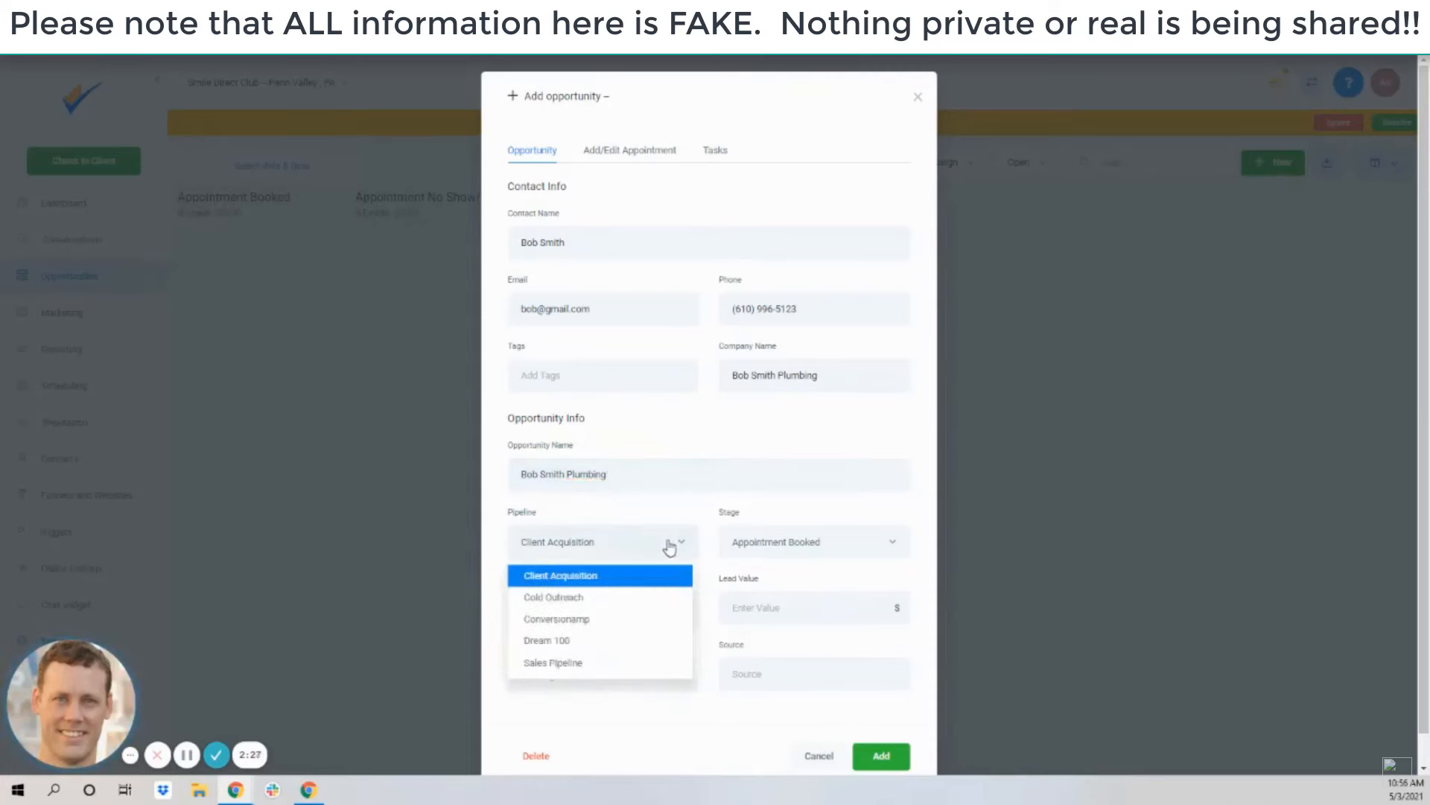
left_click(810, 540)
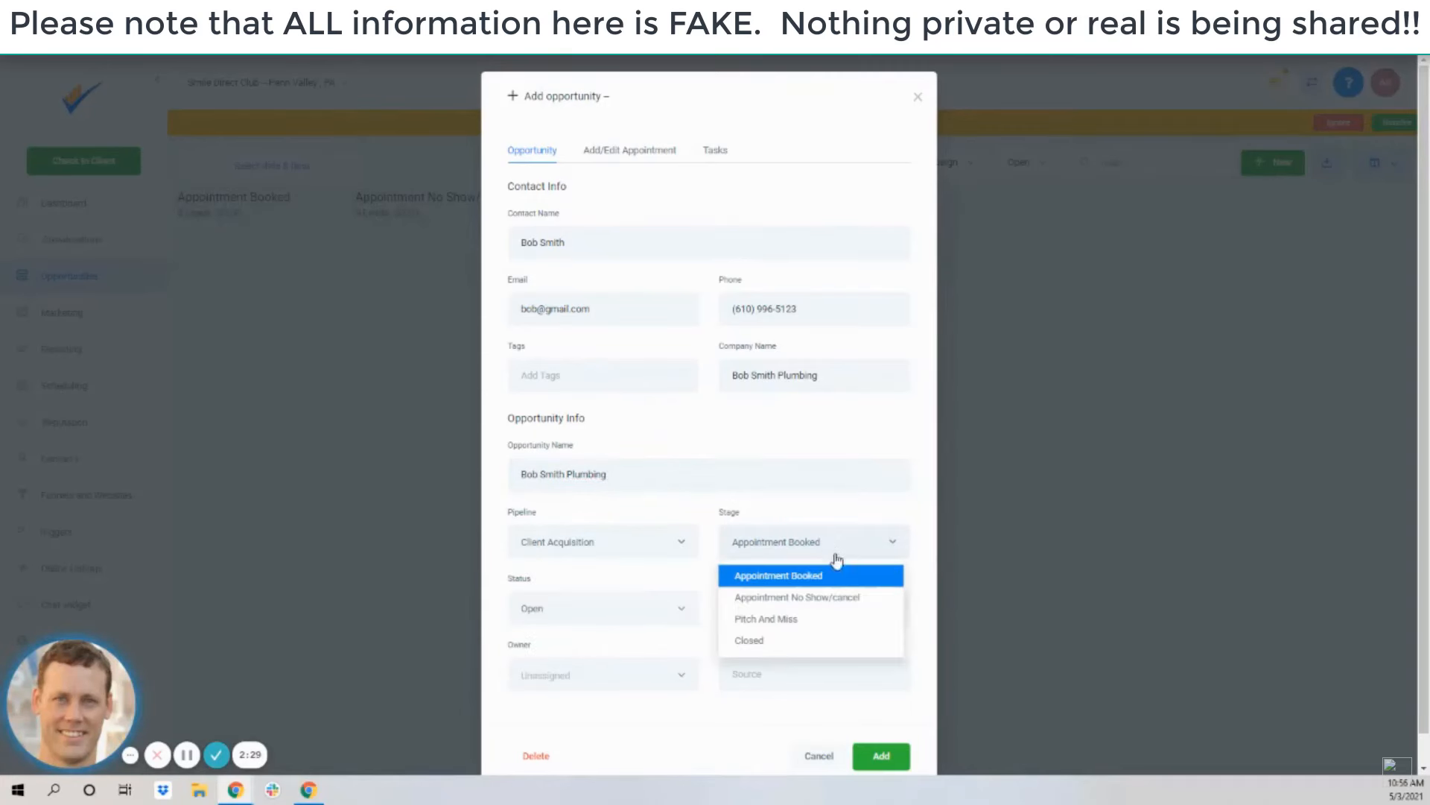
left_click(778, 575)
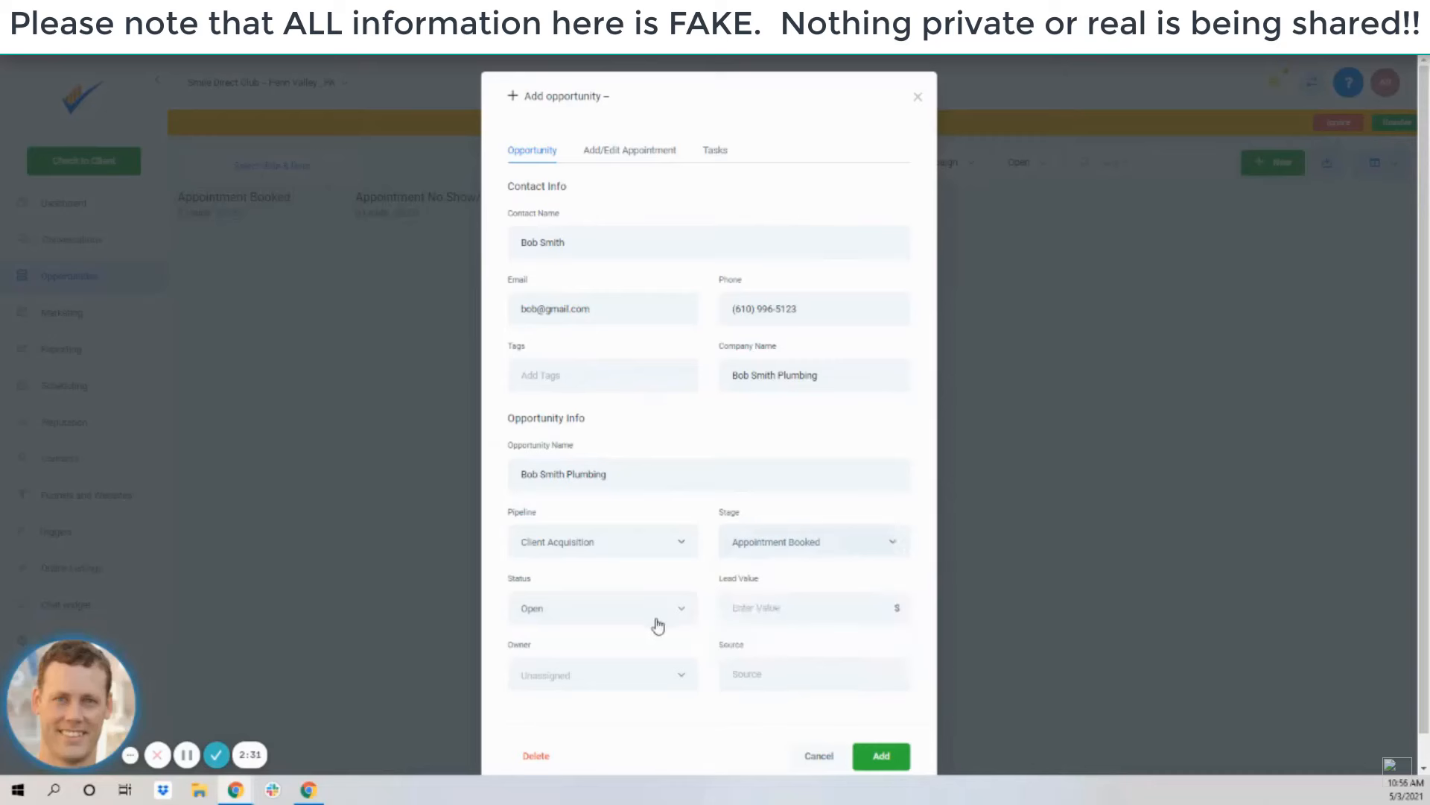
type("2500")
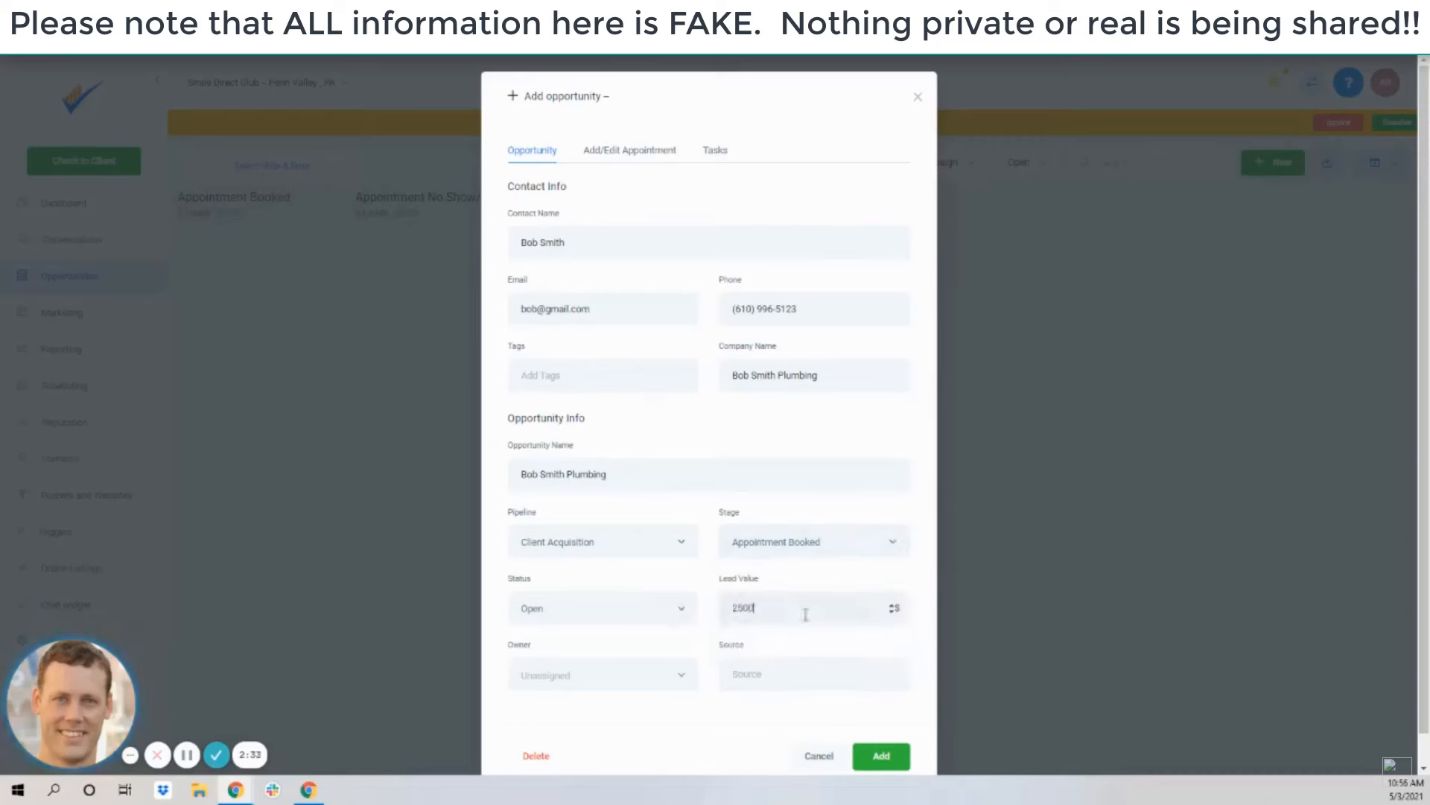
left_click(812, 673)
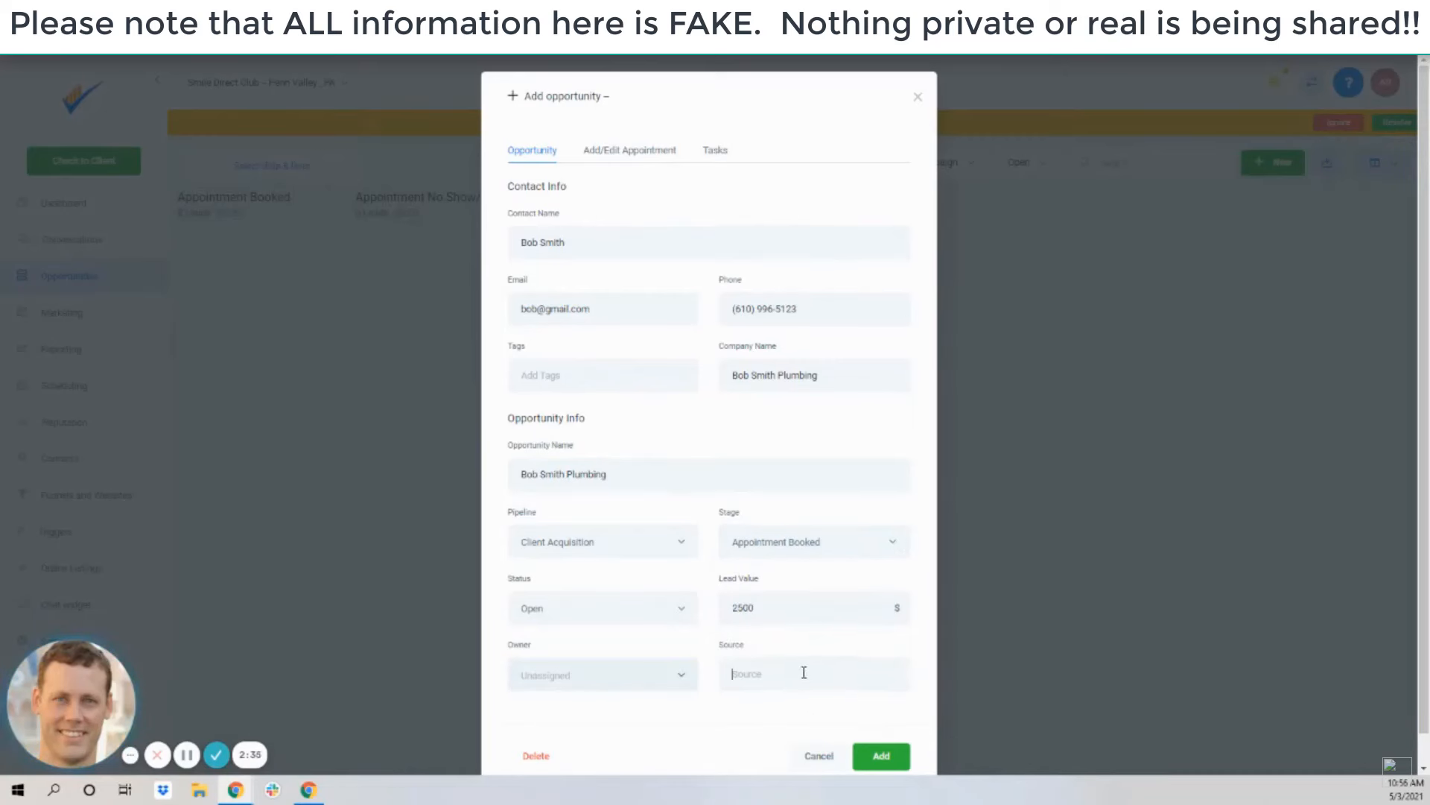
type("Facebook")
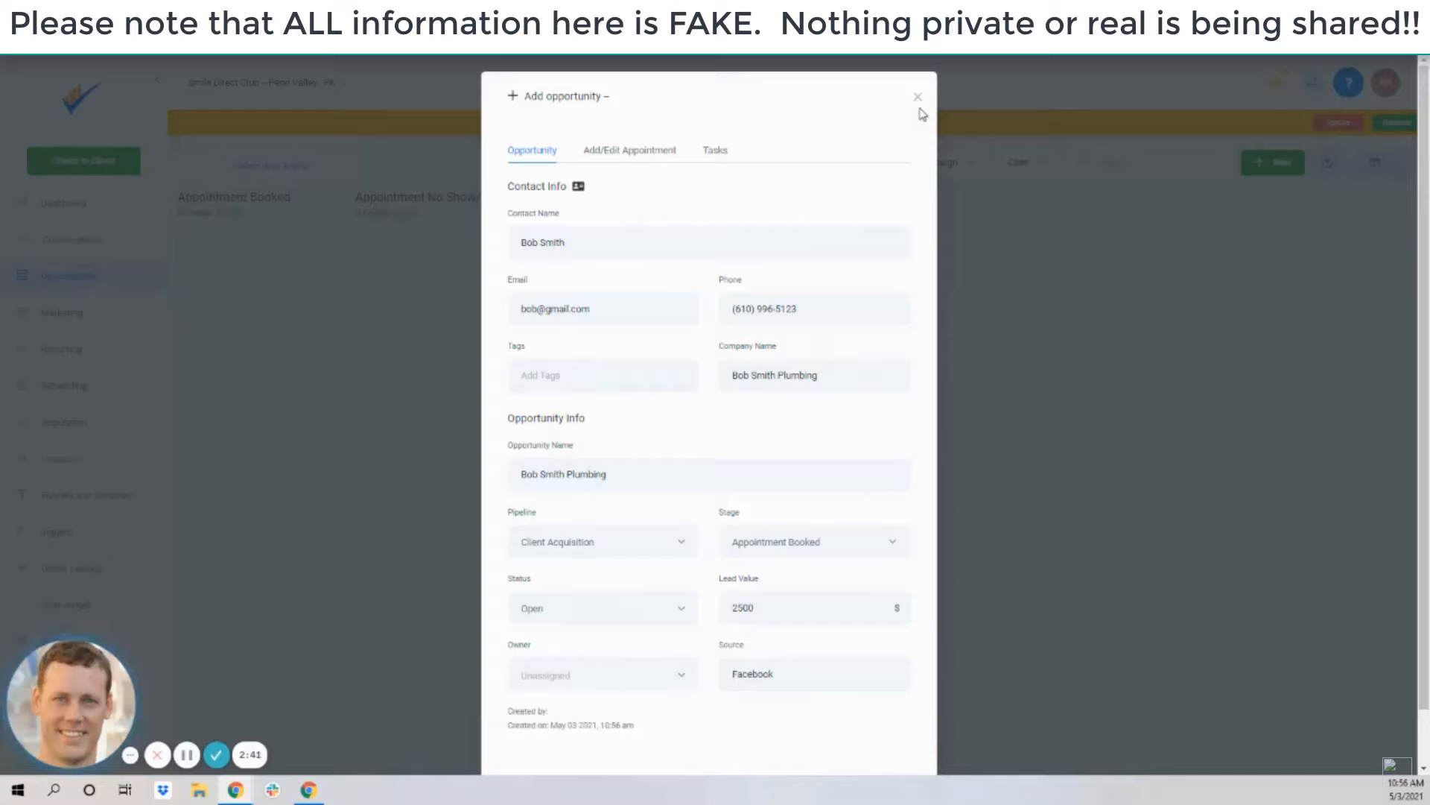
Drag the Bob Smith Plumbing card to WON and check its Tasks and Notes
left_click(916, 97)
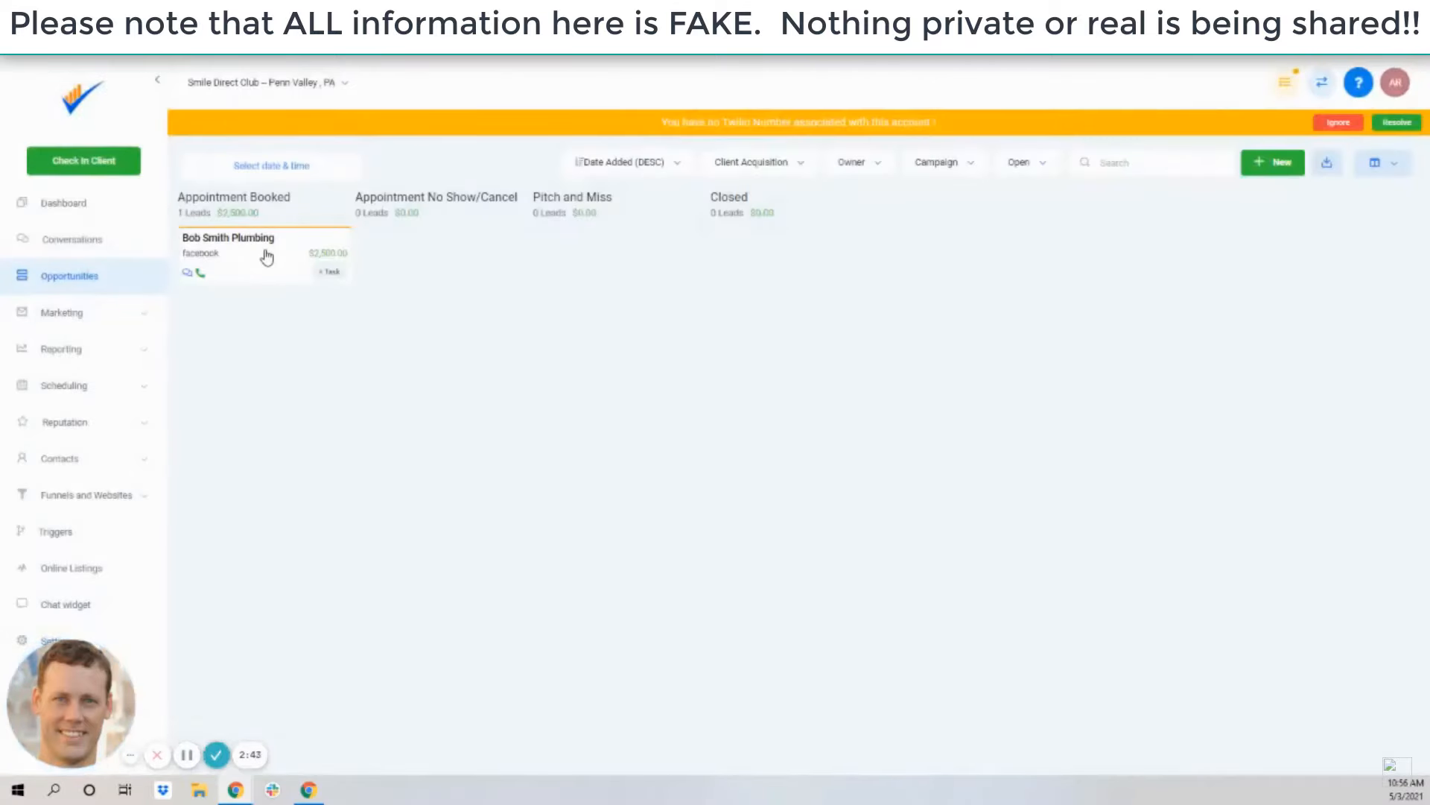
left_click_drag(265, 255, 629, 274)
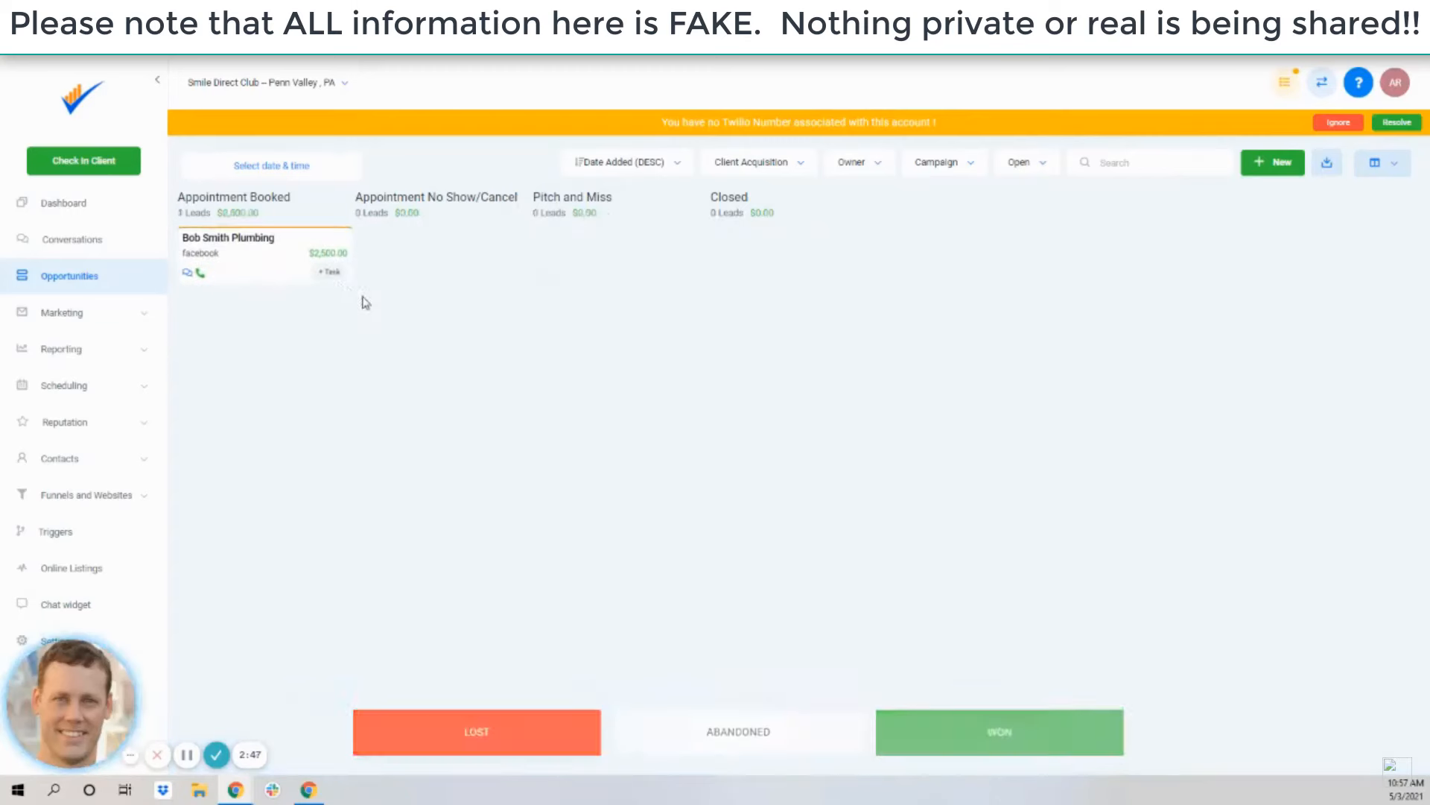
left_click(237, 253)
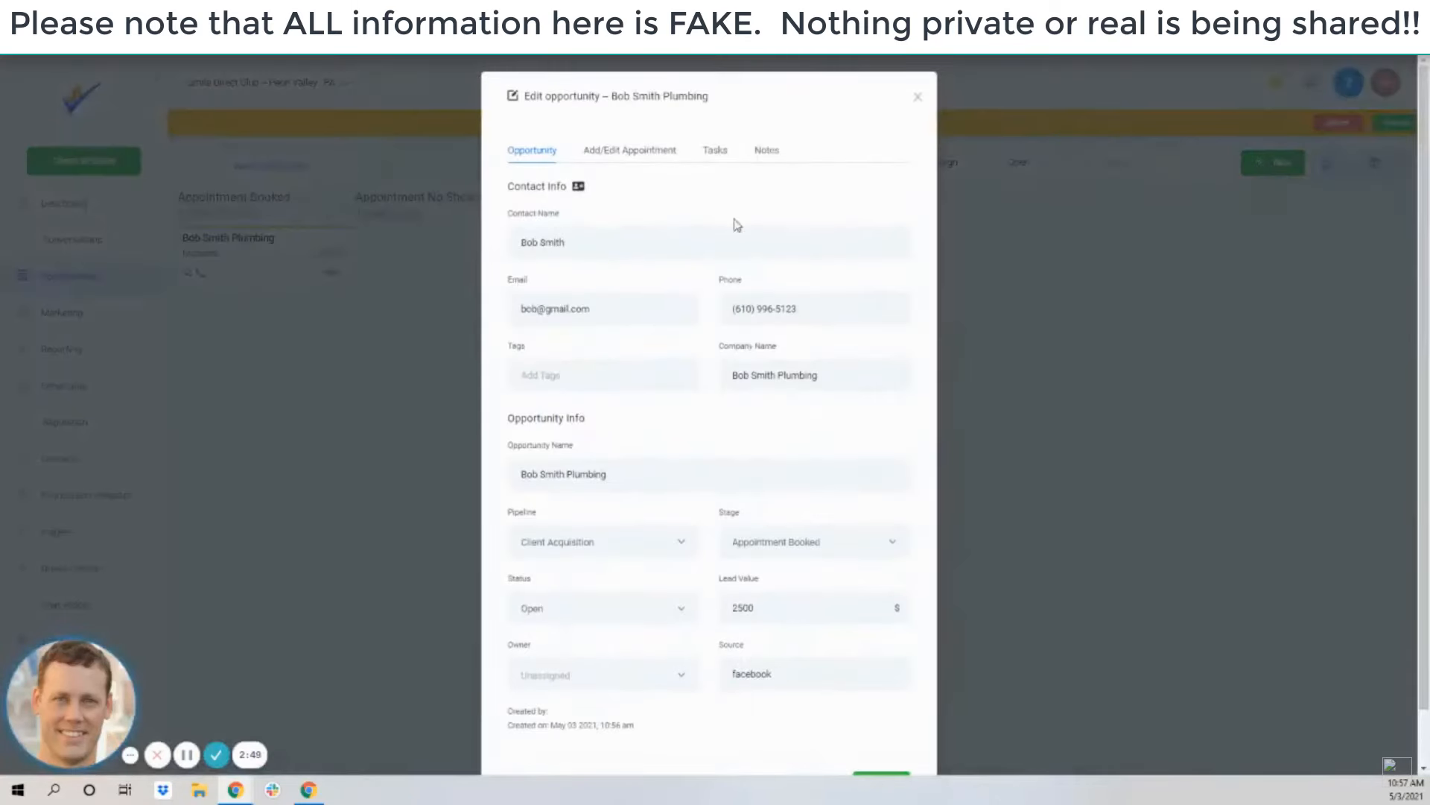
left_click(721, 149)
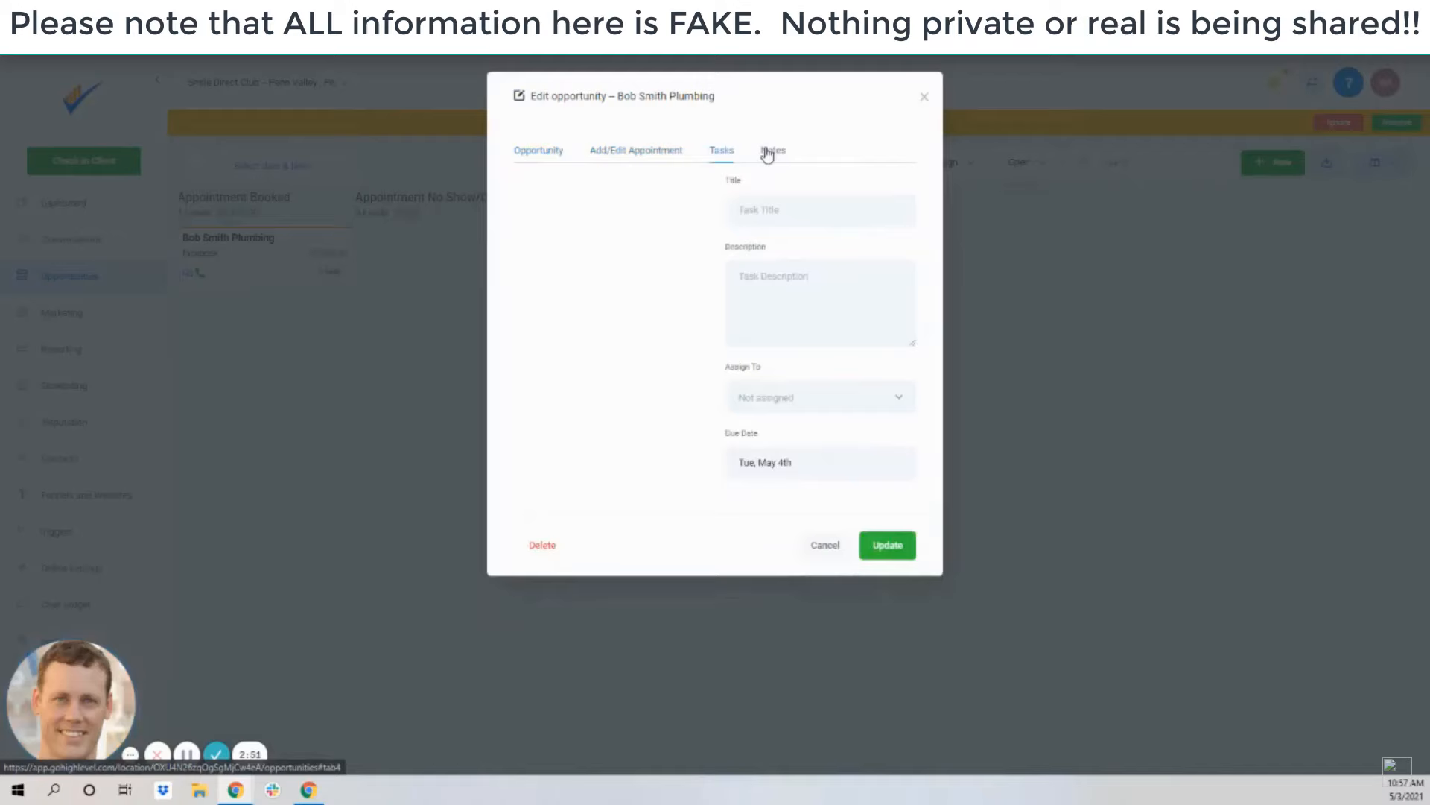
left_click(824, 545)
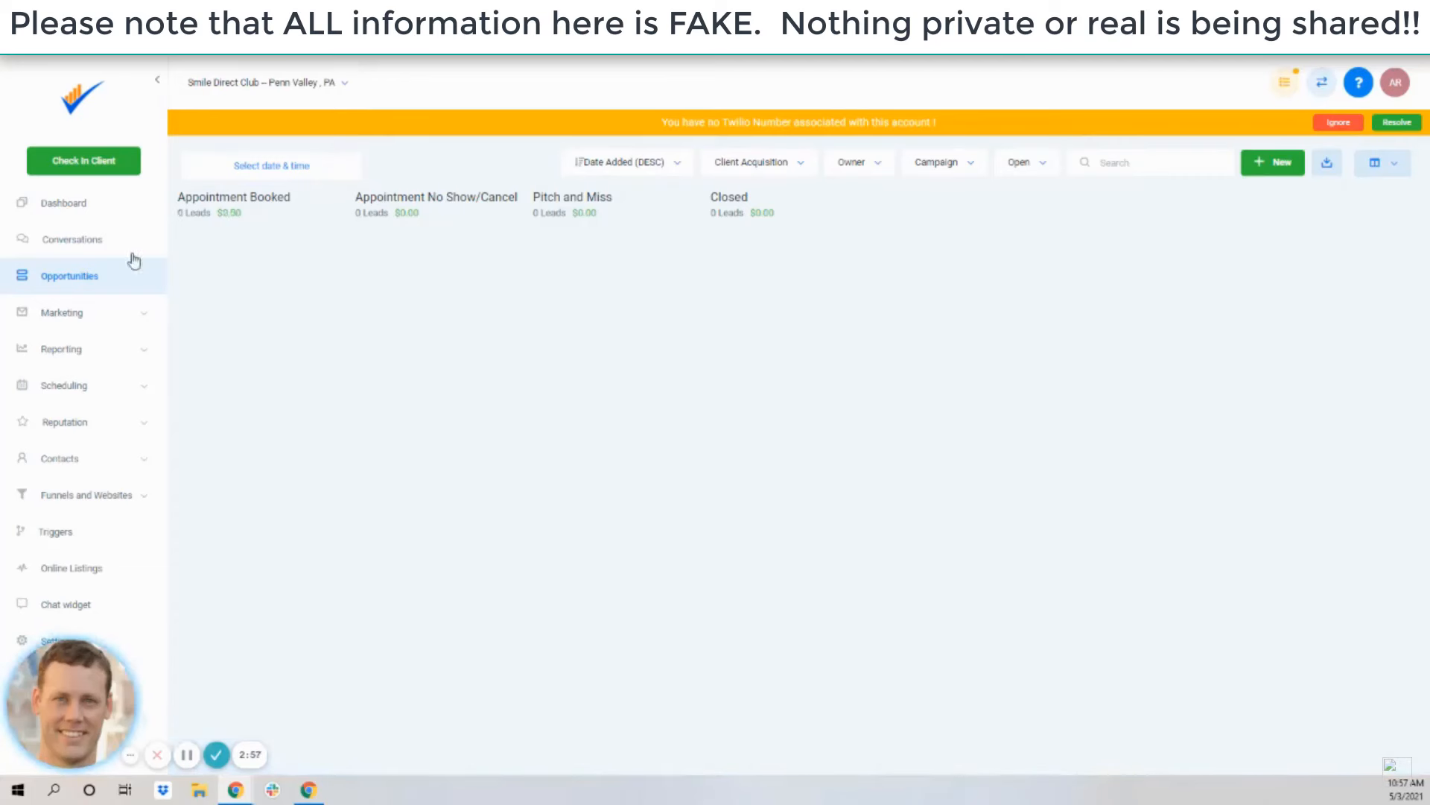
Show the dashboard with the $2,500.00 opportunity and its conversion rate
left_click(62, 202)
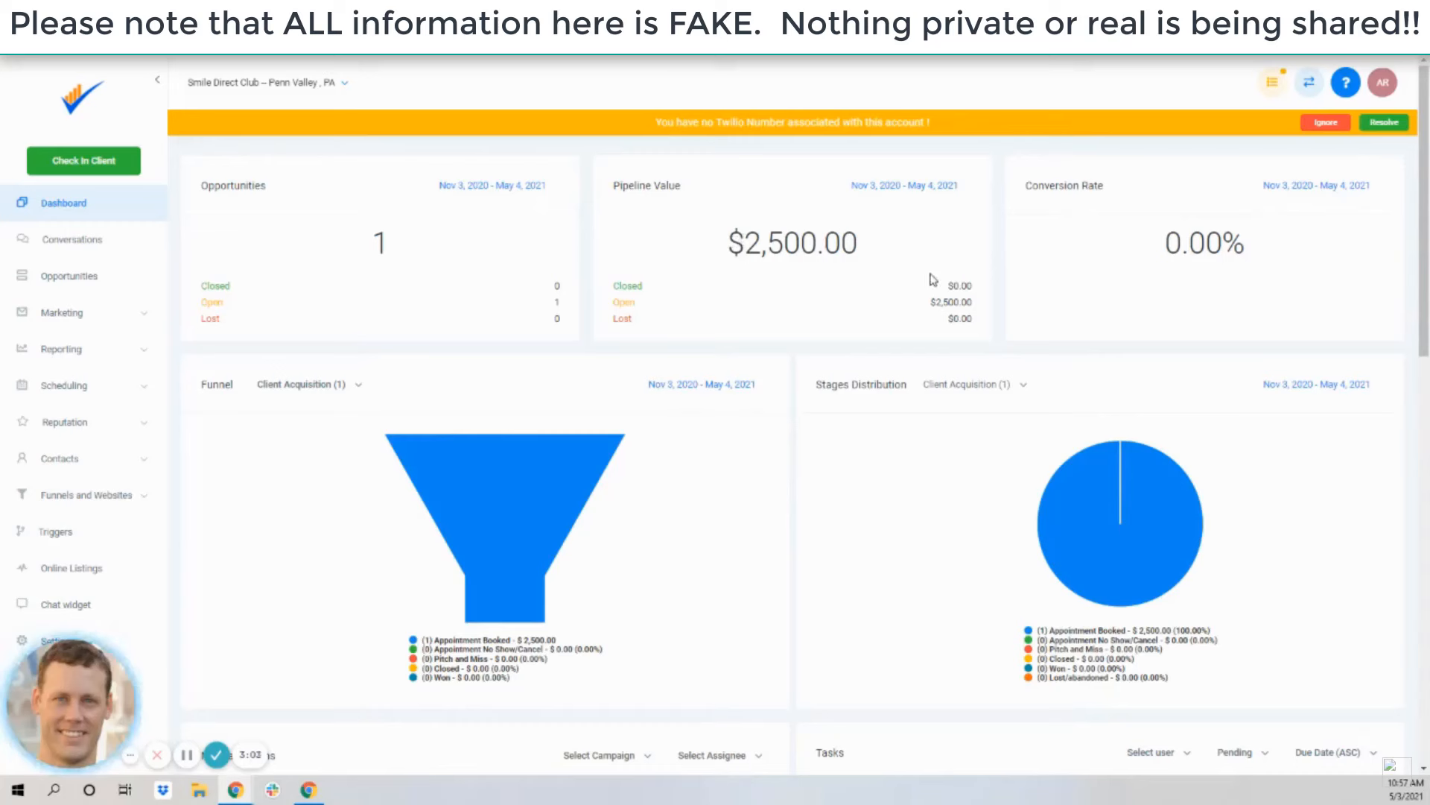
mouse_move(1174, 228)
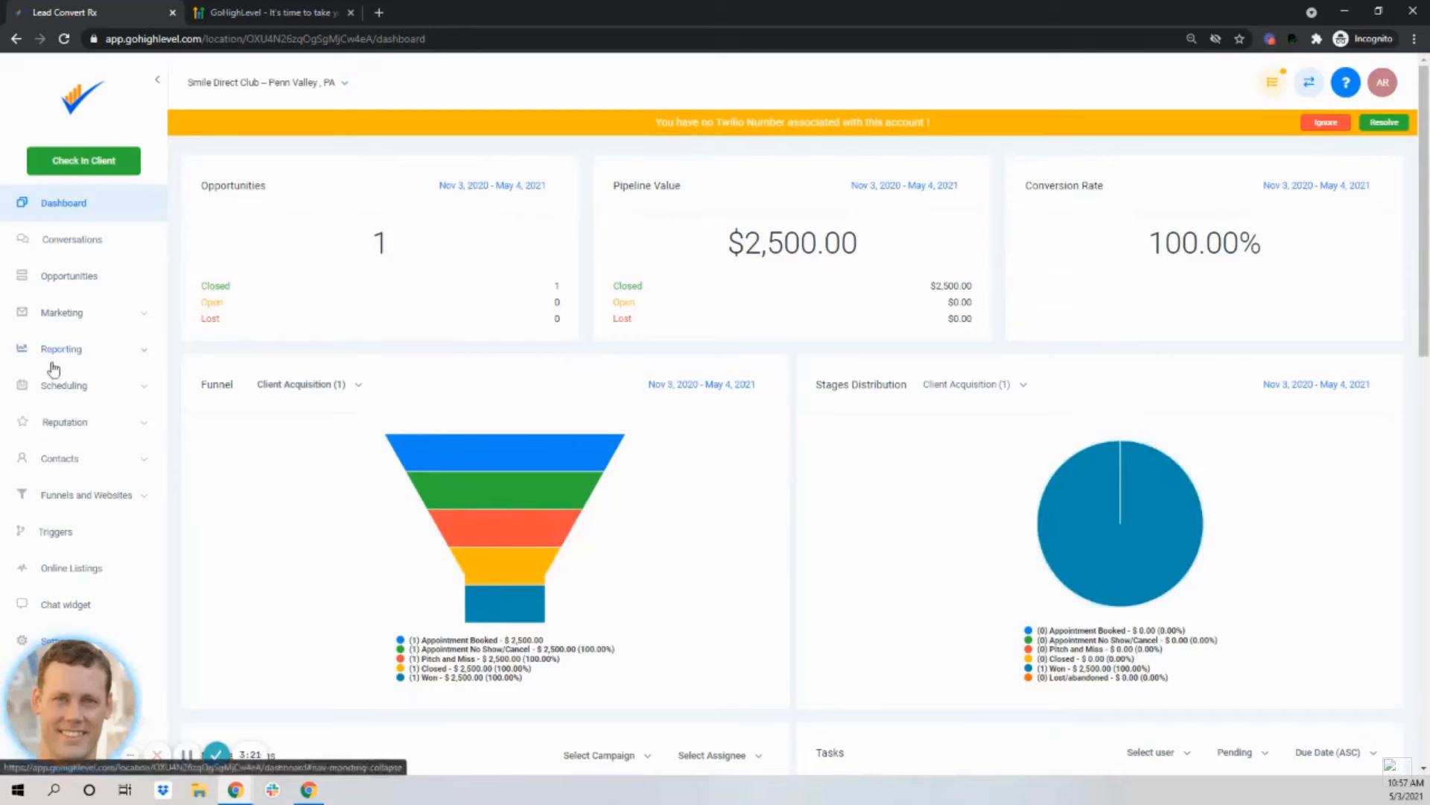
From Marketing Campaigns, expand Webinars and select The New SEO Formula 2020 Promo Campaign
left_click(61, 311)
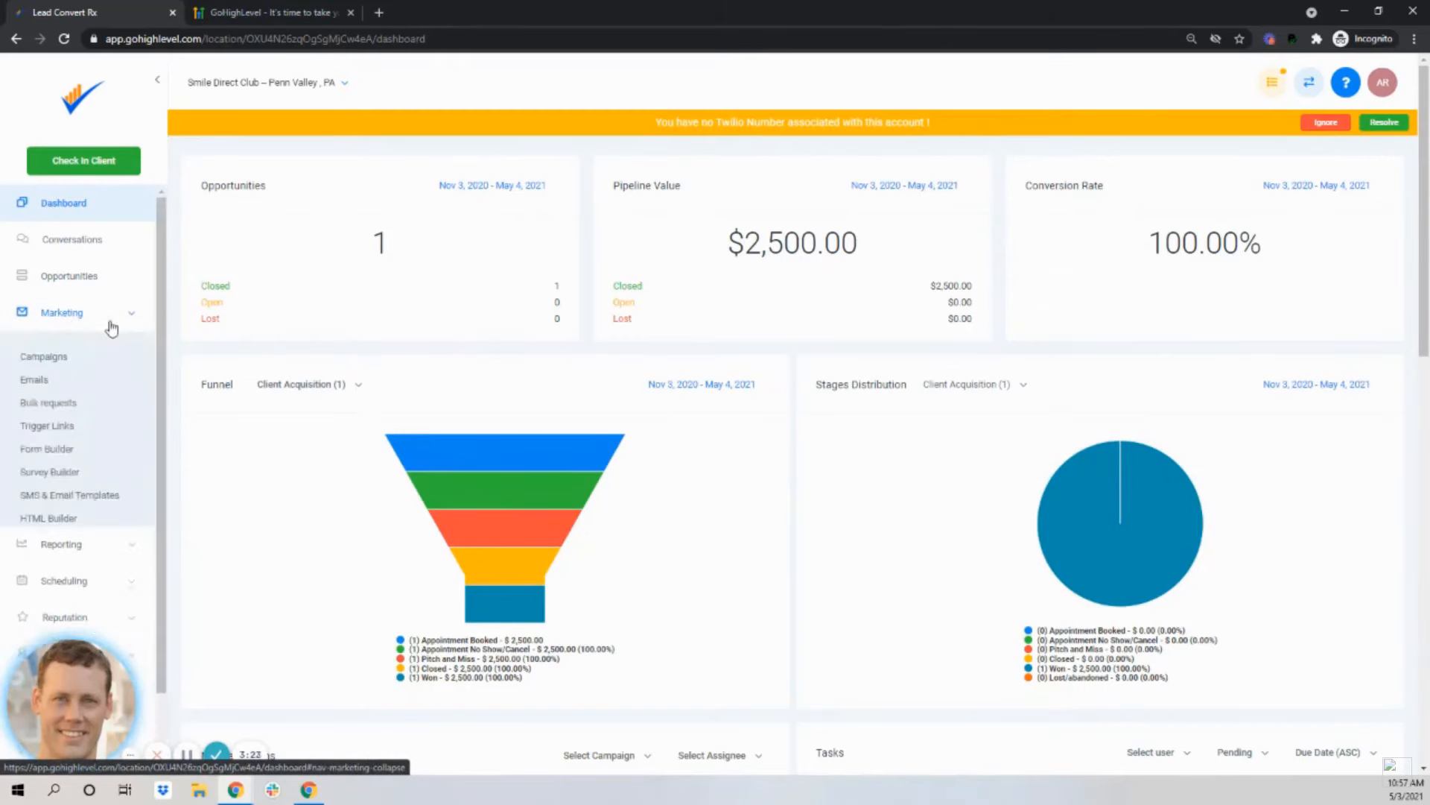
left_click(43, 356)
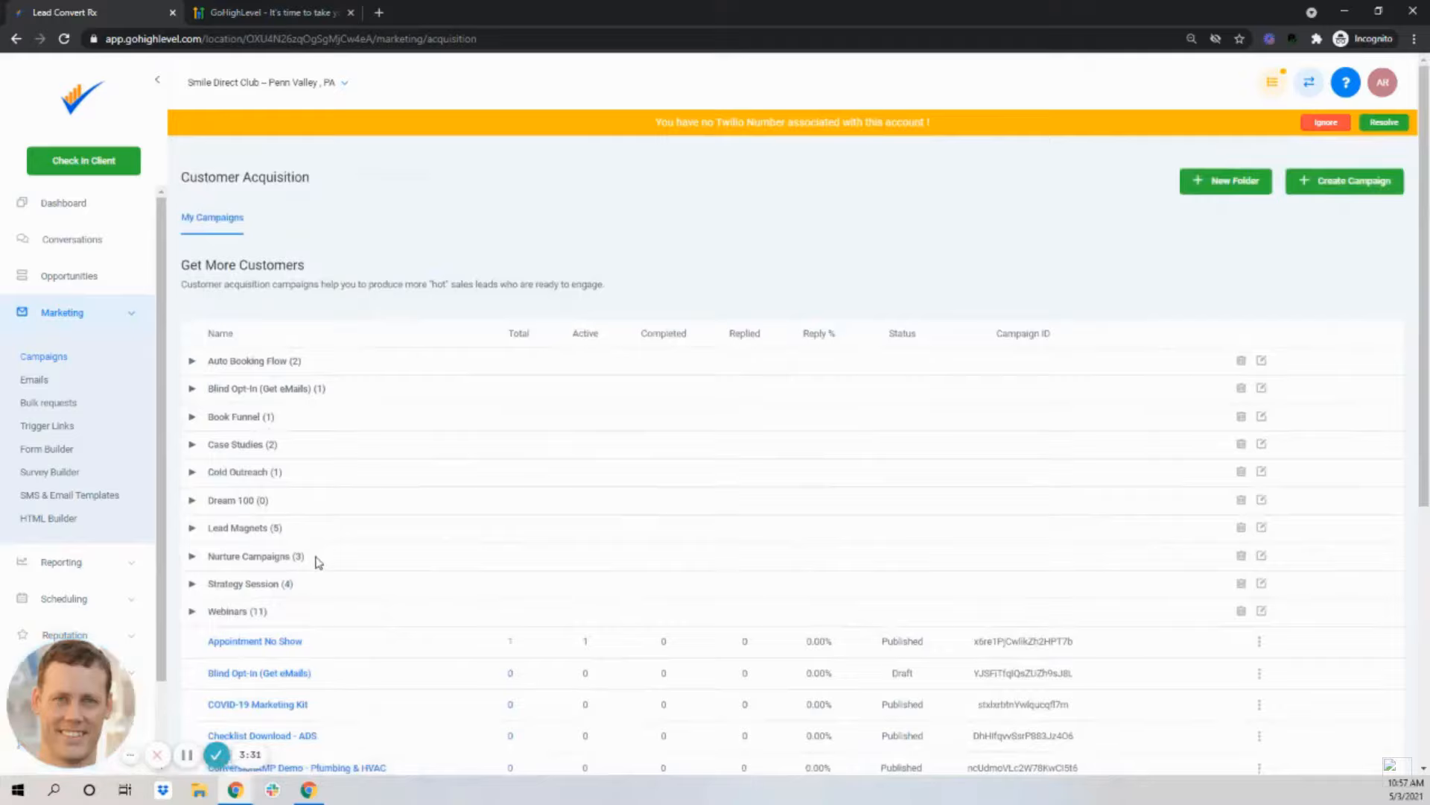
scroll("down", 3)
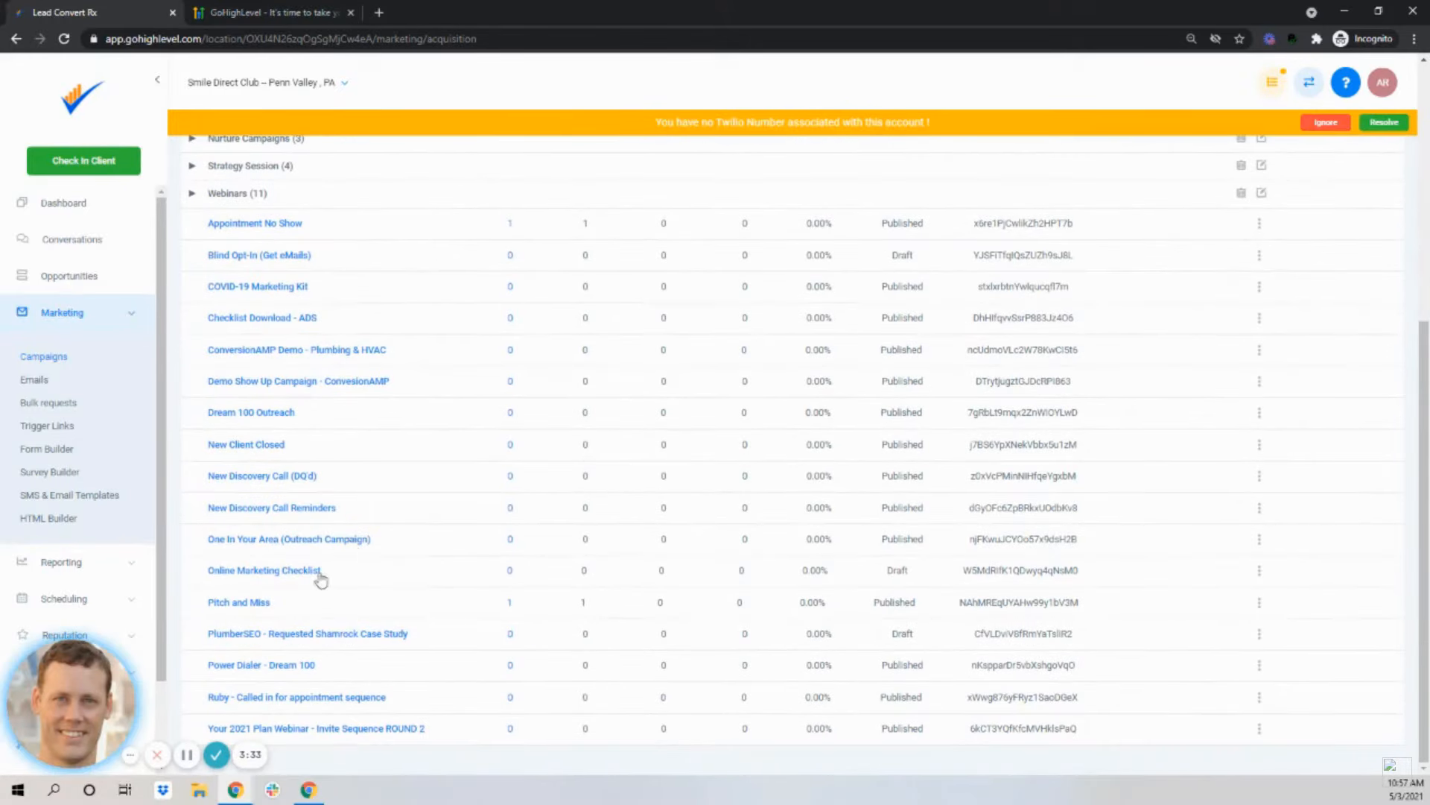
mouse_move(278, 435)
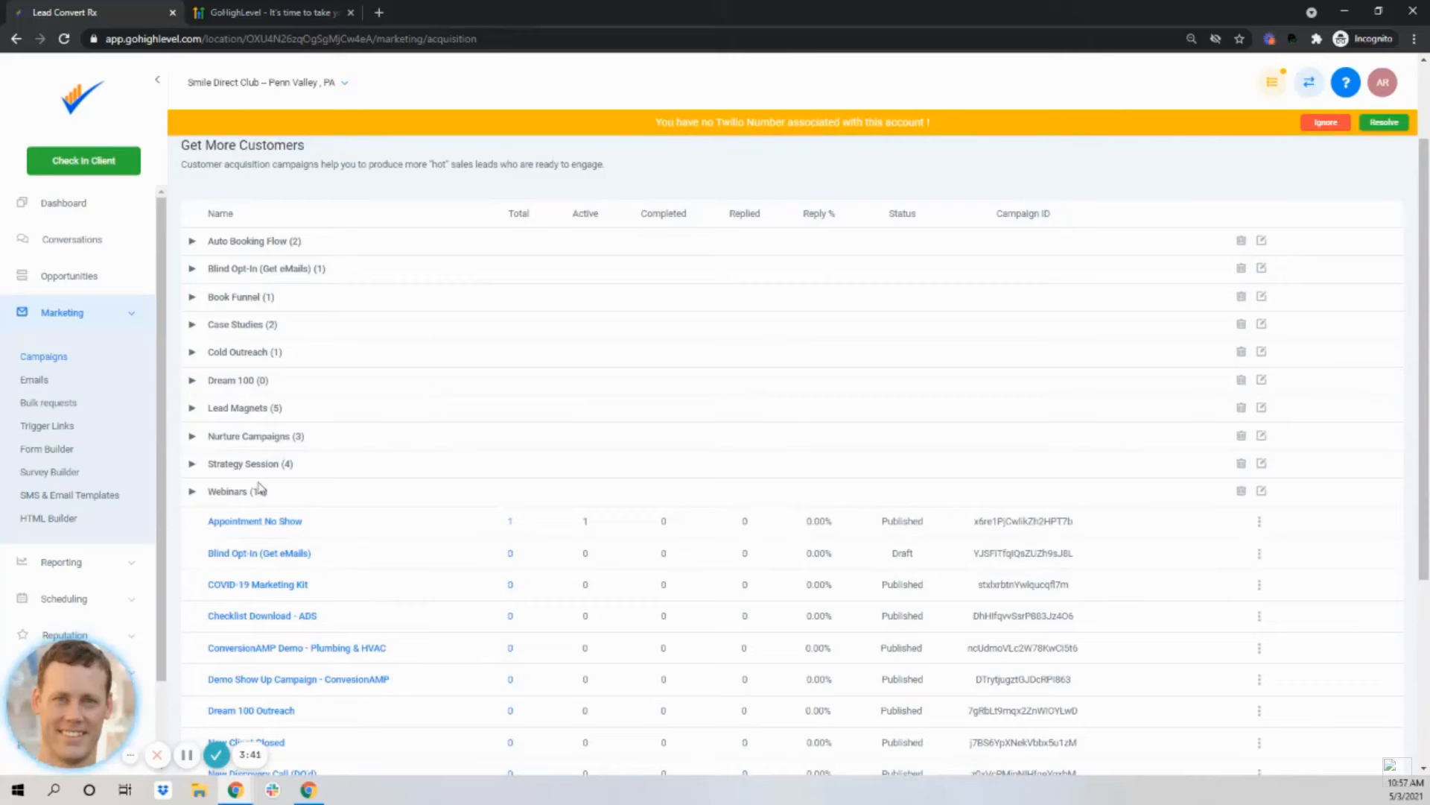
left_click(192, 490)
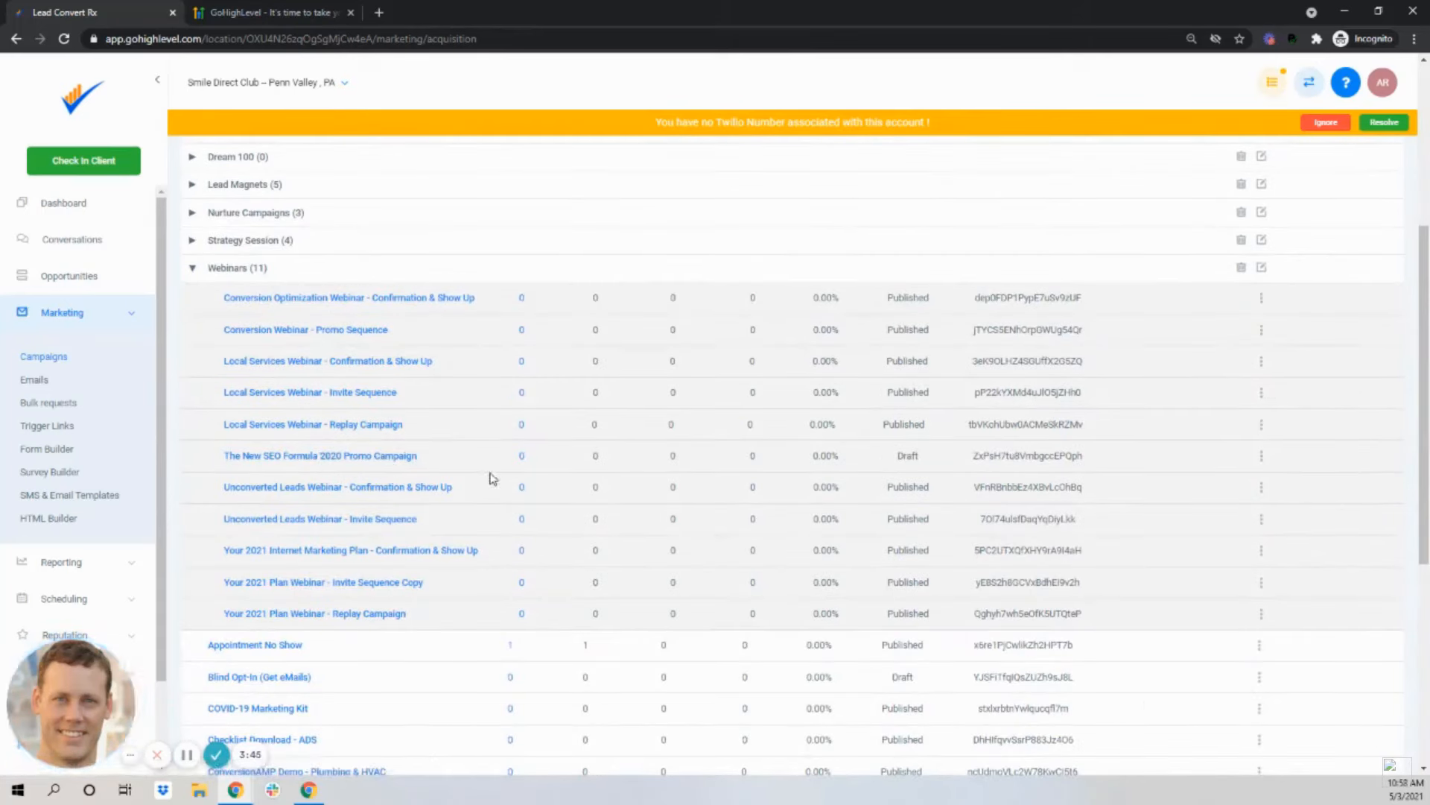
left_click(319, 456)
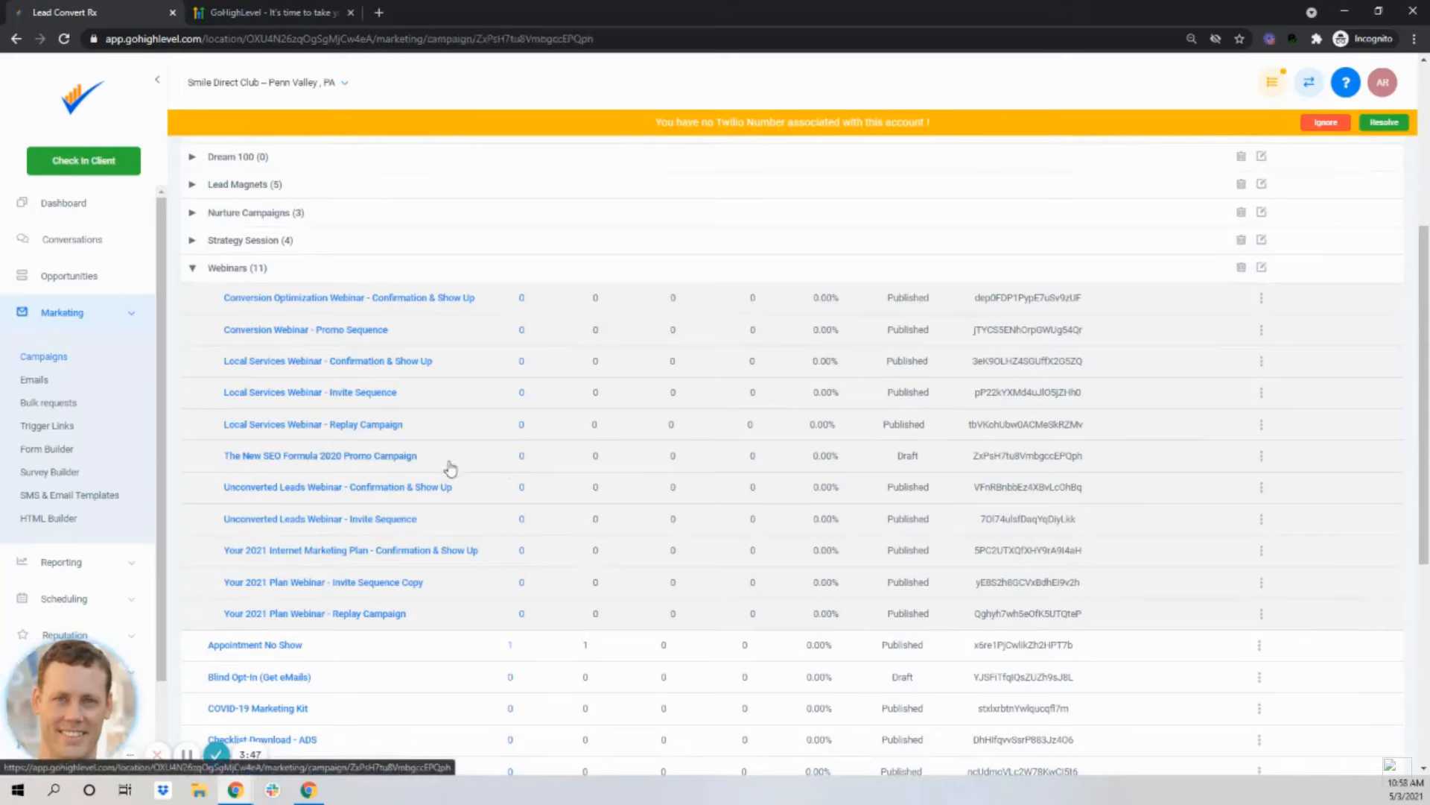
Look over the Add New Event types for the draft campaign without adding one
left_click(319, 456)
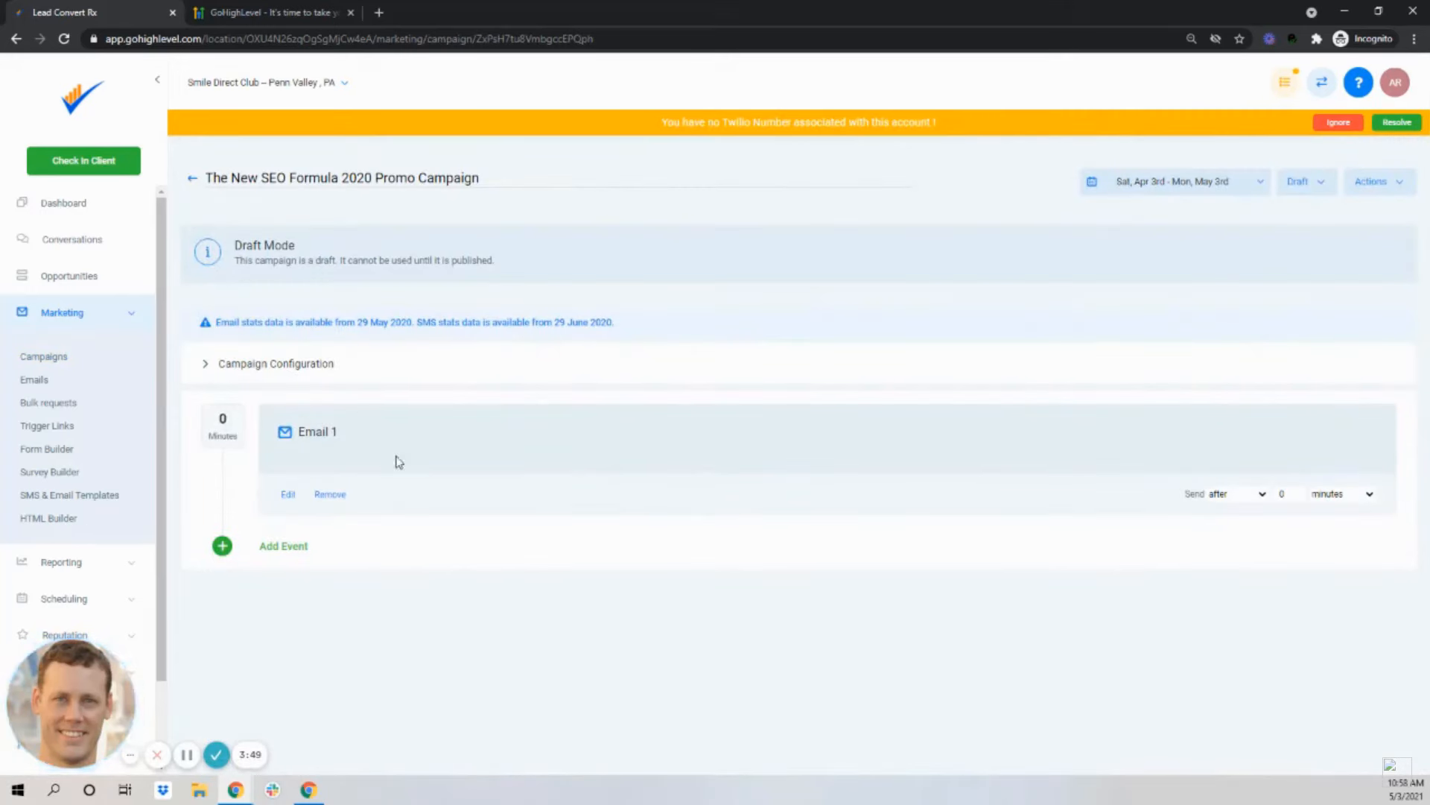
left_click(222, 546)
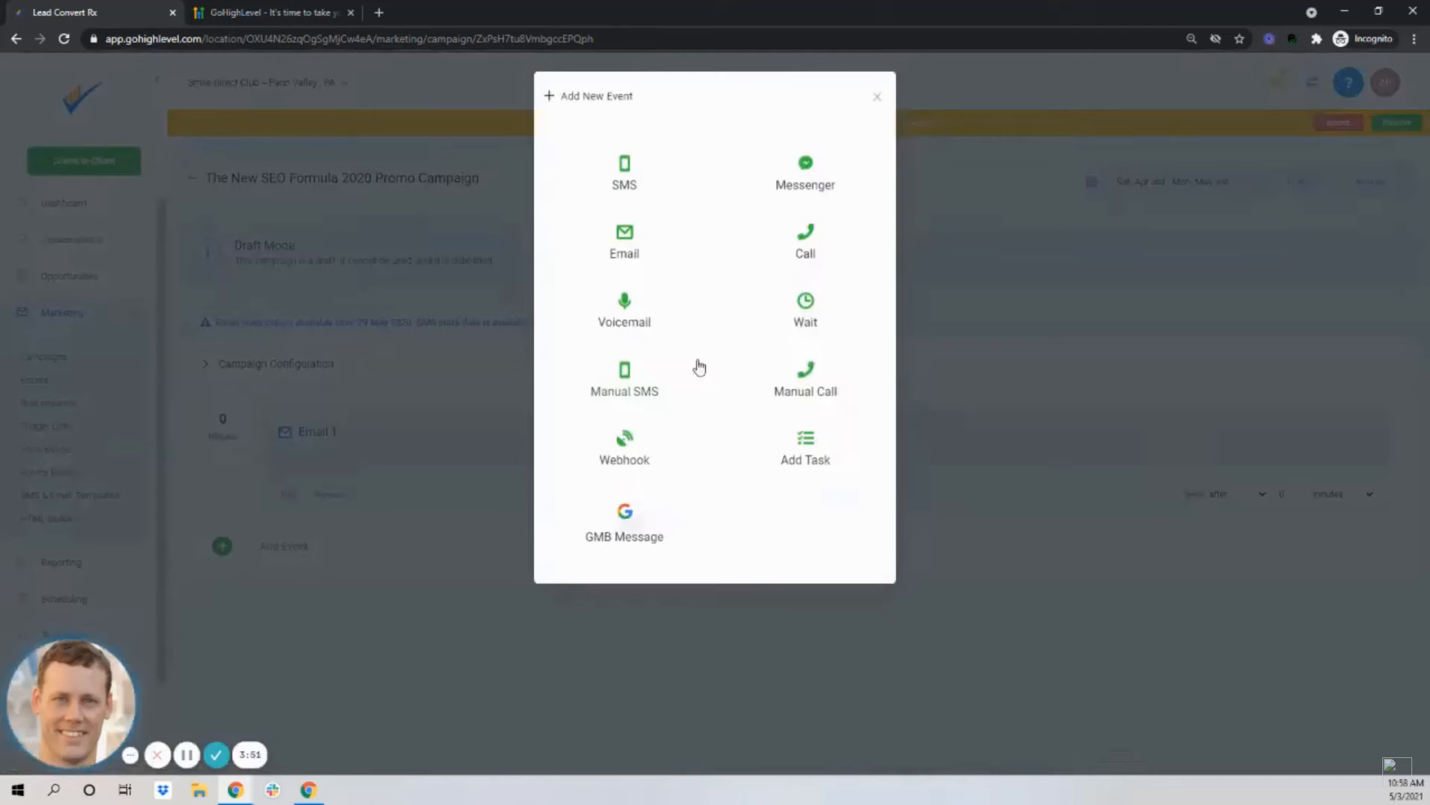
mouse_move(844, 179)
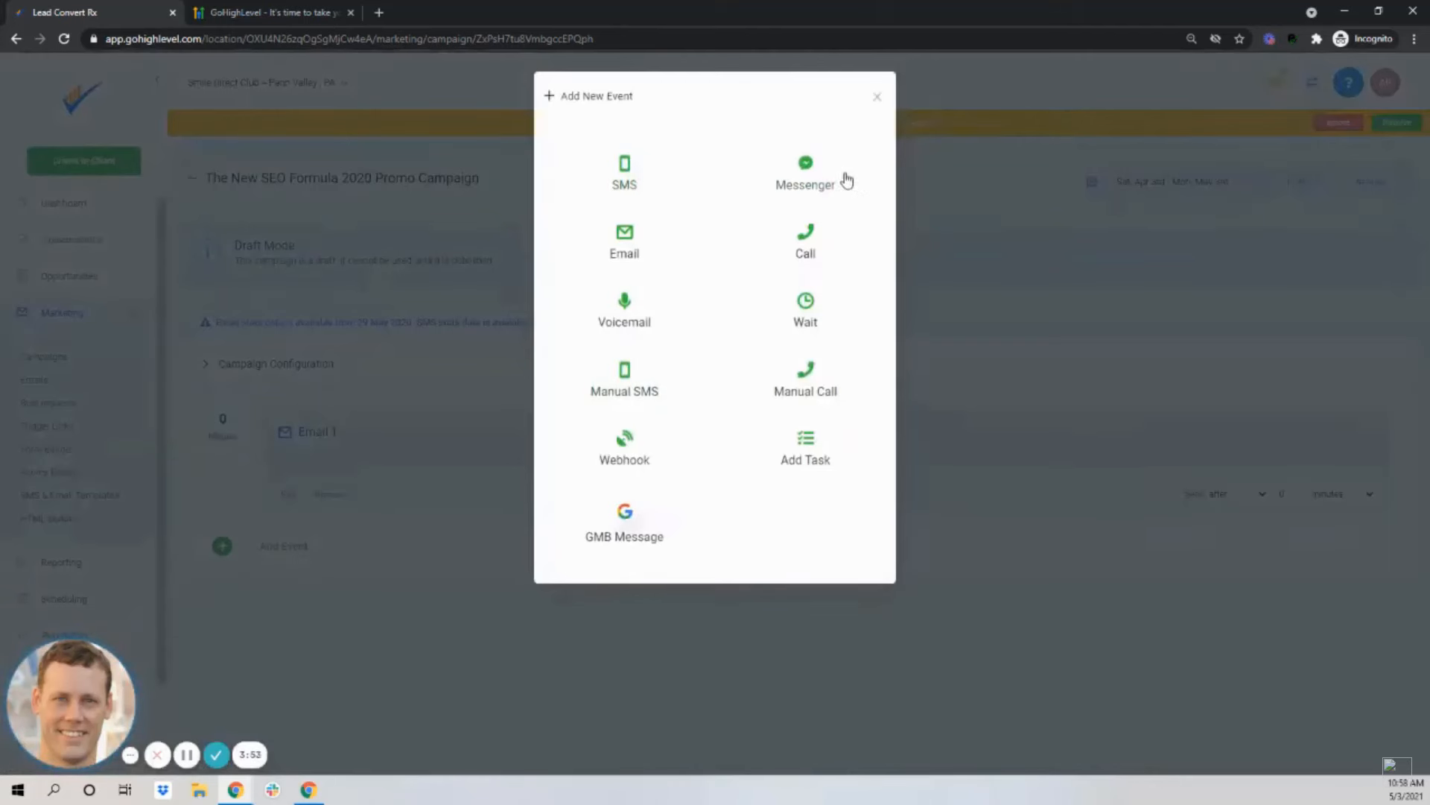
mouse_move(806, 252)
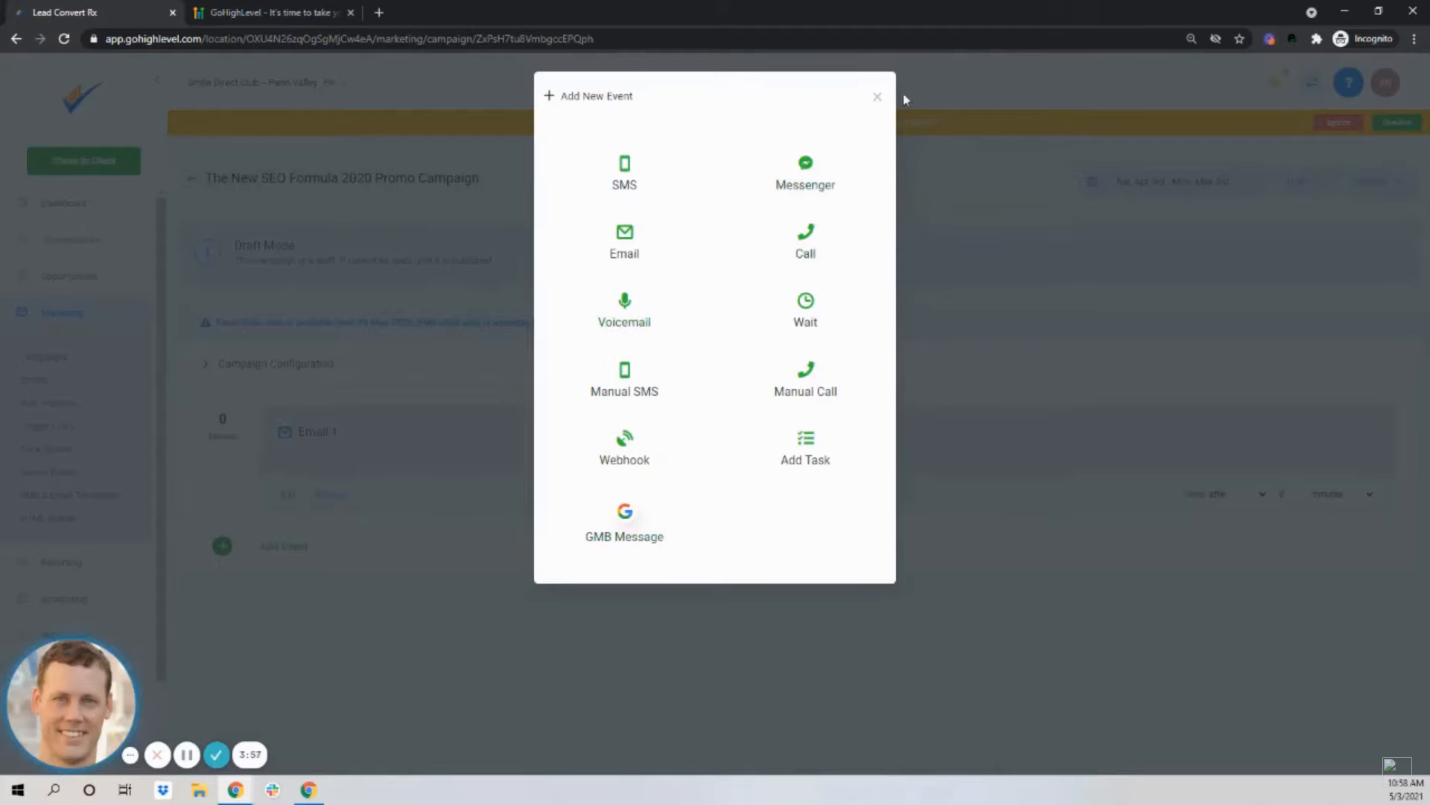
left_click(877, 96)
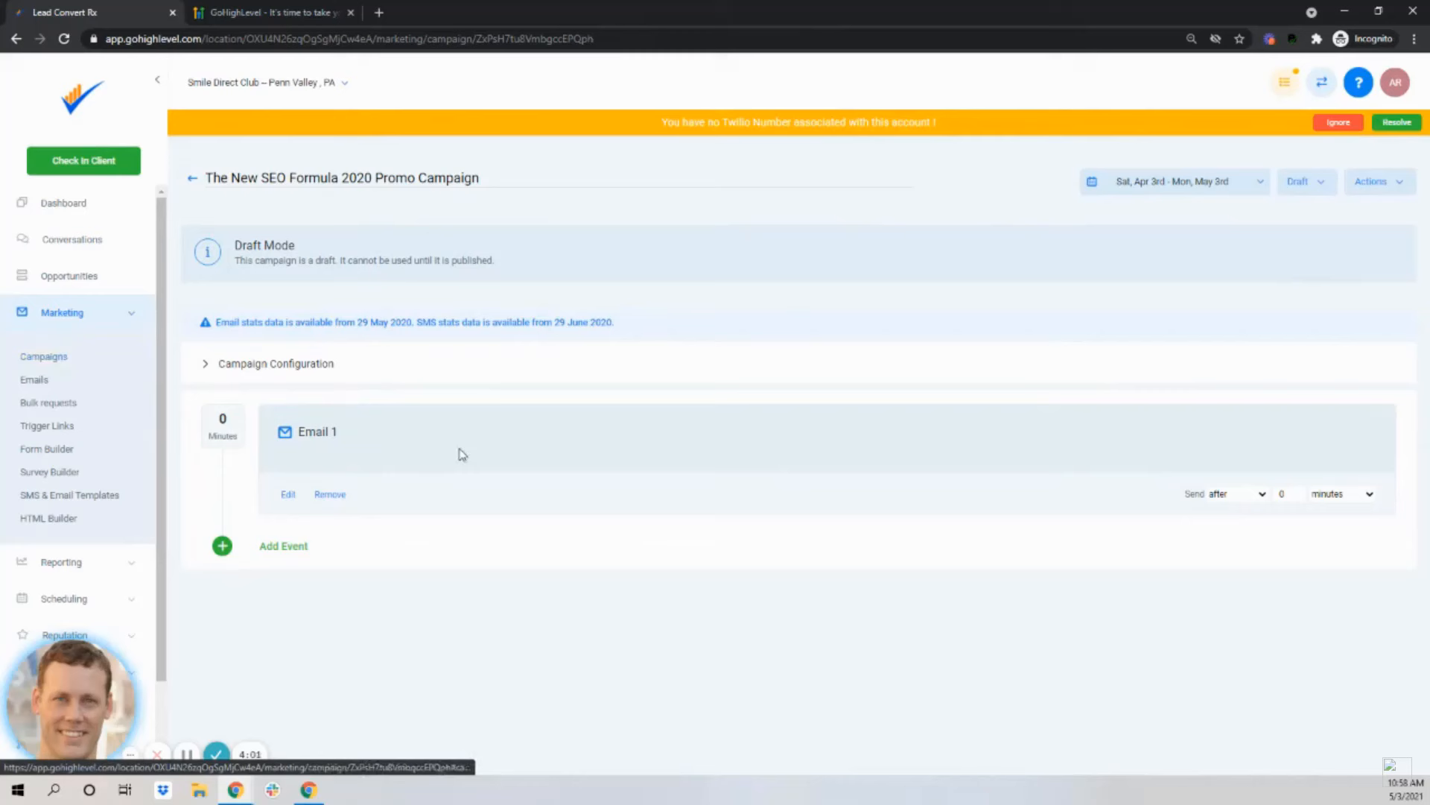
mouse_move(608, 534)
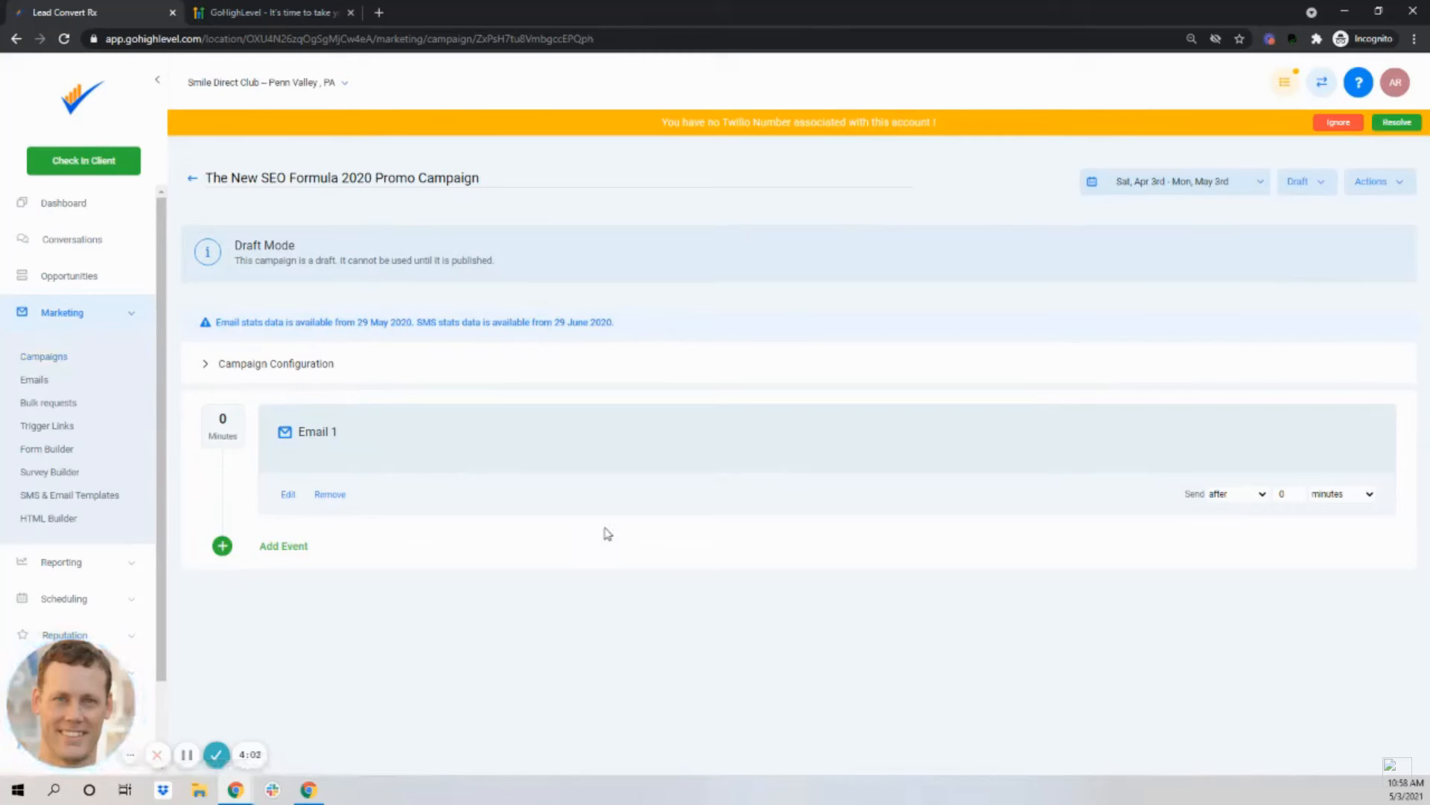
mouse_move(63, 202)
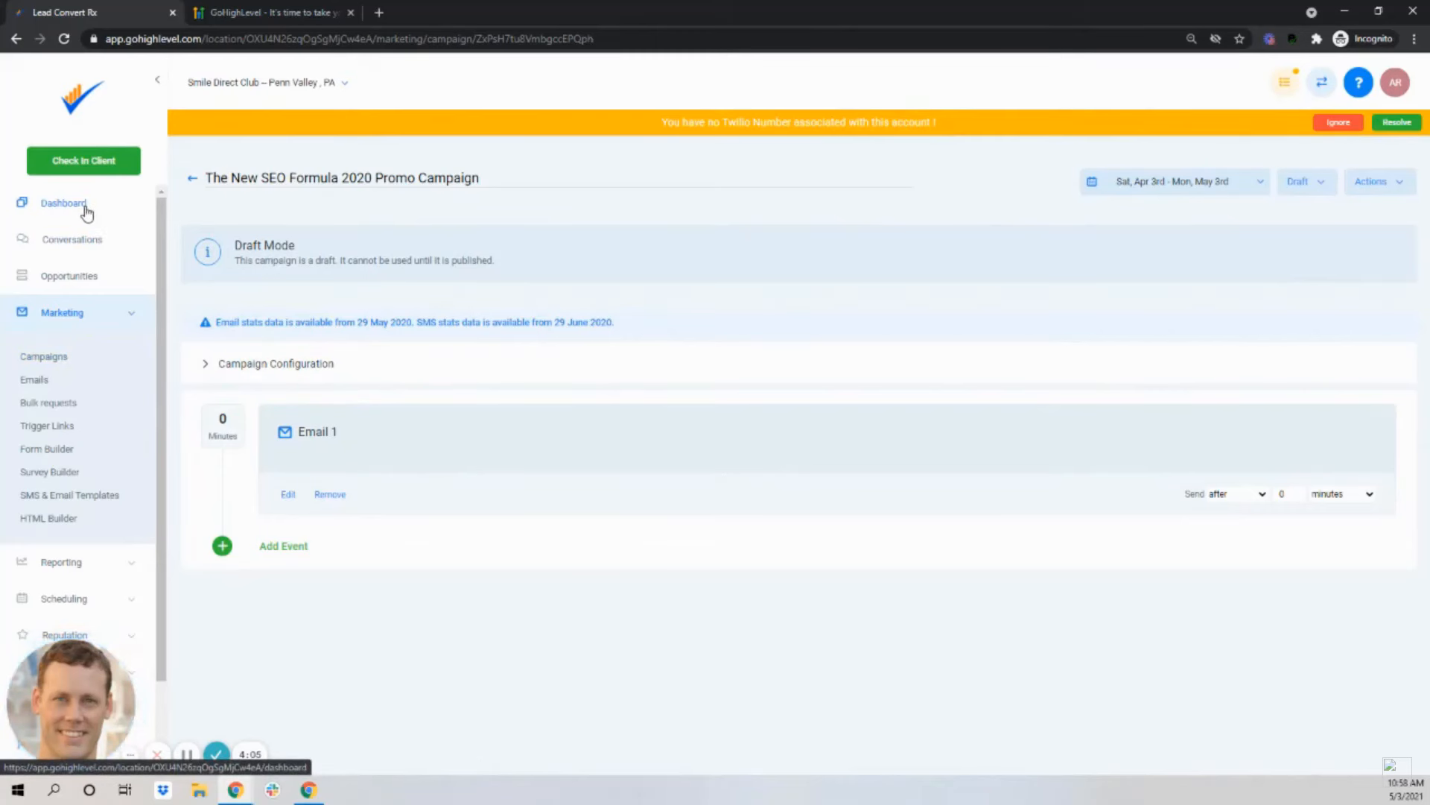
Go back to the dashboard and expand the Reporting and Funnels and Websites menus
left_click(63, 203)
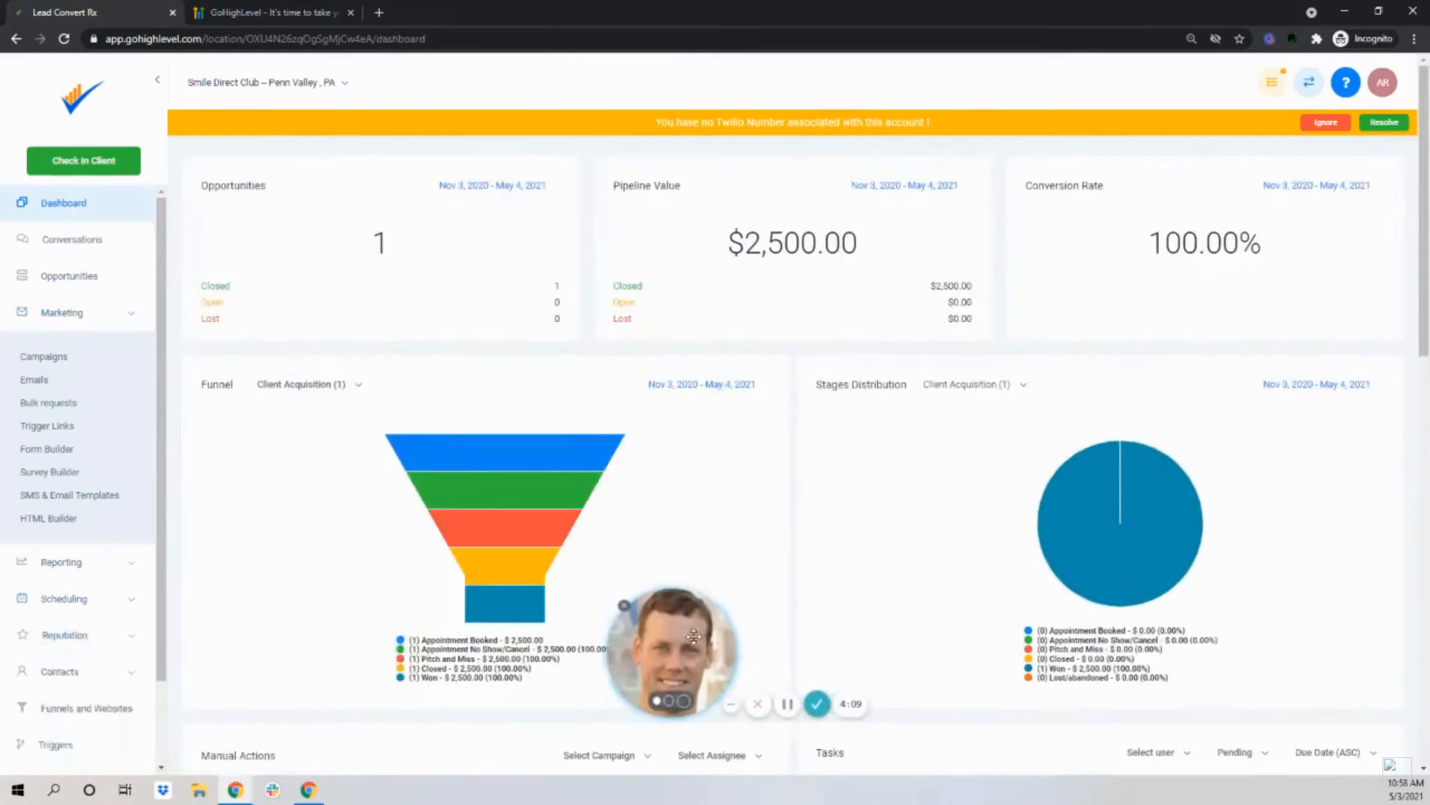
left_click(61, 561)
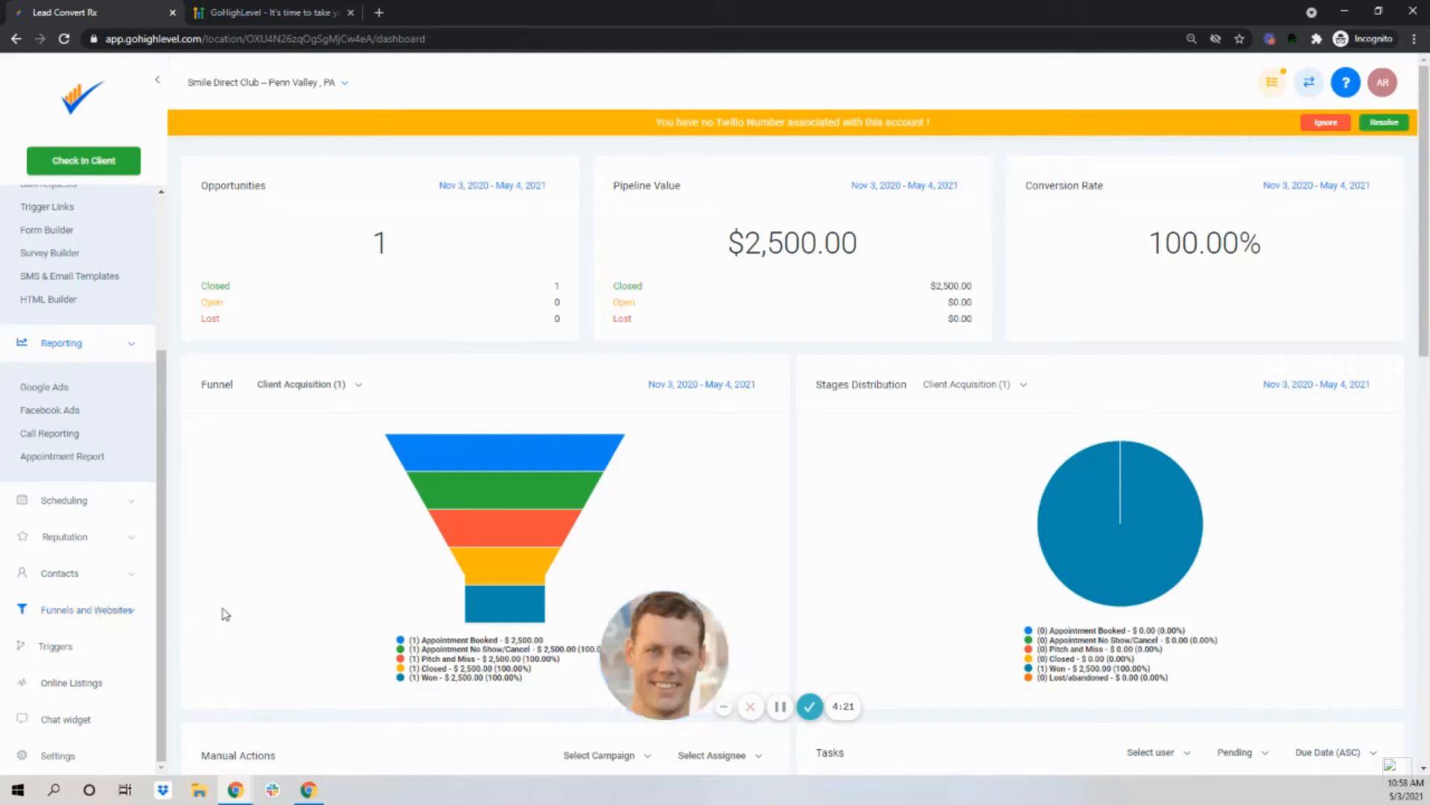
left_click(88, 610)
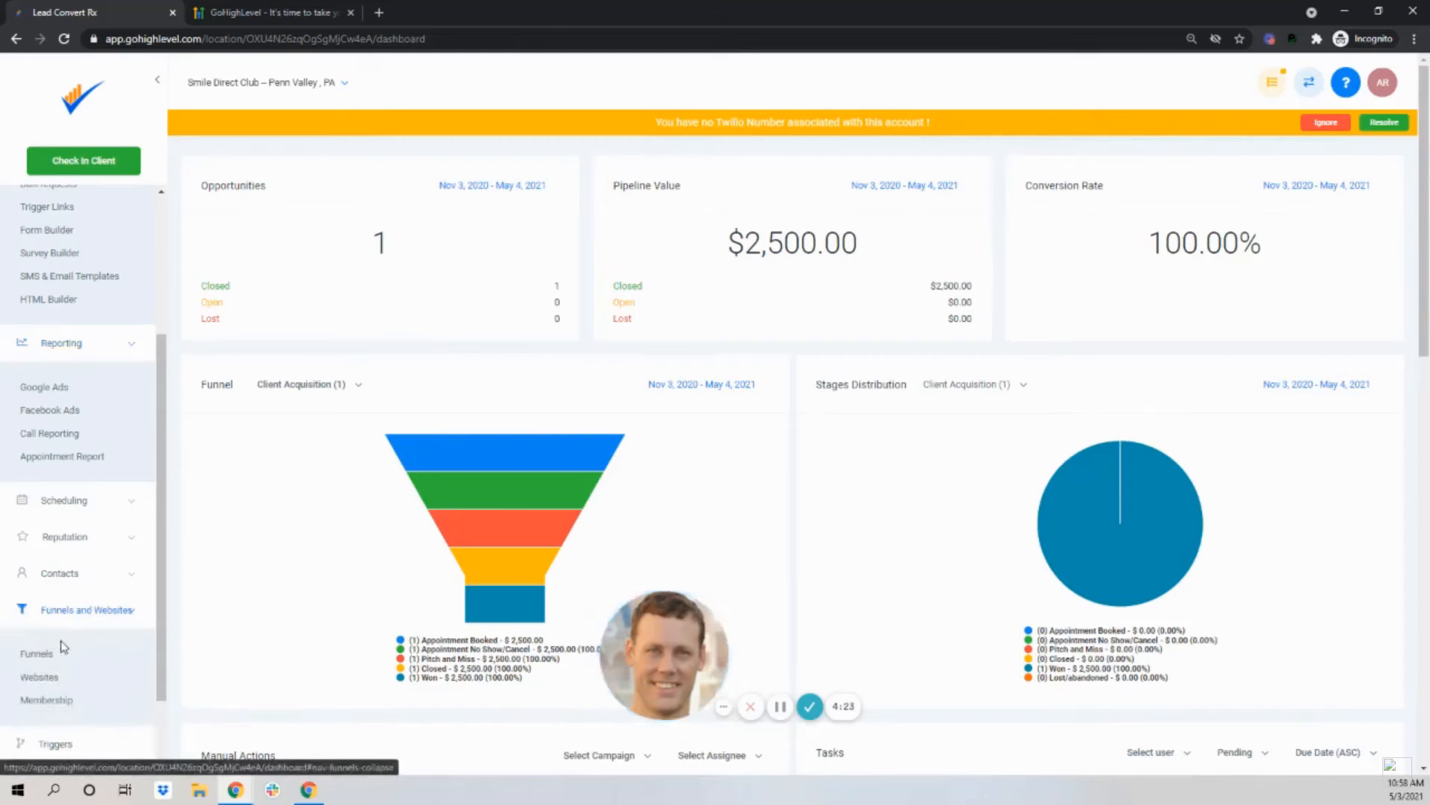
Select the 3. Case Study funnel from the Funnels list to see its two steps
left_click(36, 652)
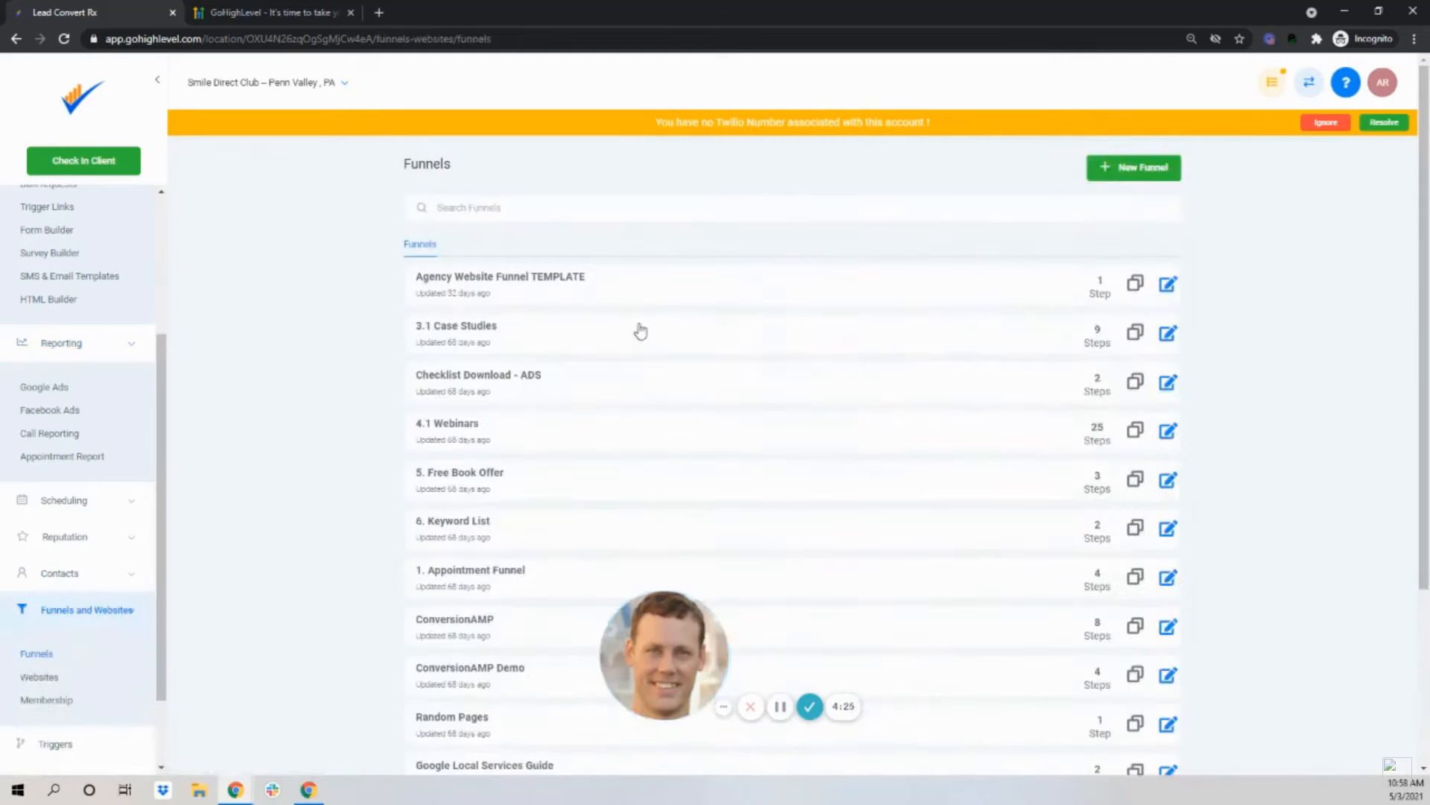
scroll("down", 3)
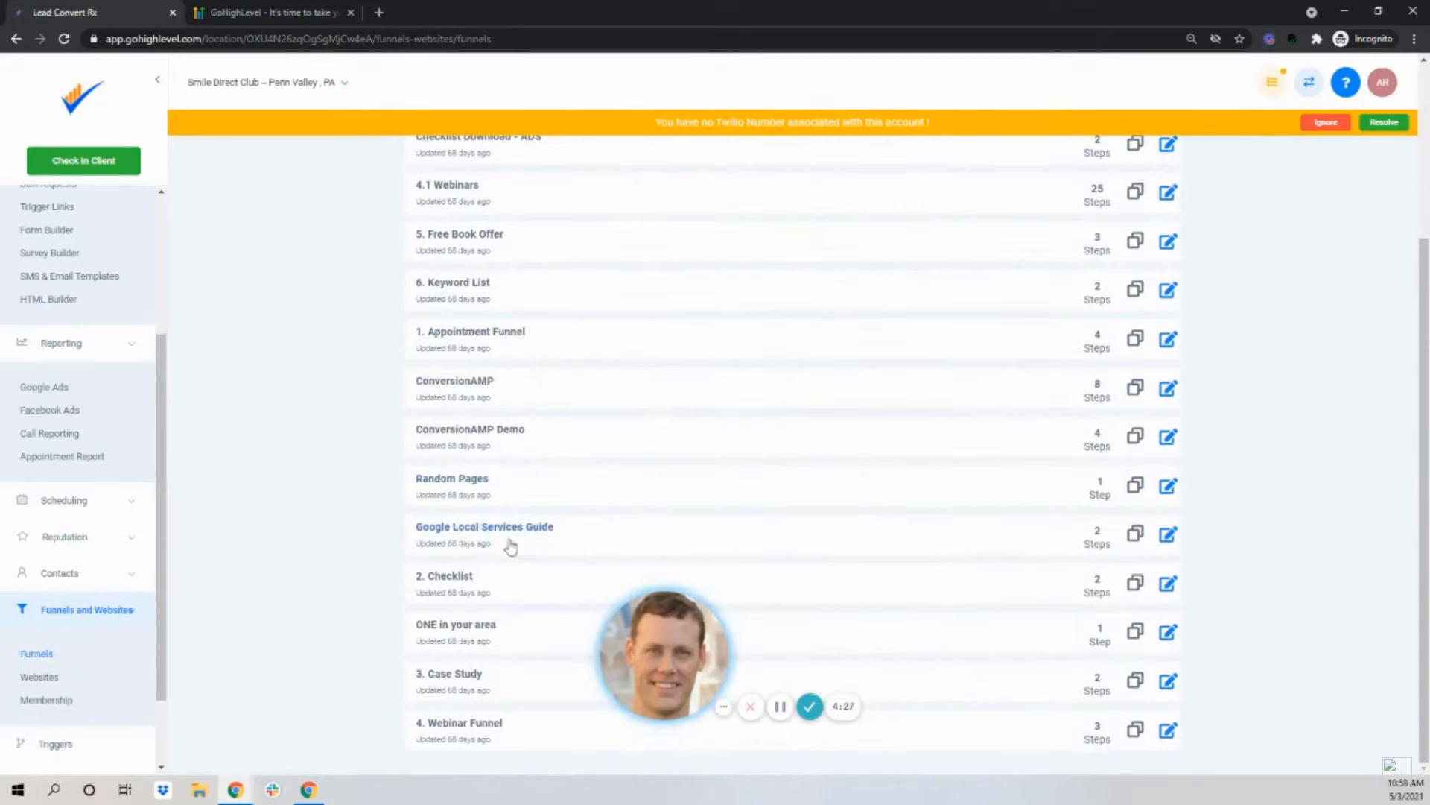
mouse_move(479, 684)
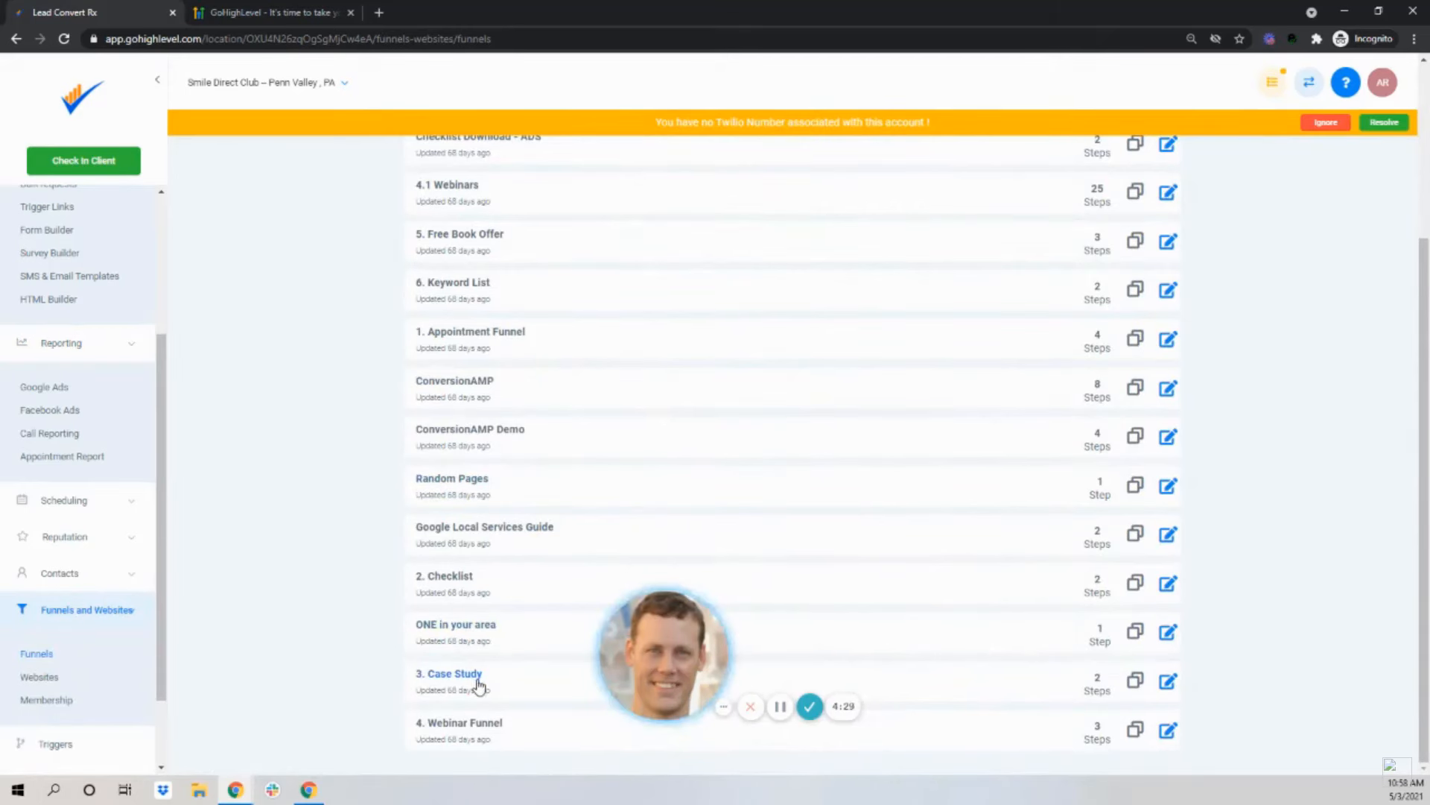
left_click(448, 673)
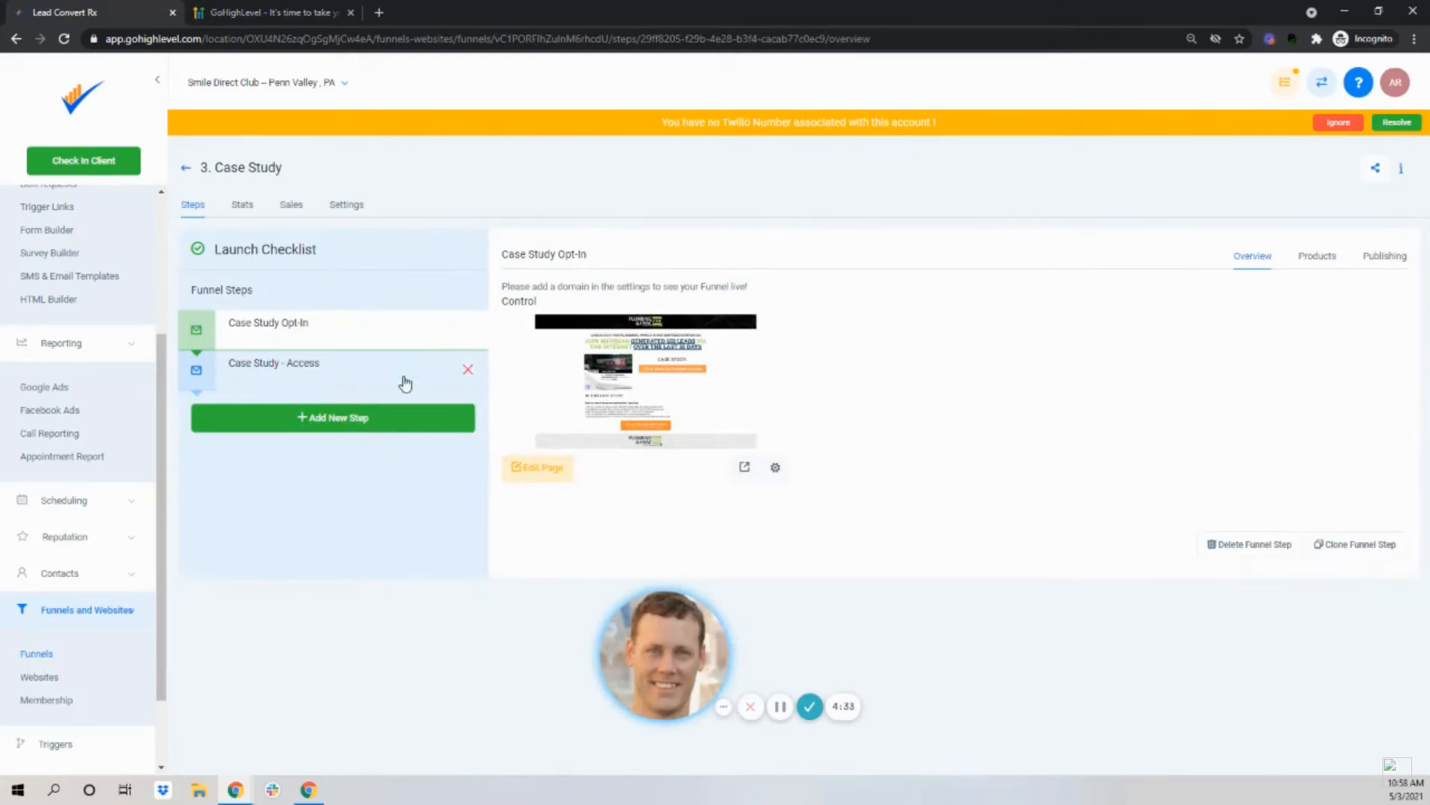
mouse_move(39, 677)
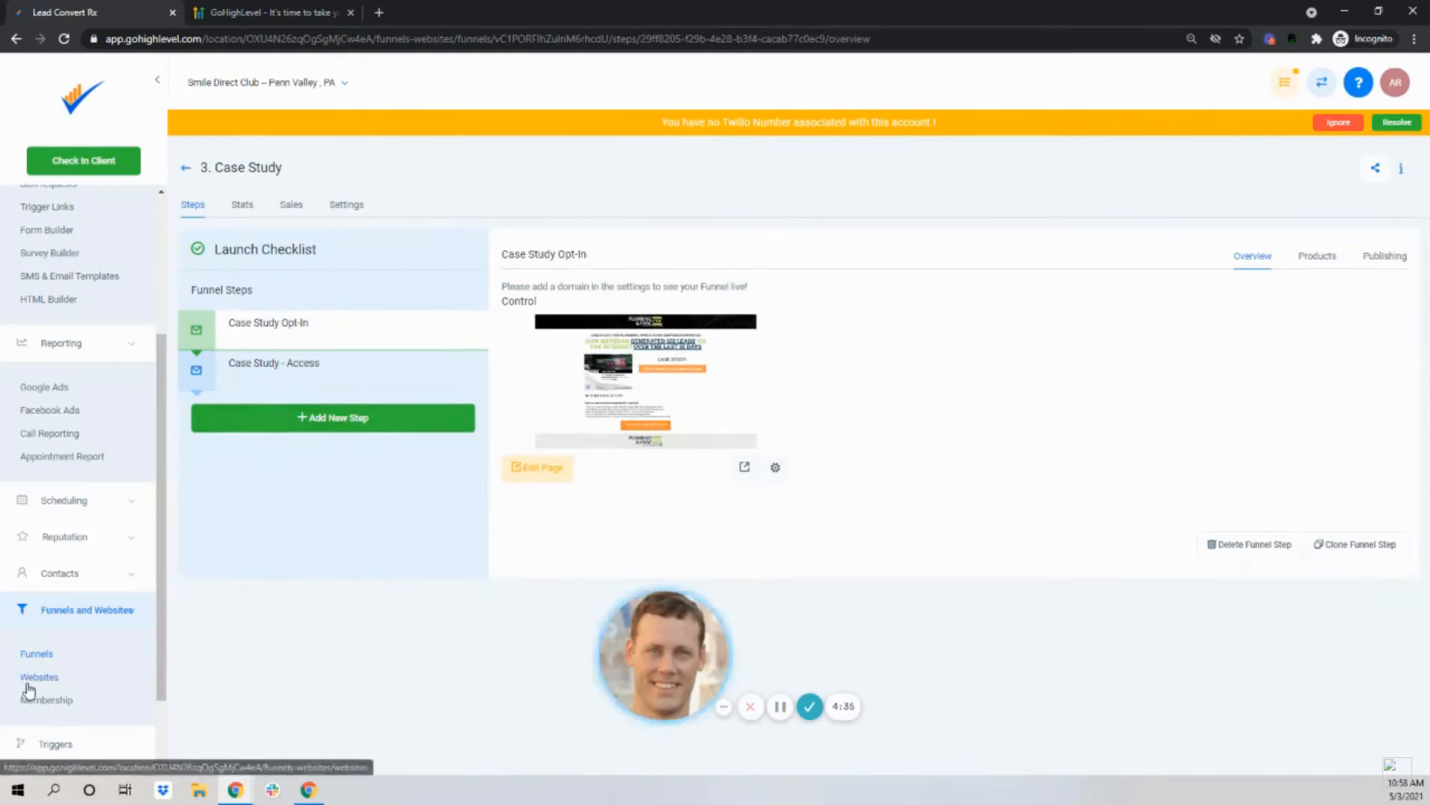
View the Marketing Agency Template website's pages, then return to the dashboard
left_click(39, 676)
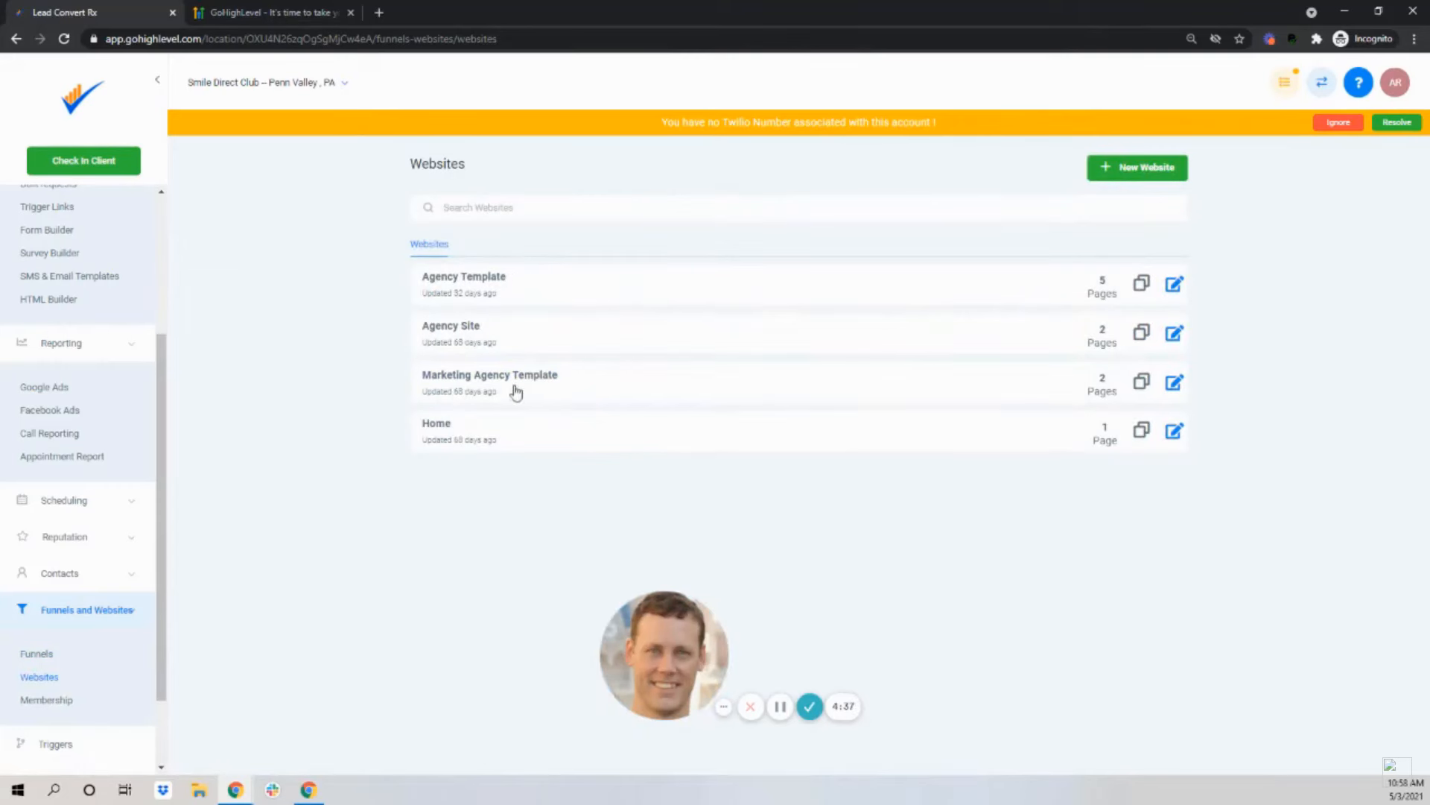
left_click(488, 374)
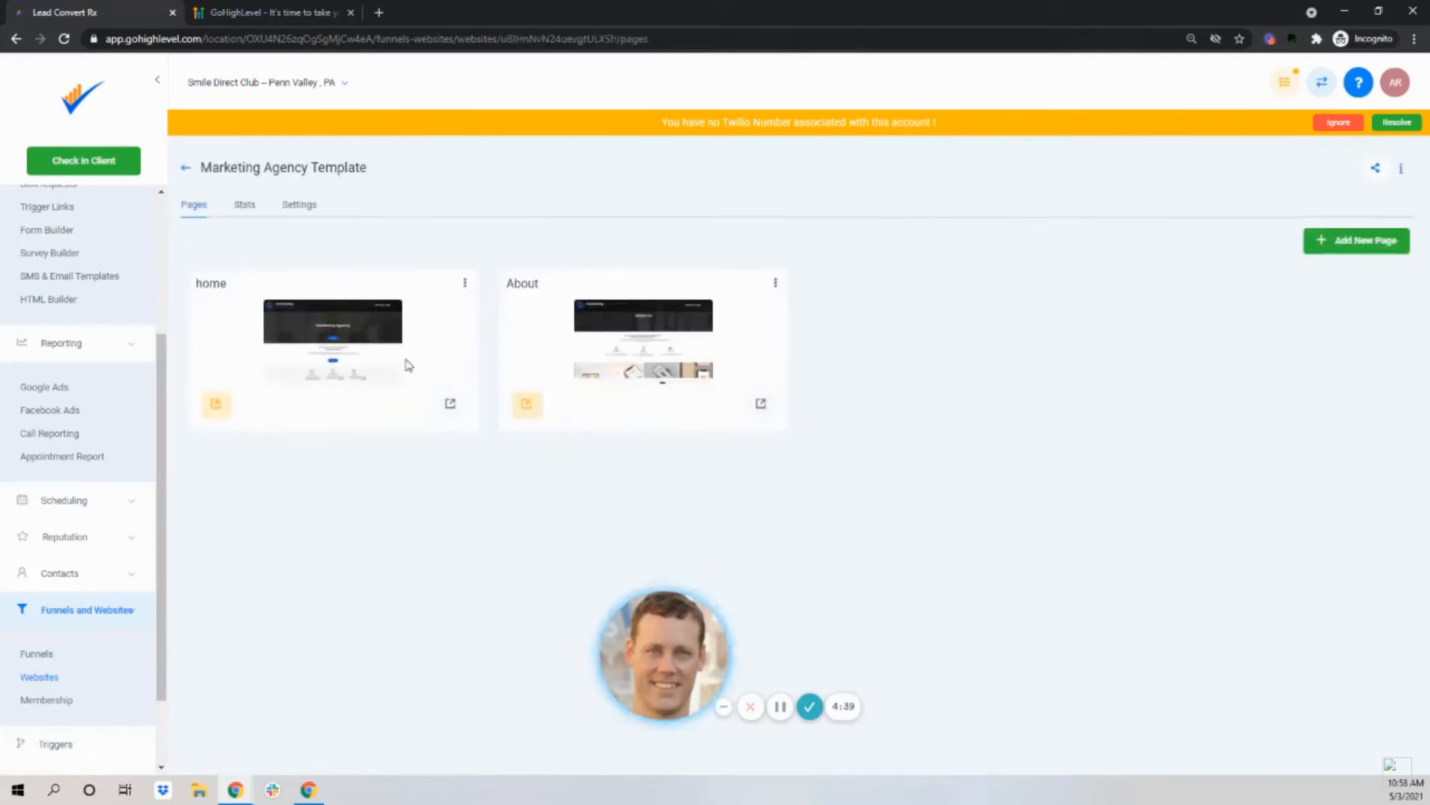
mouse_move(1266, 264)
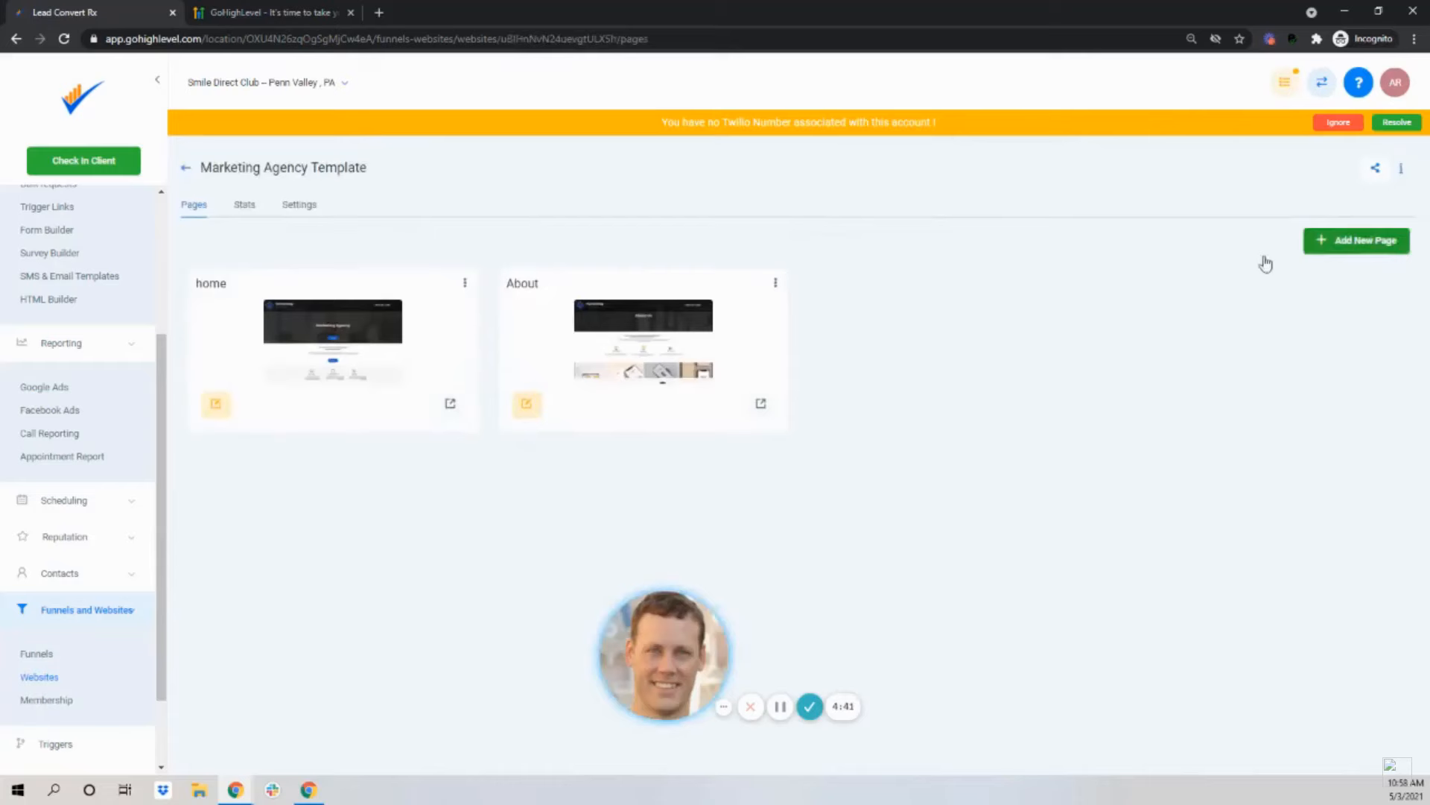
left_click(46, 699)
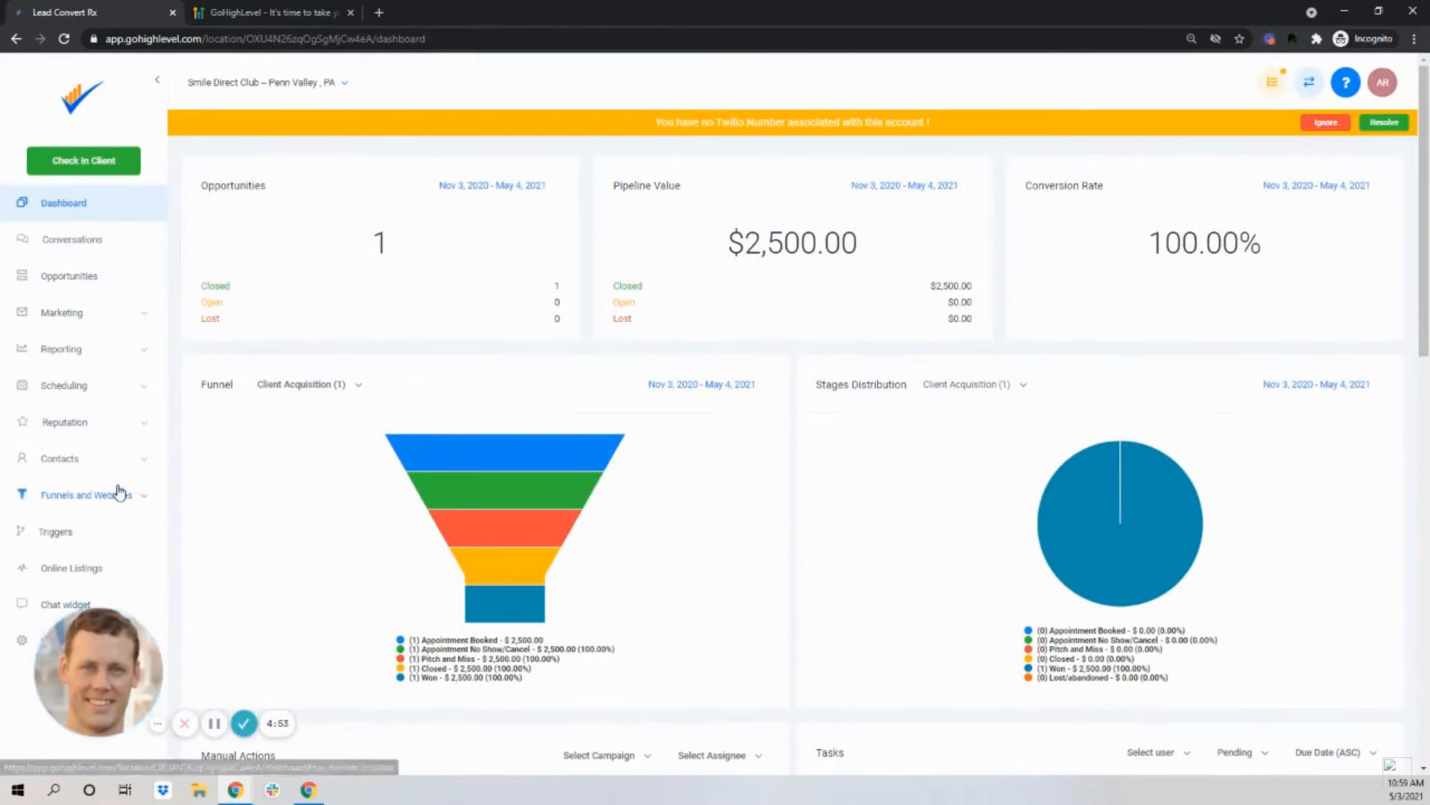
Show the Contacts / Smart lists page with the single Bob Smith Plumbing record
left_click(59, 457)
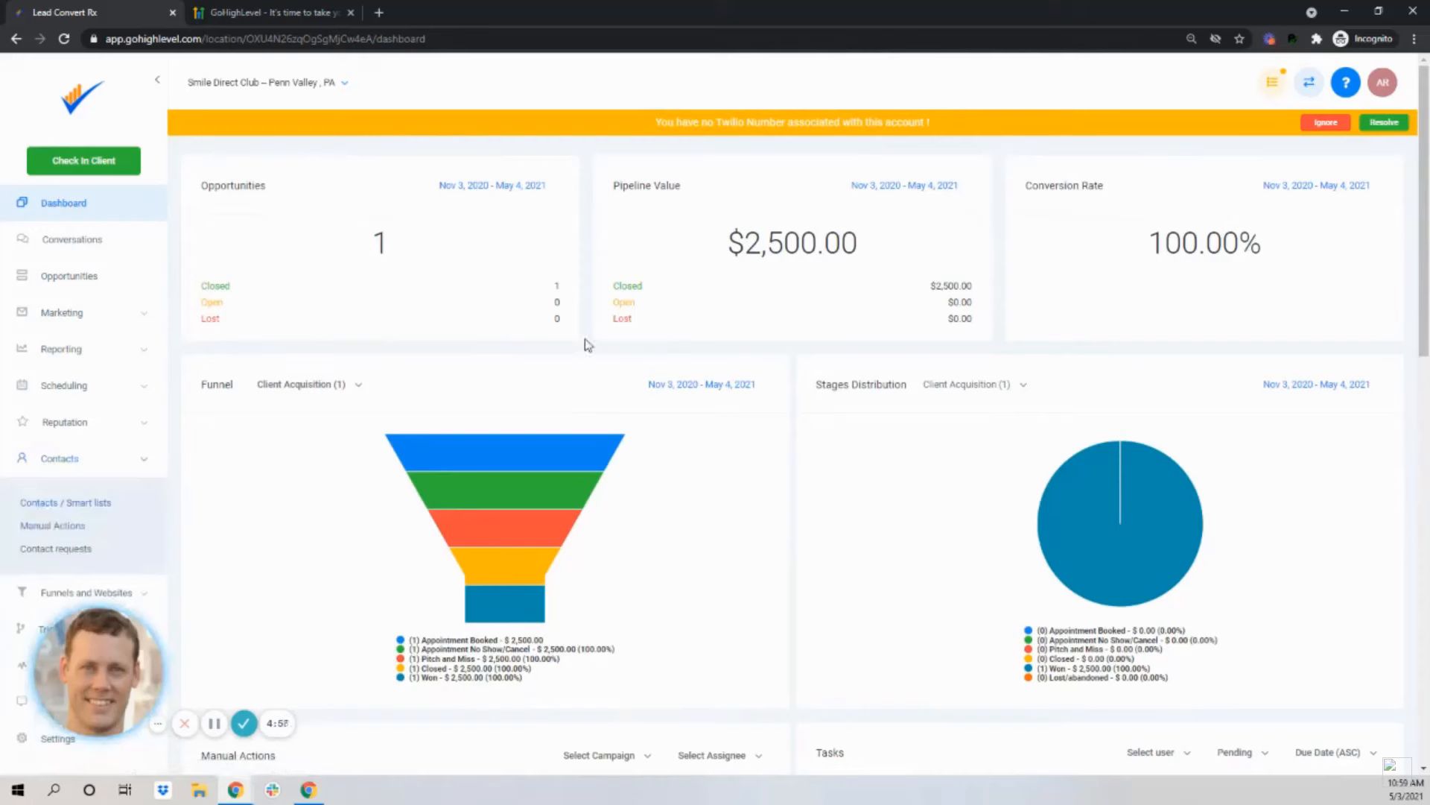
mouse_move(711, 343)
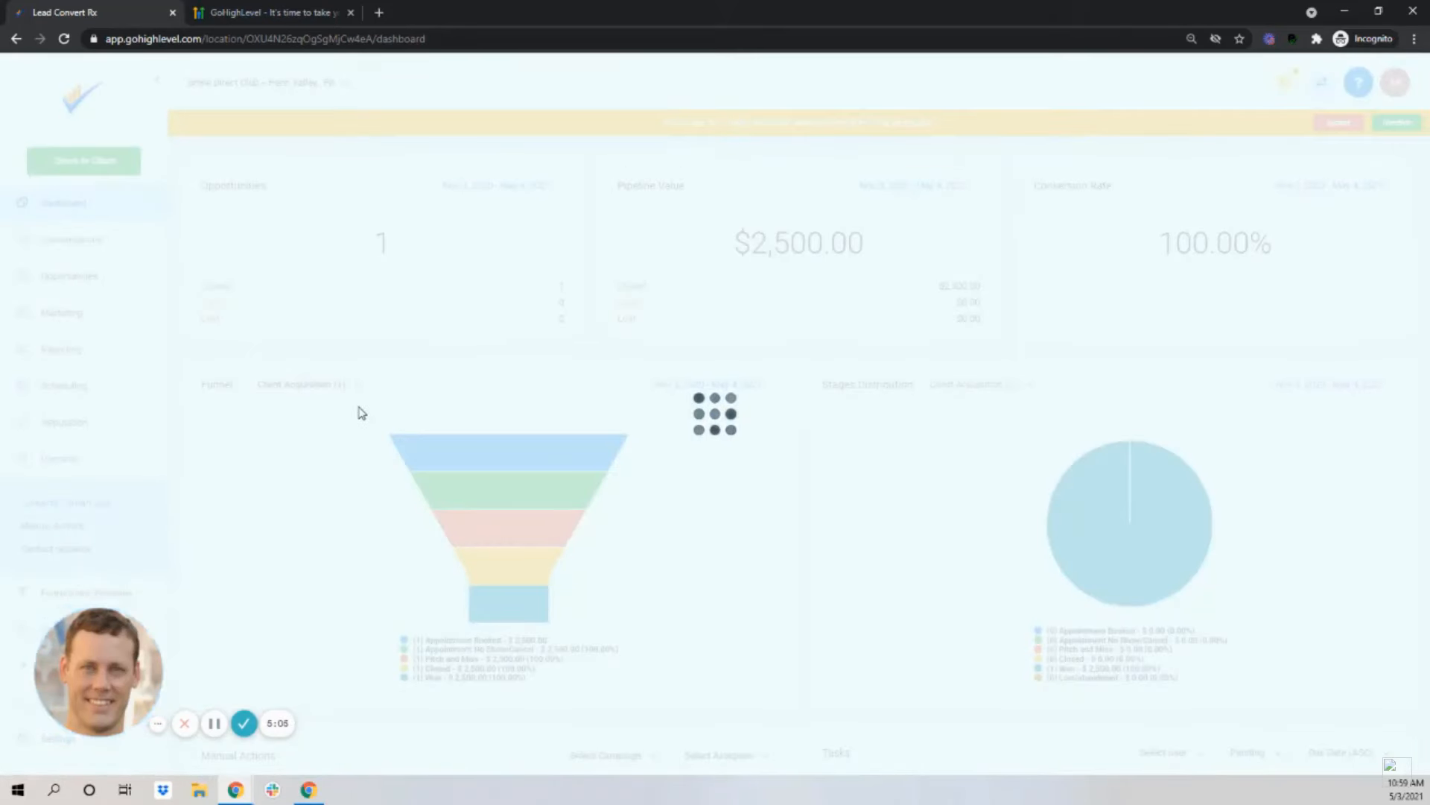
left_click(59, 458)
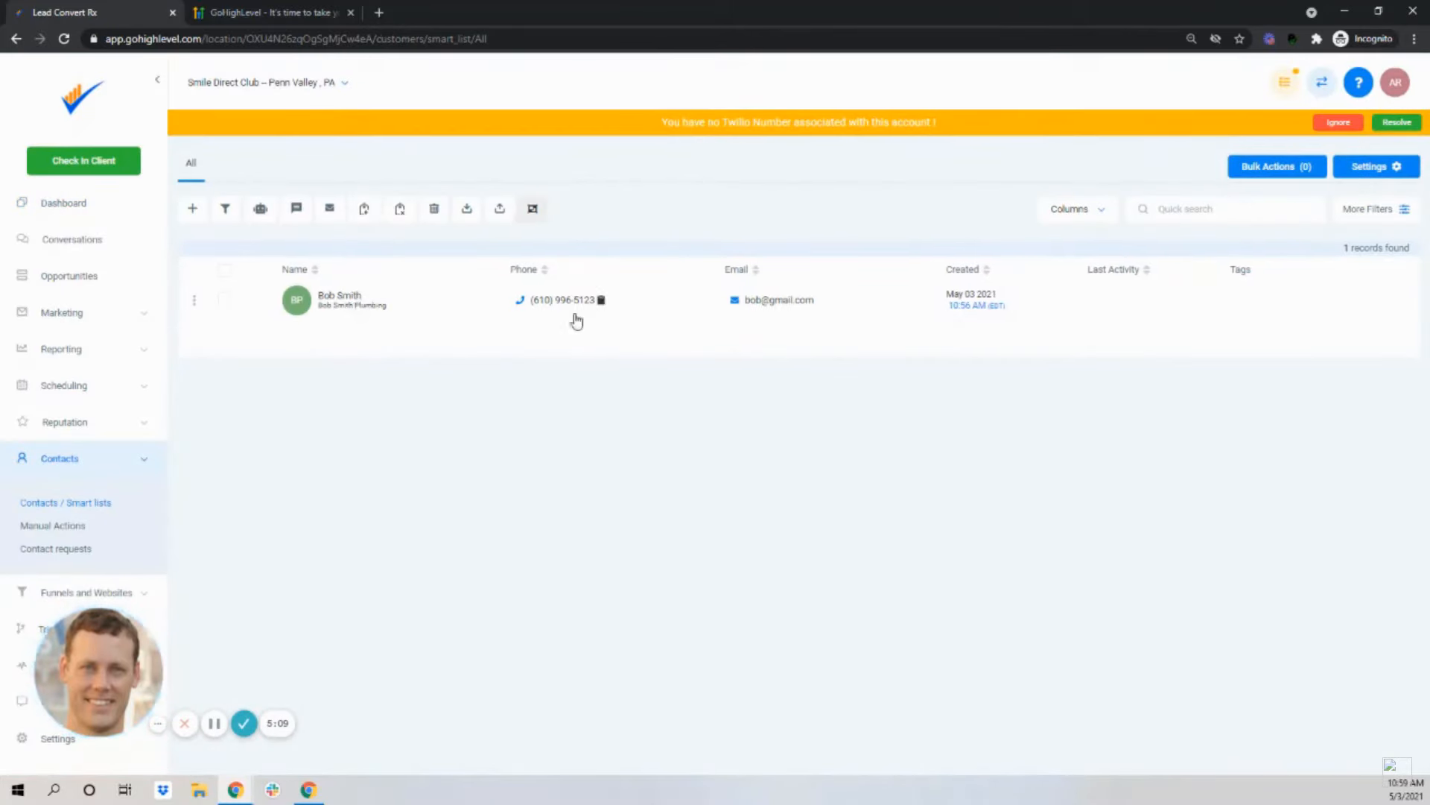
left_click(338, 295)
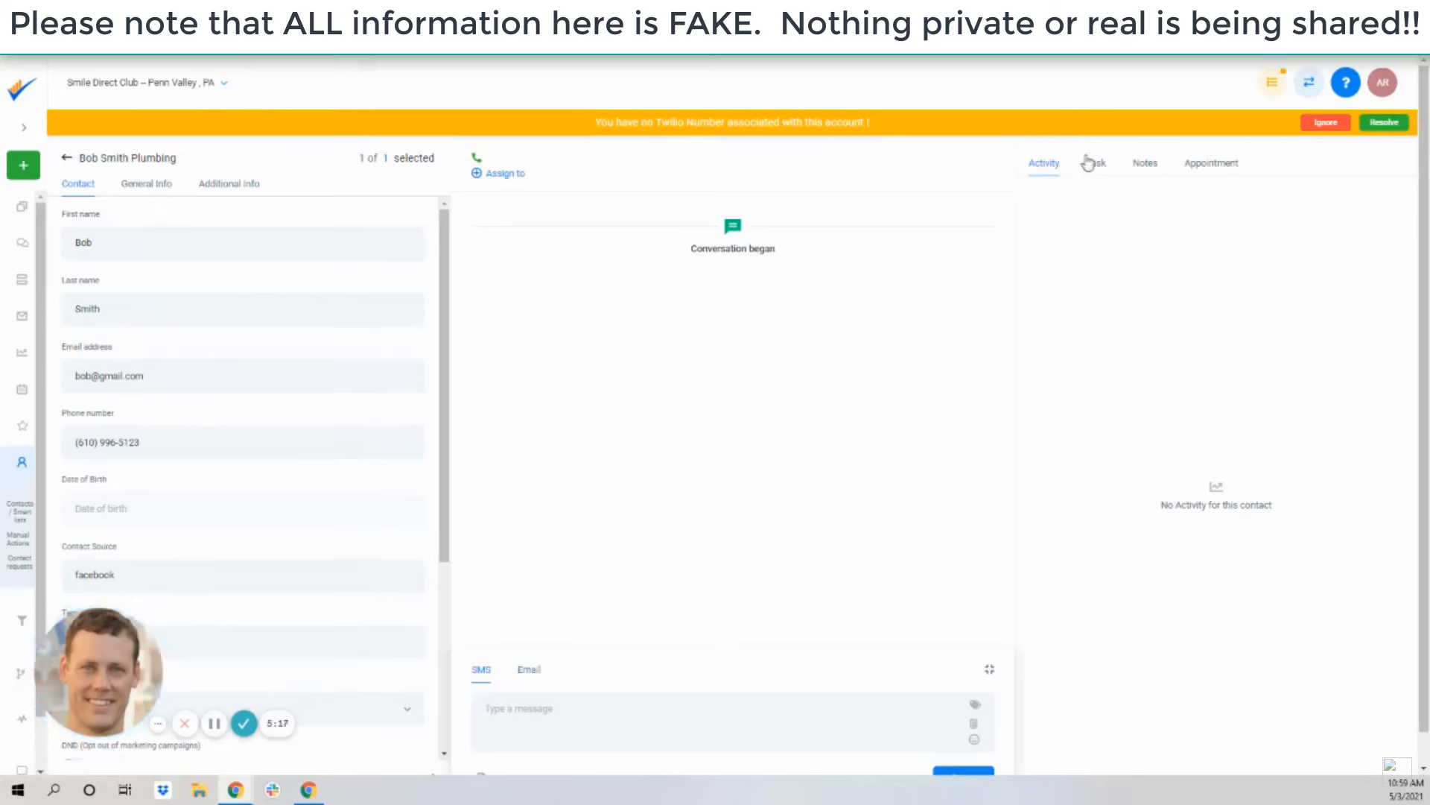
mouse_move(1156, 422)
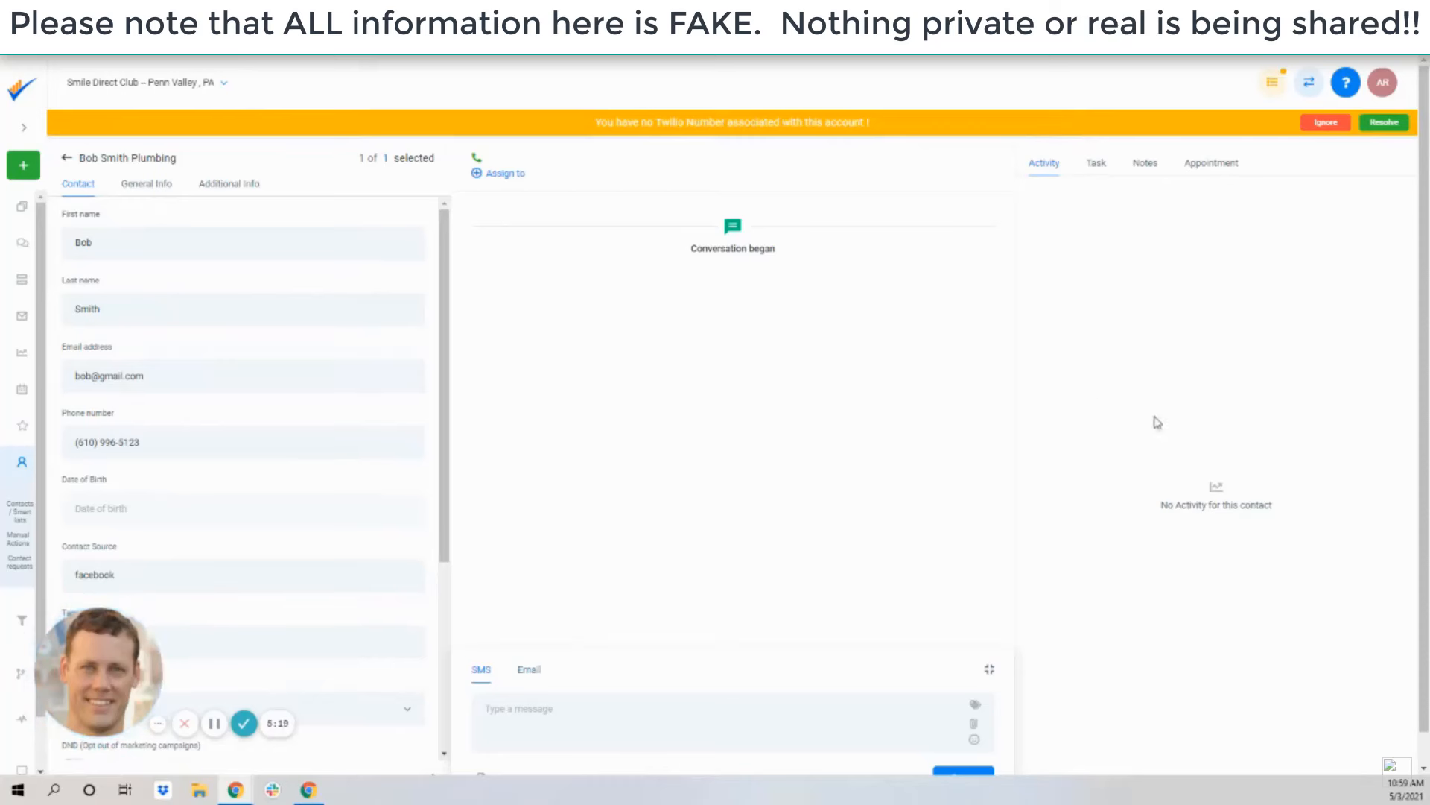
left_click(147, 183)
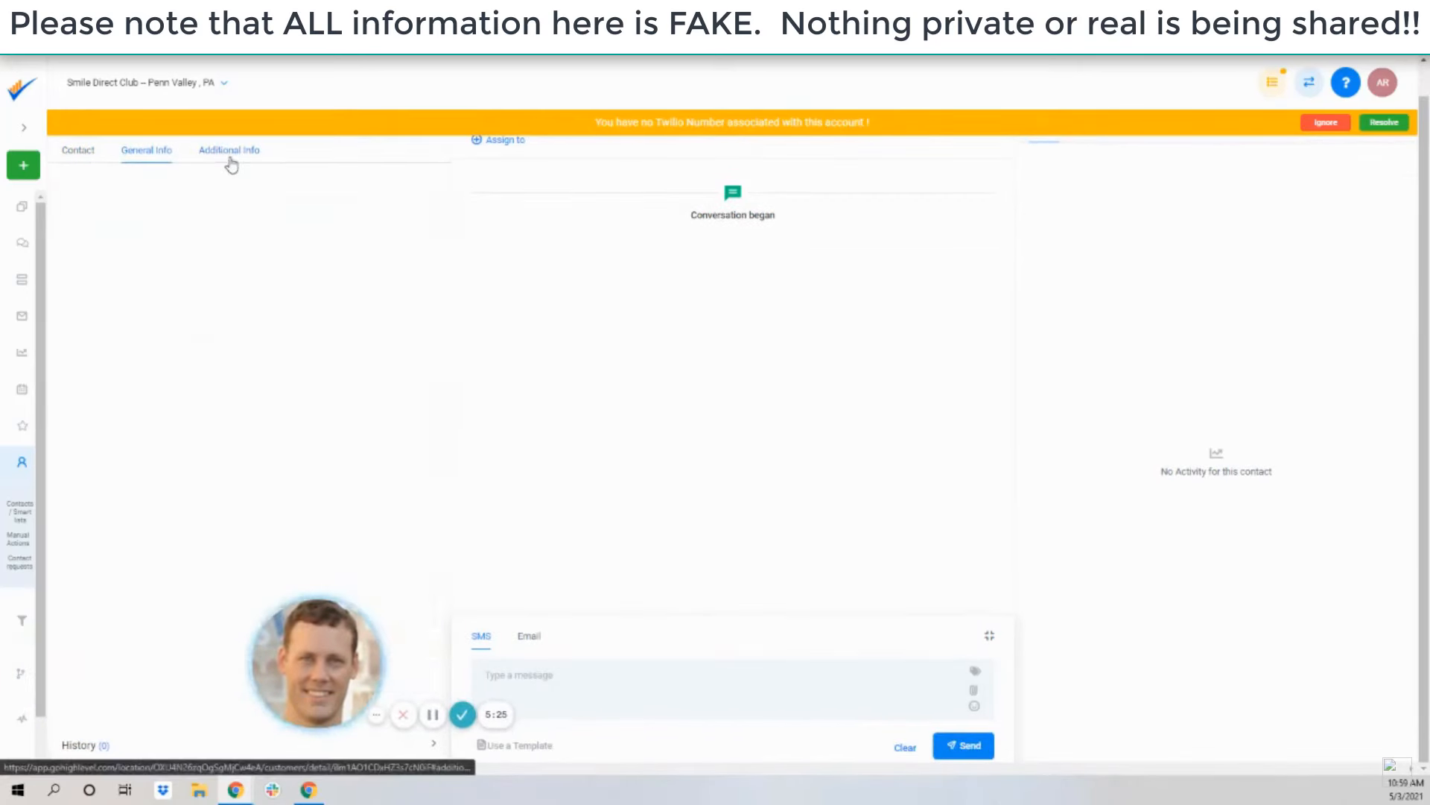
left_click(228, 149)
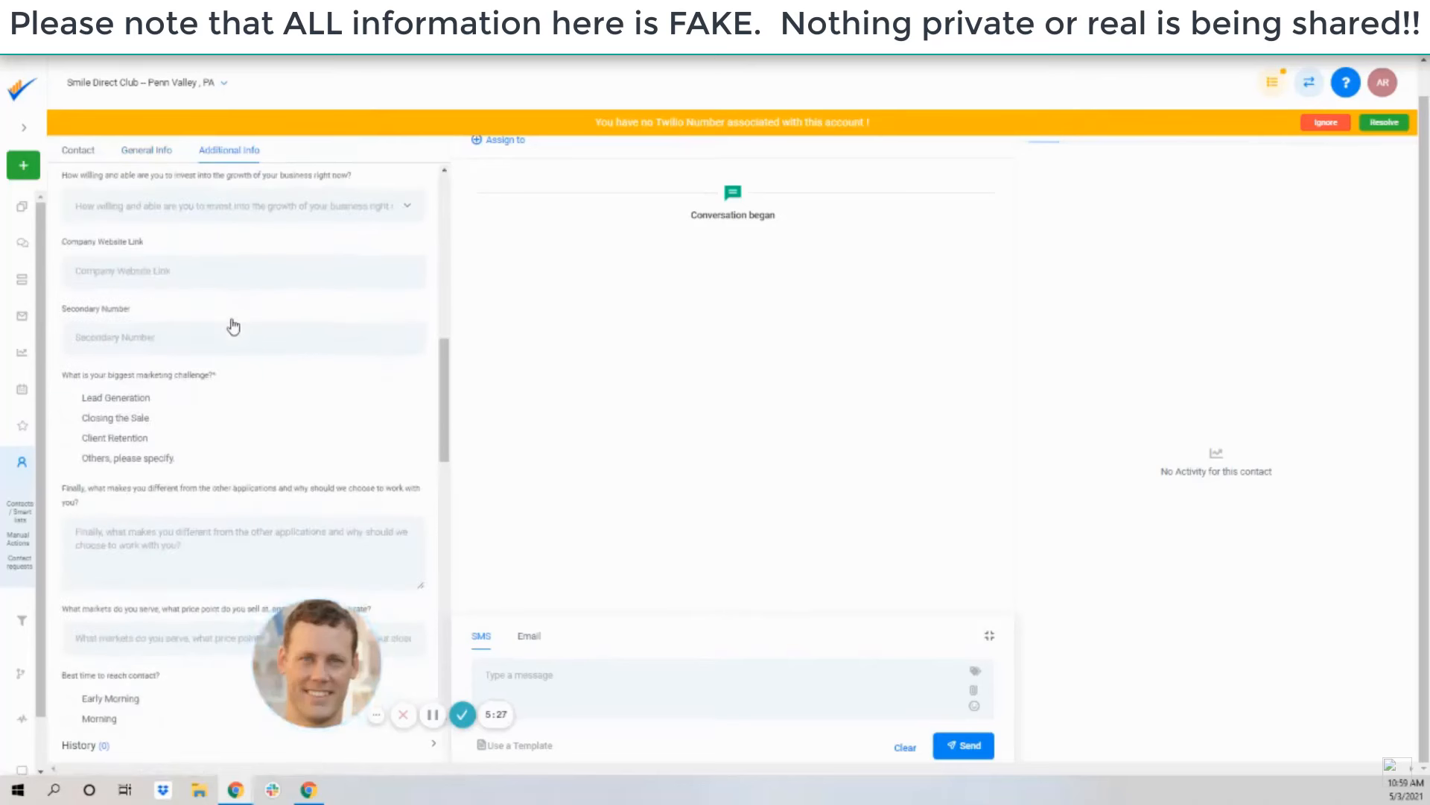
scroll("down", 3)
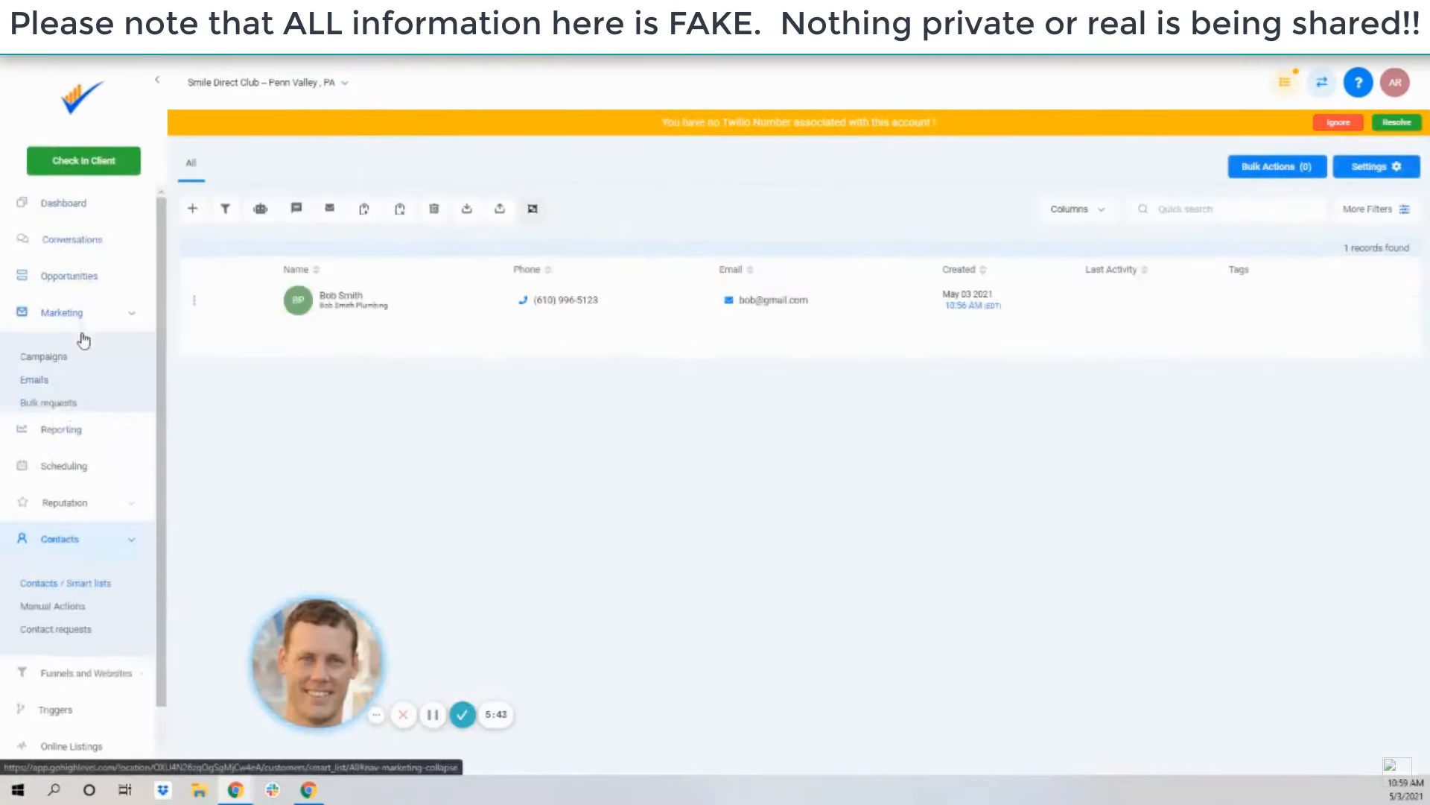
Show the Form Builder list with active forms like Case Study, Checklist and Discovery Call Form
left_click(46, 448)
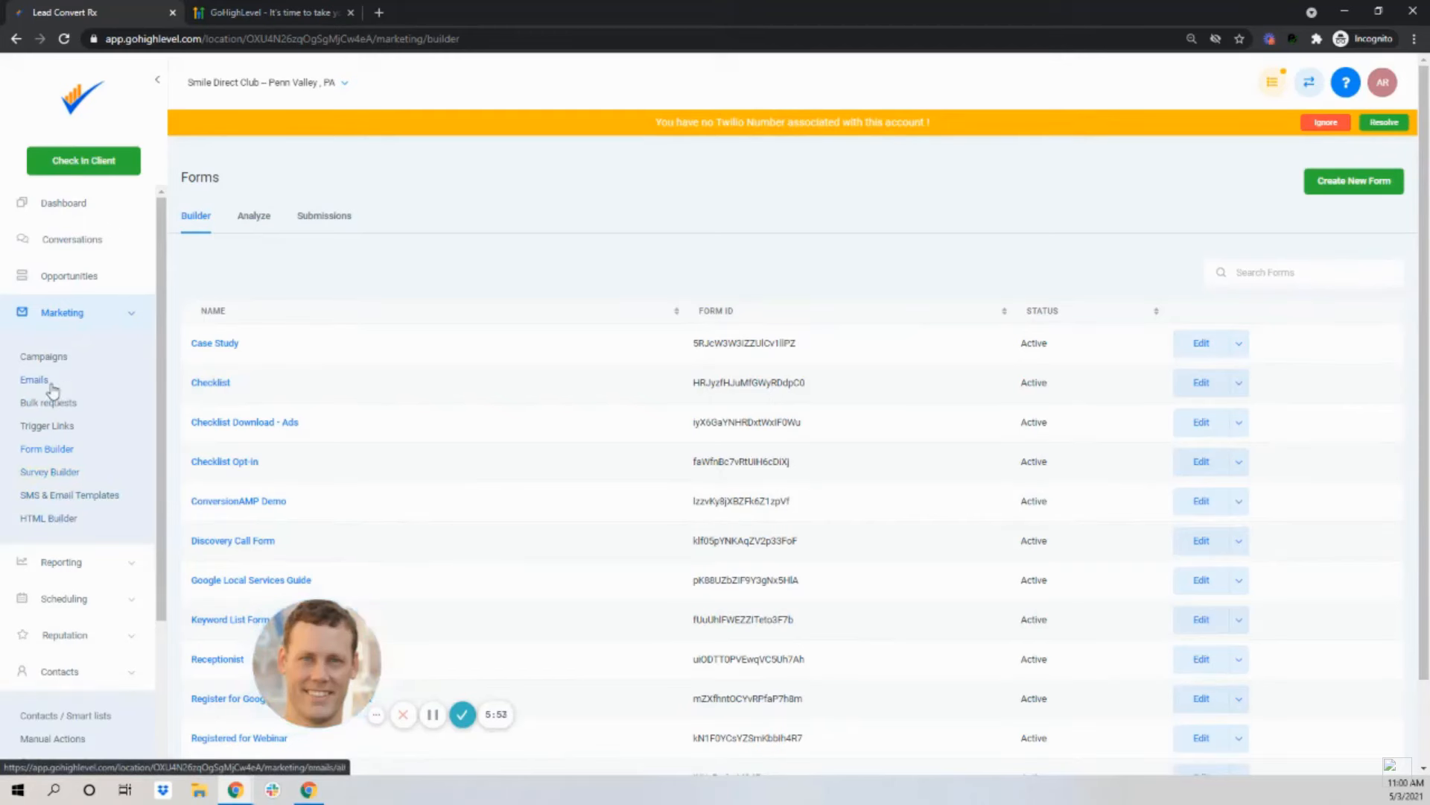
scroll("down", 3)
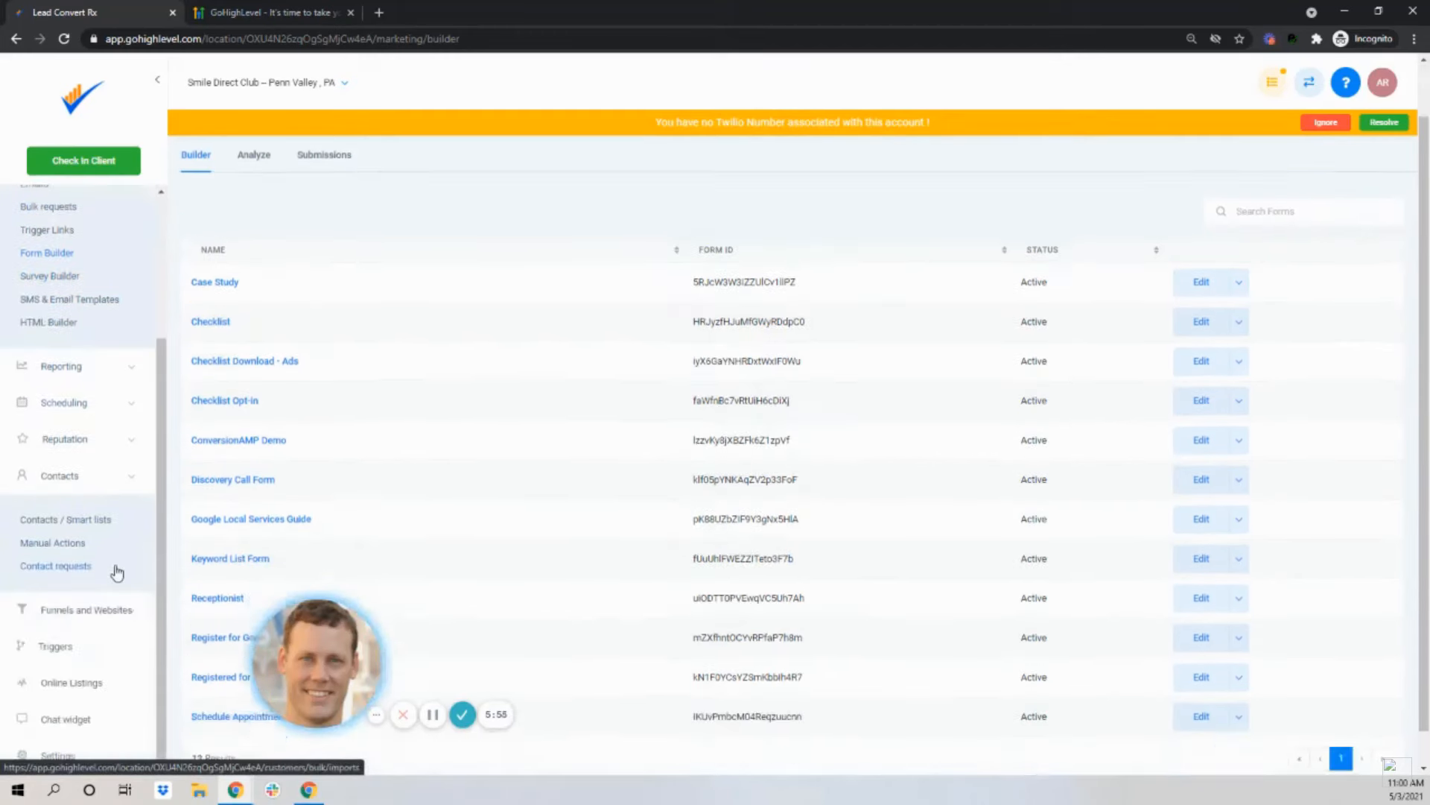
Browse the Triggers page (Appointment, Client Closed folders) and expand the Reputation section
left_click(55, 645)
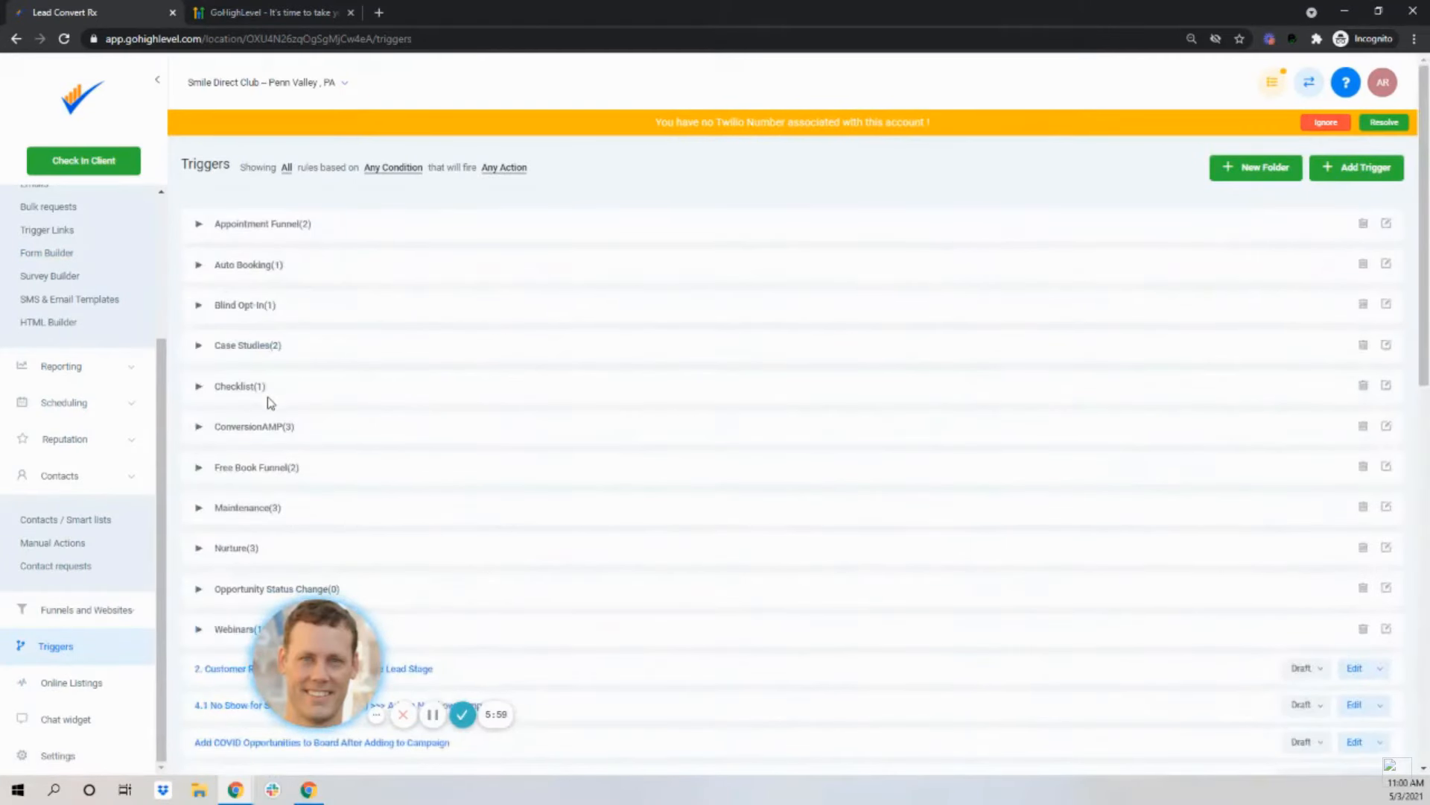
mouse_move(371, 509)
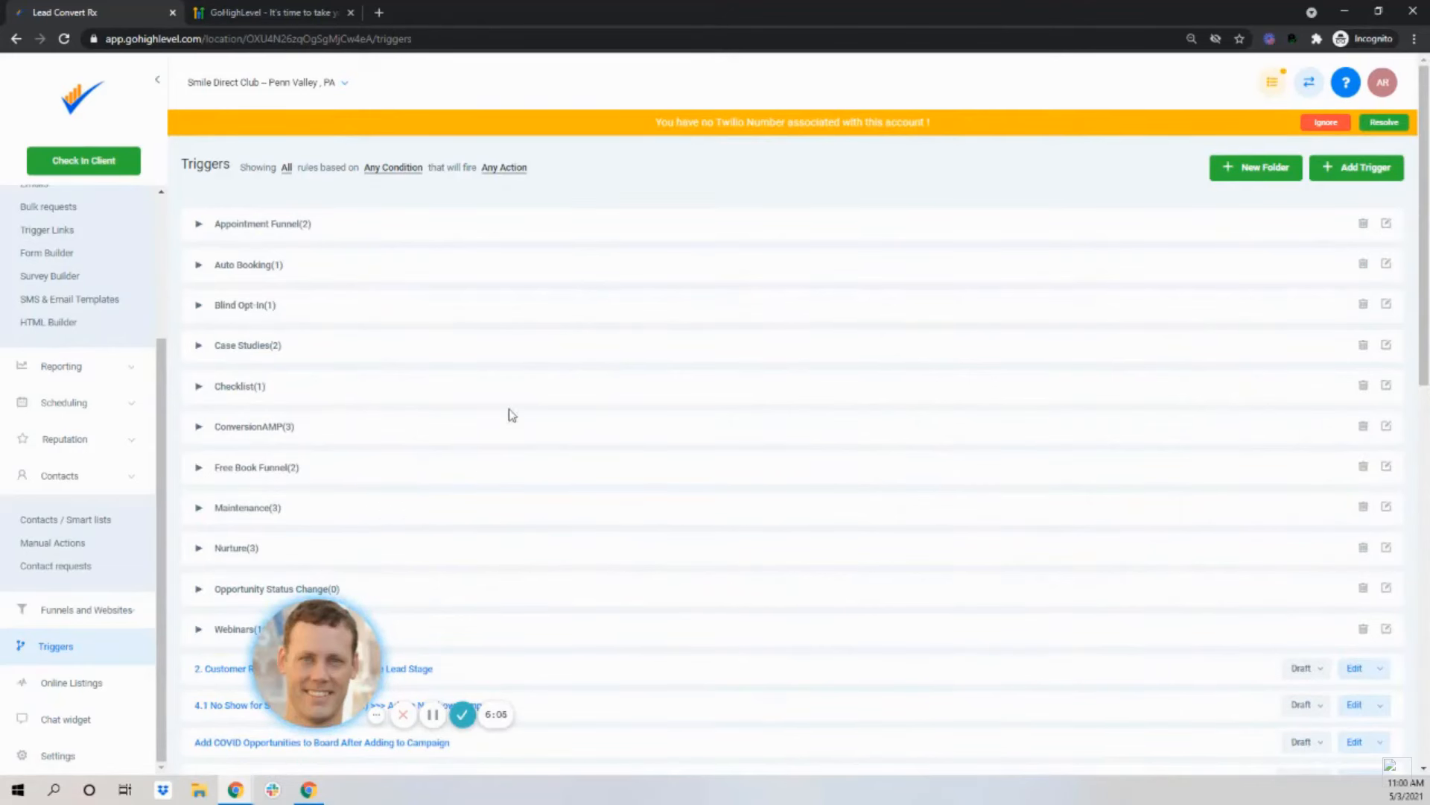
scroll("down", 3)
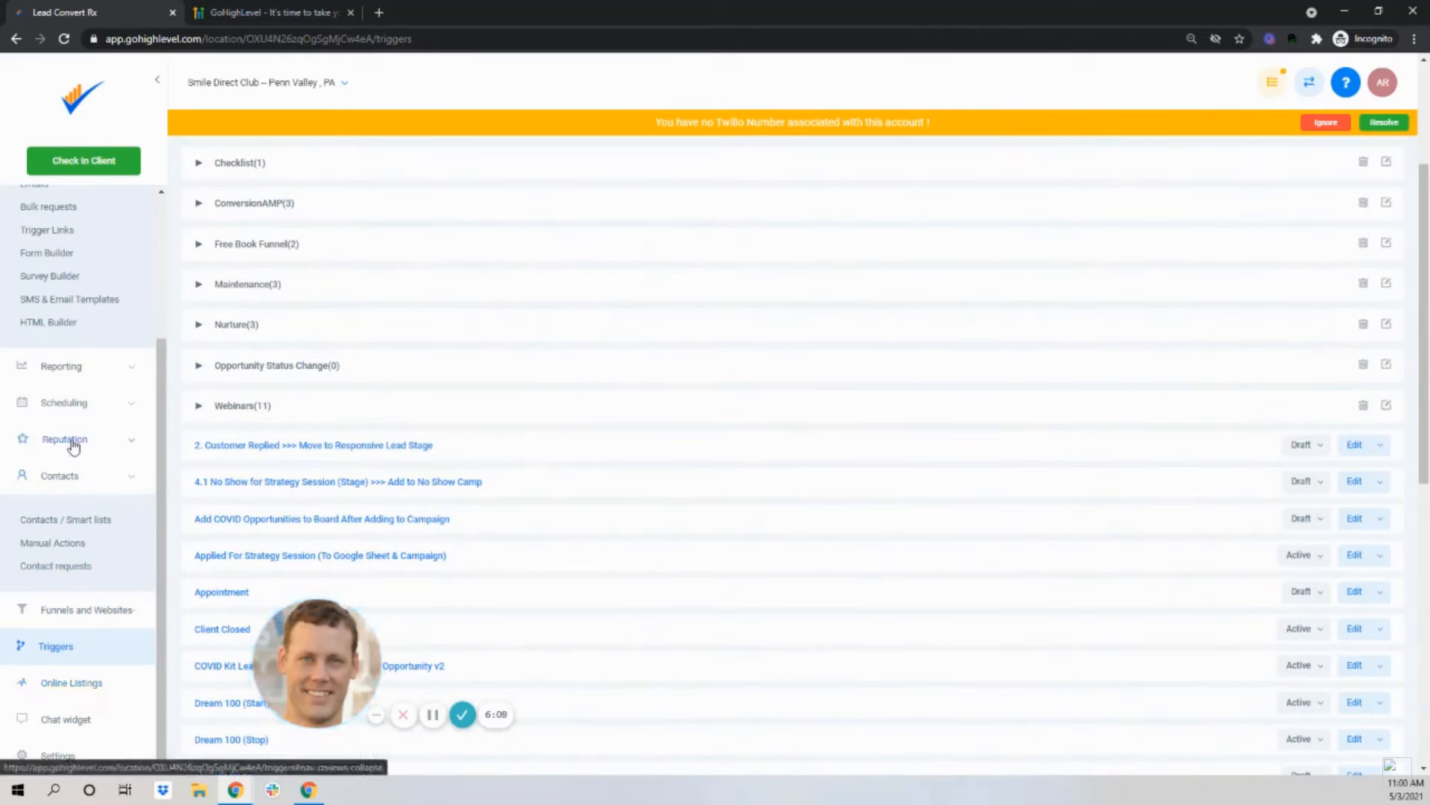
left_click(64, 438)
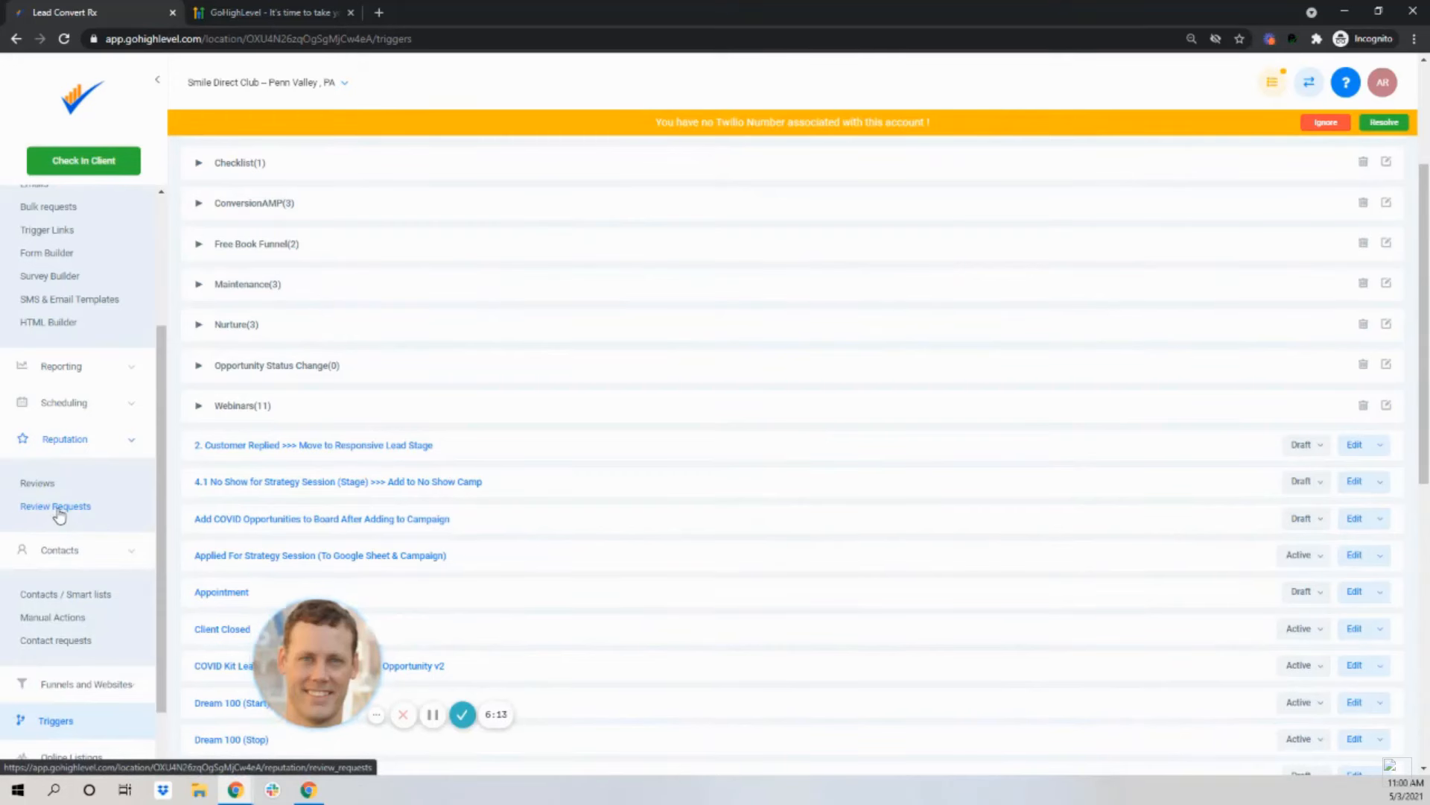
scroll("down", 3)
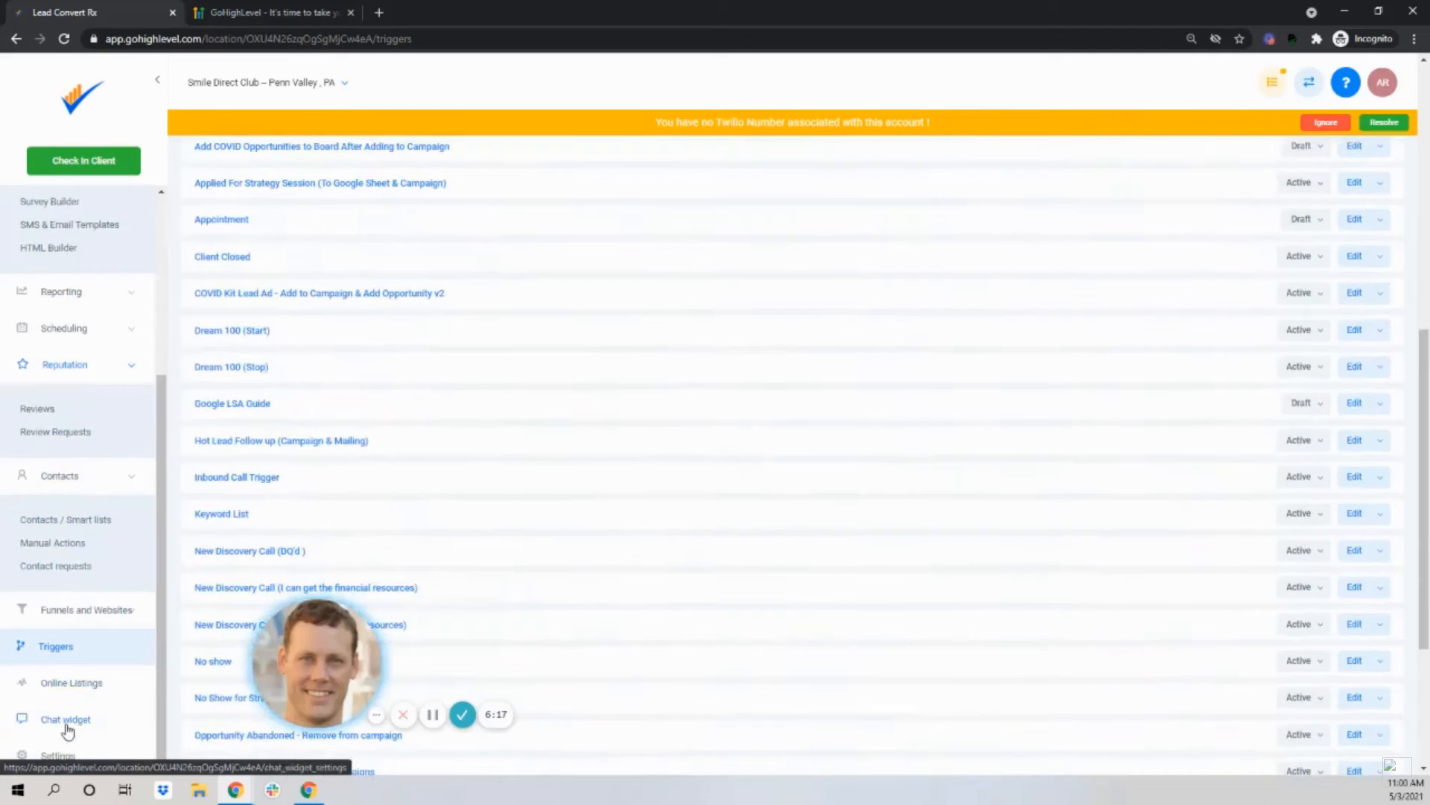
Review the Webchat widget settings, then switch to the GoHighLevel marketing site tab
left_click(66, 718)
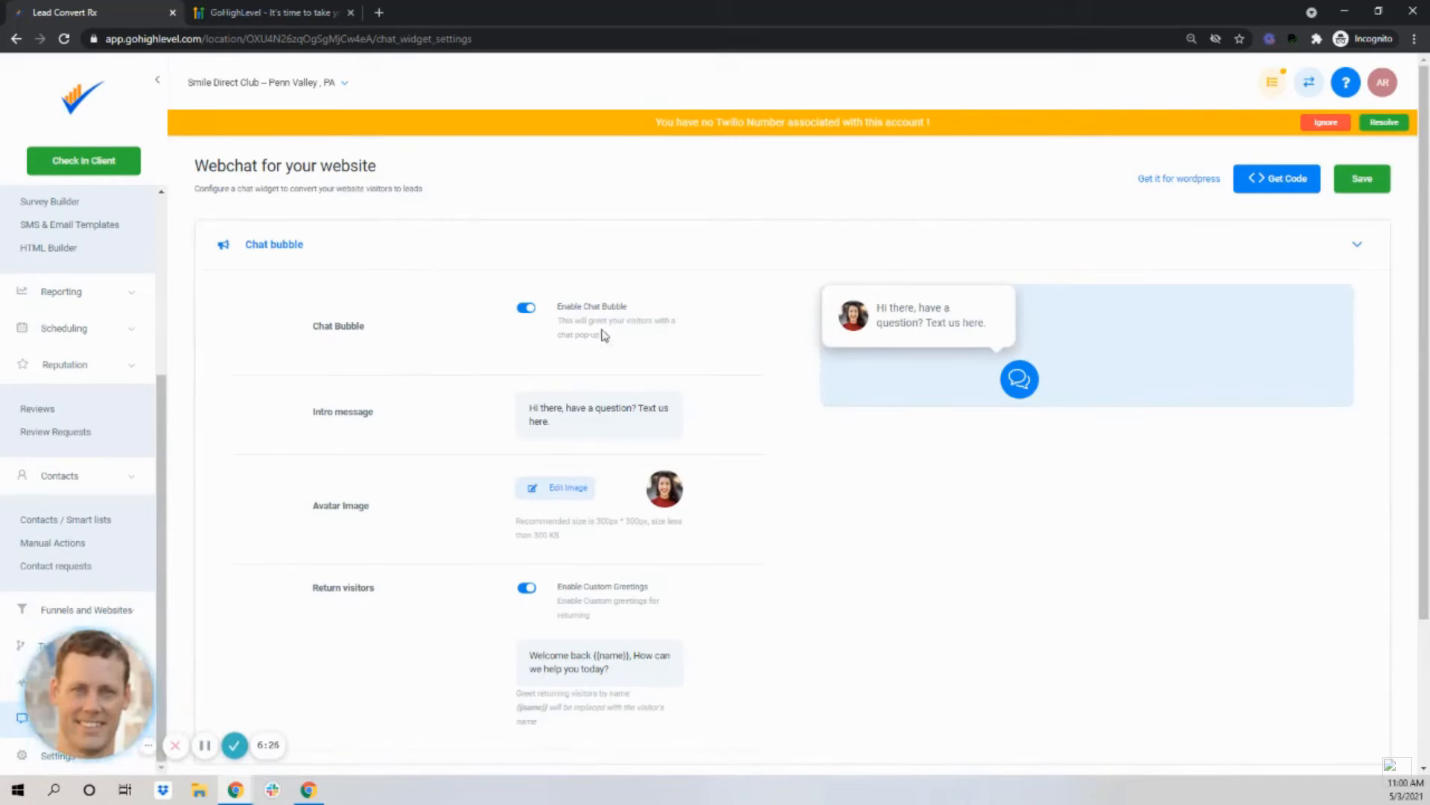
mouse_move(1088, 375)
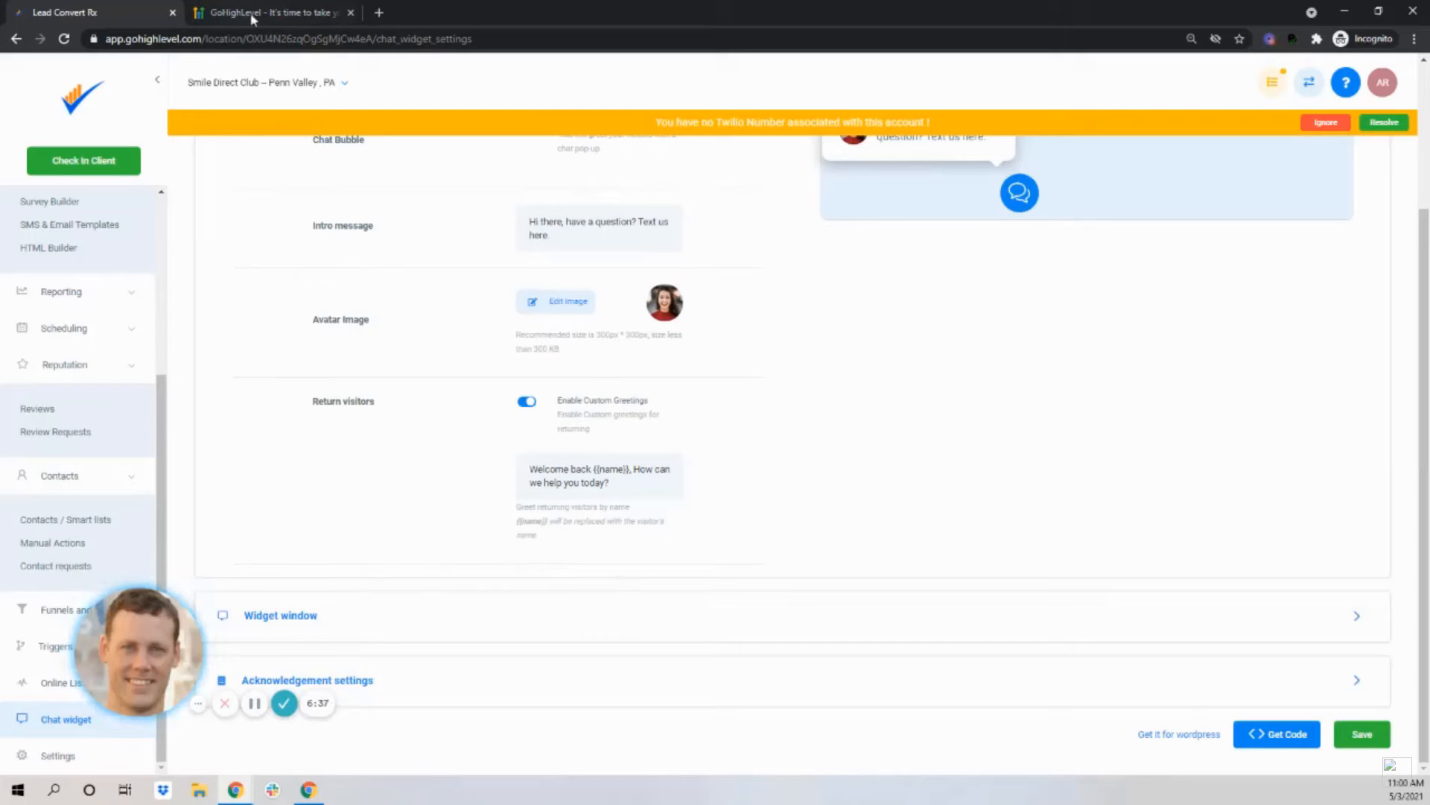
left_click(271, 12)
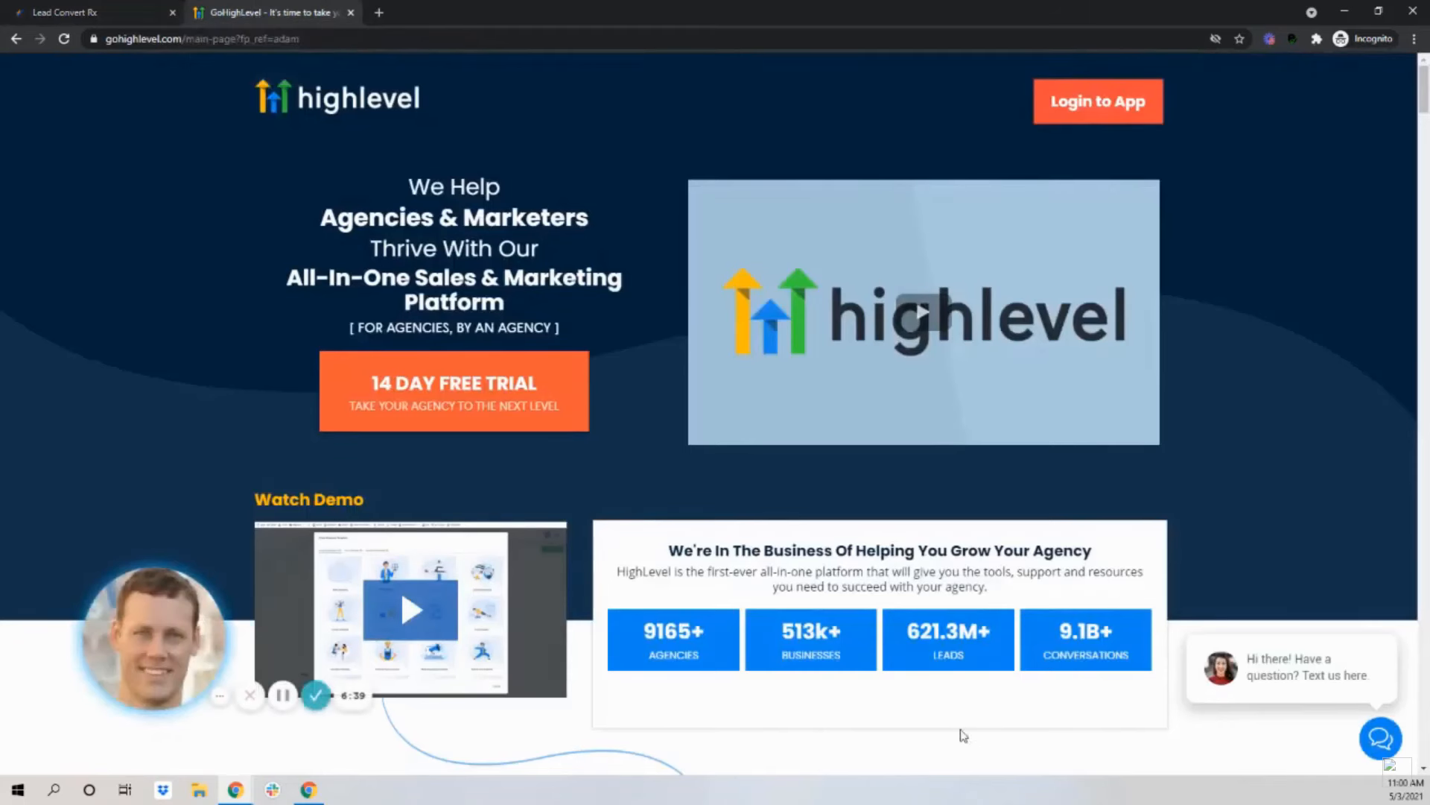